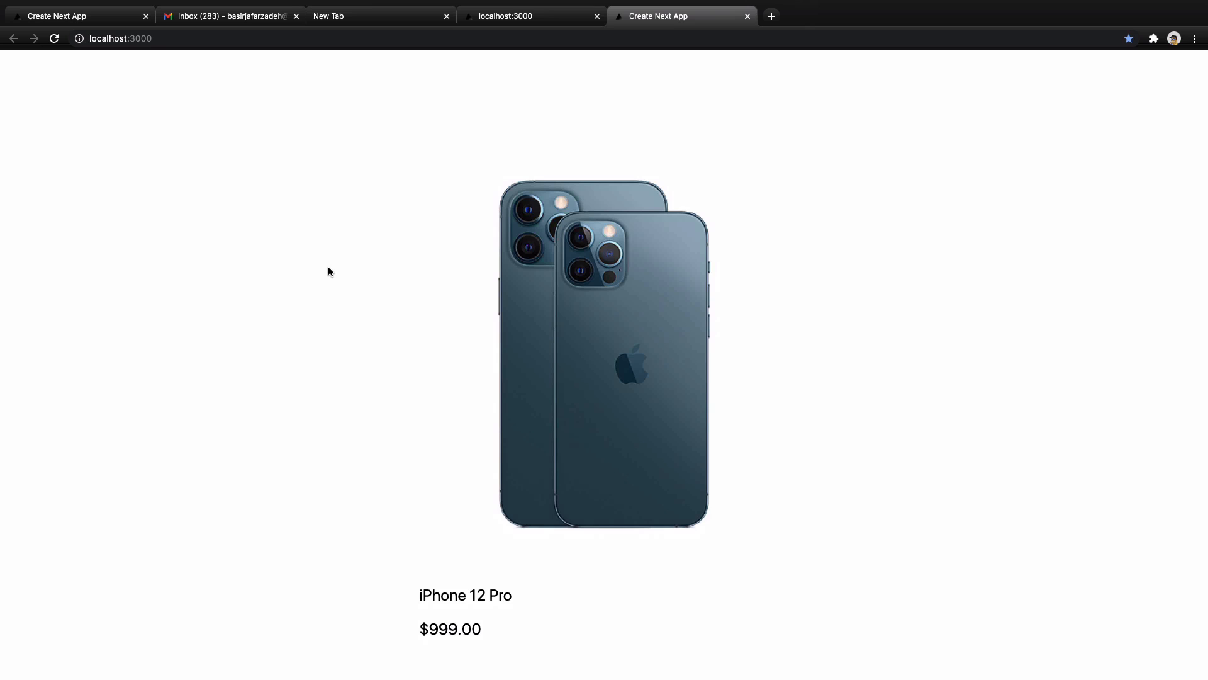
pyautogui.moveTo(110, 55)
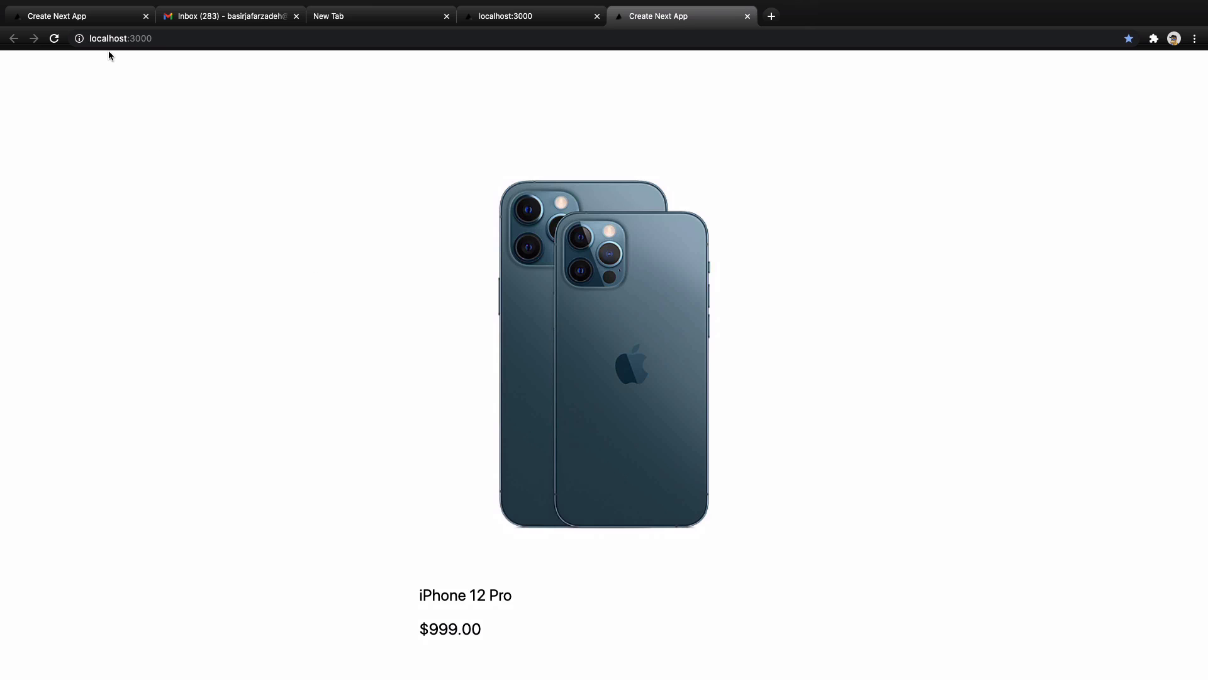
pyautogui.moveTo(442, 365)
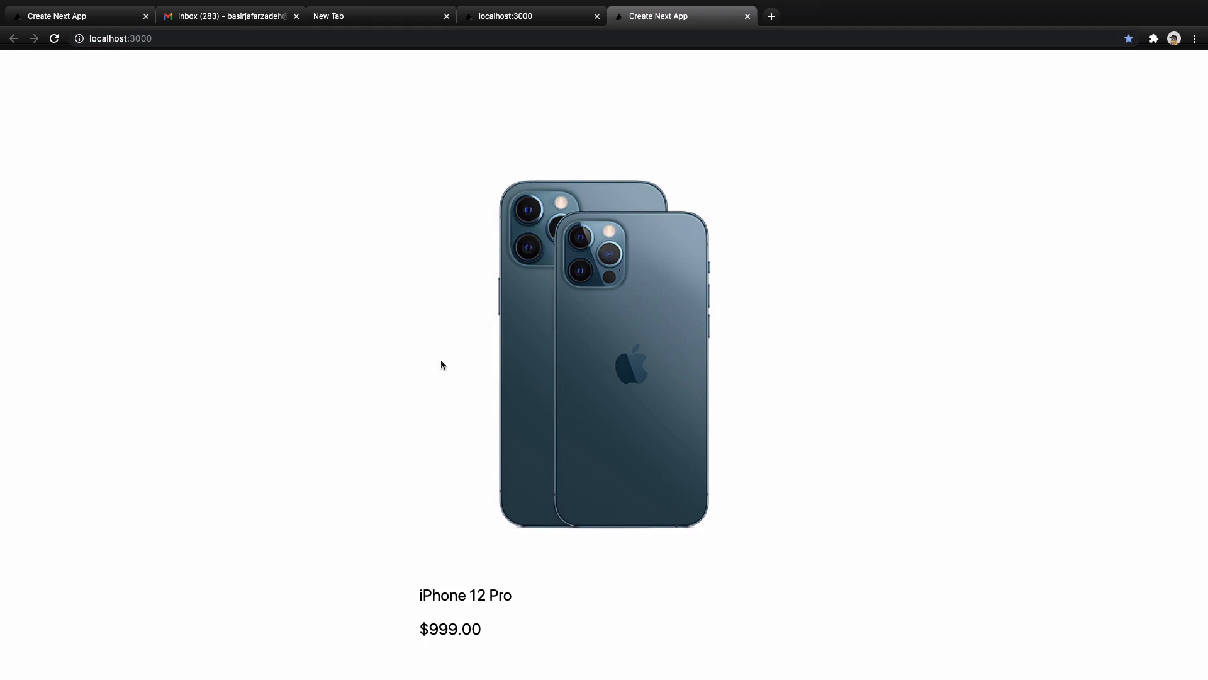
# - Create a new utils folder in the coolshop project root from the Explorer
pyautogui.scroll(-3)
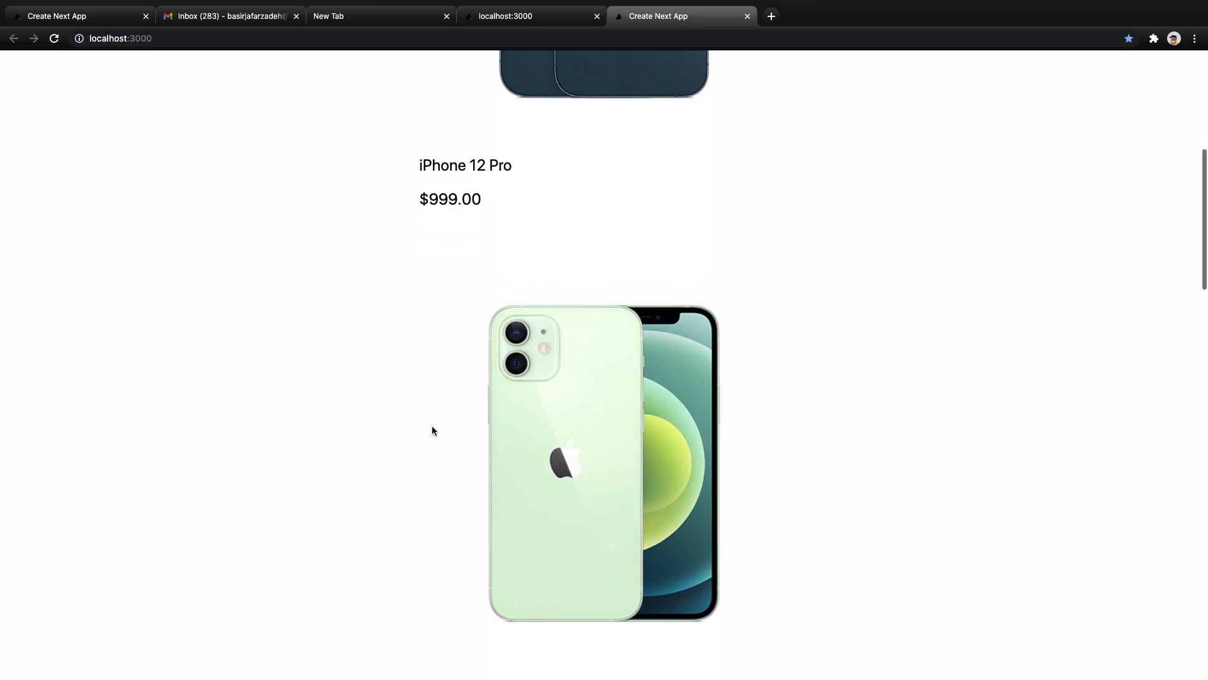
pyautogui.scroll(-3)
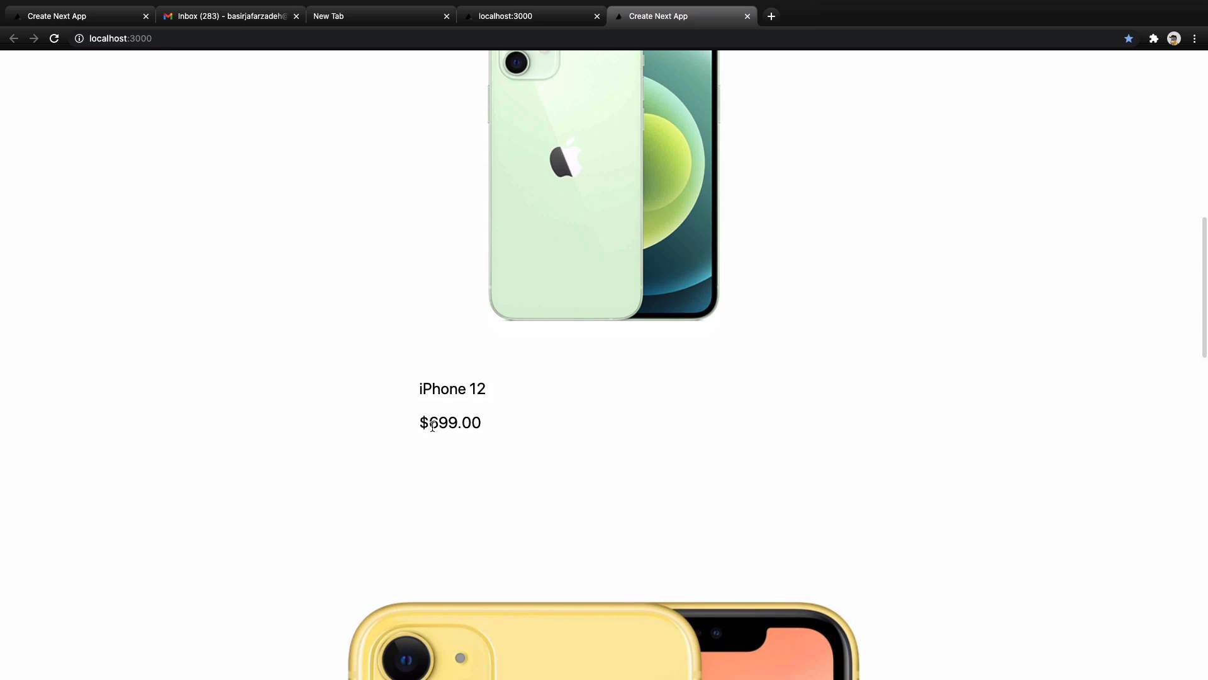
pyautogui.scroll(-3)
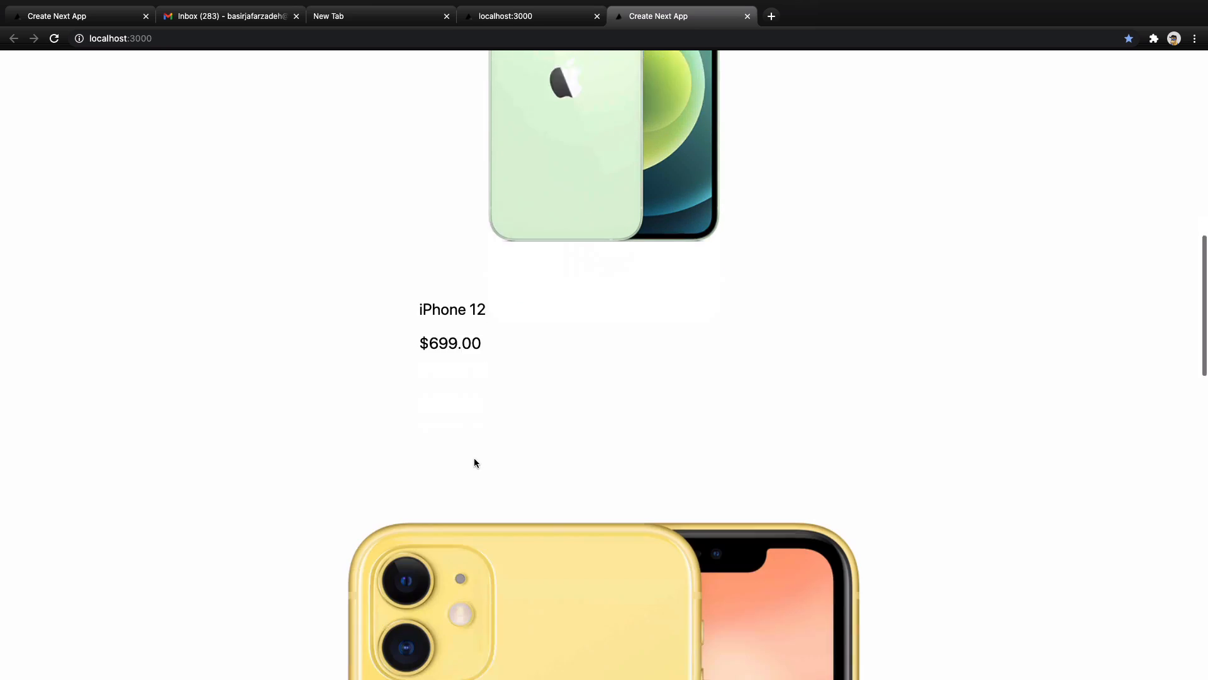
pyautogui.scroll(-3)
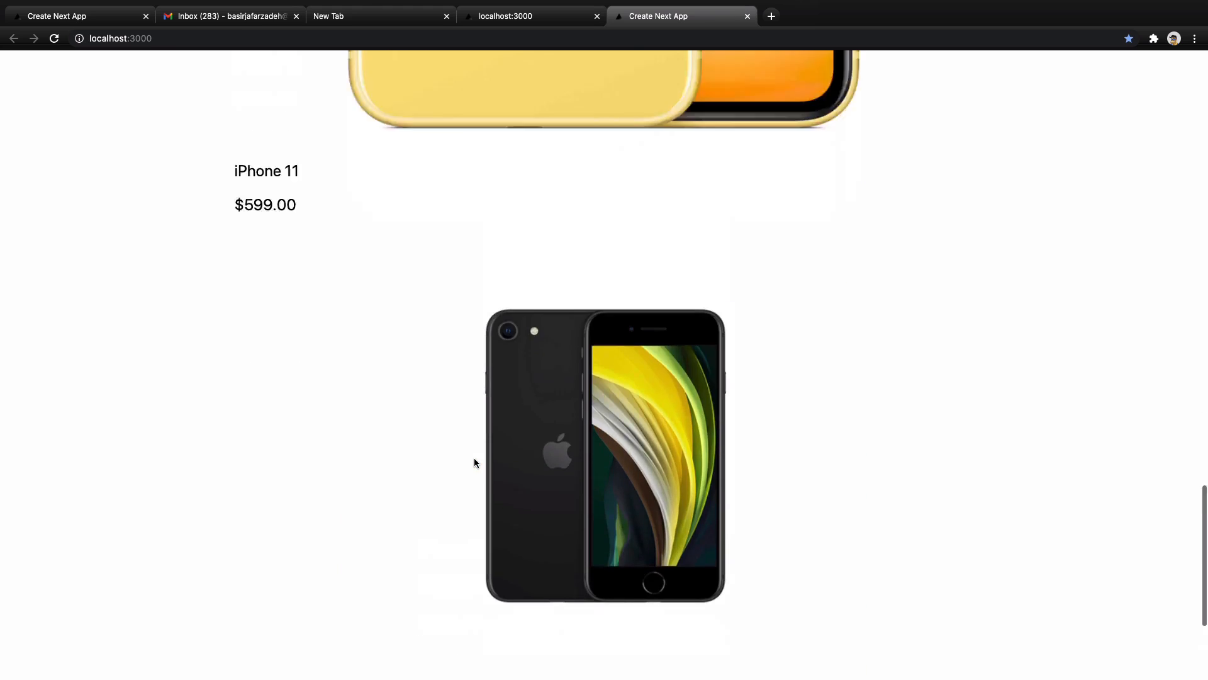
pyautogui.scroll(-3)
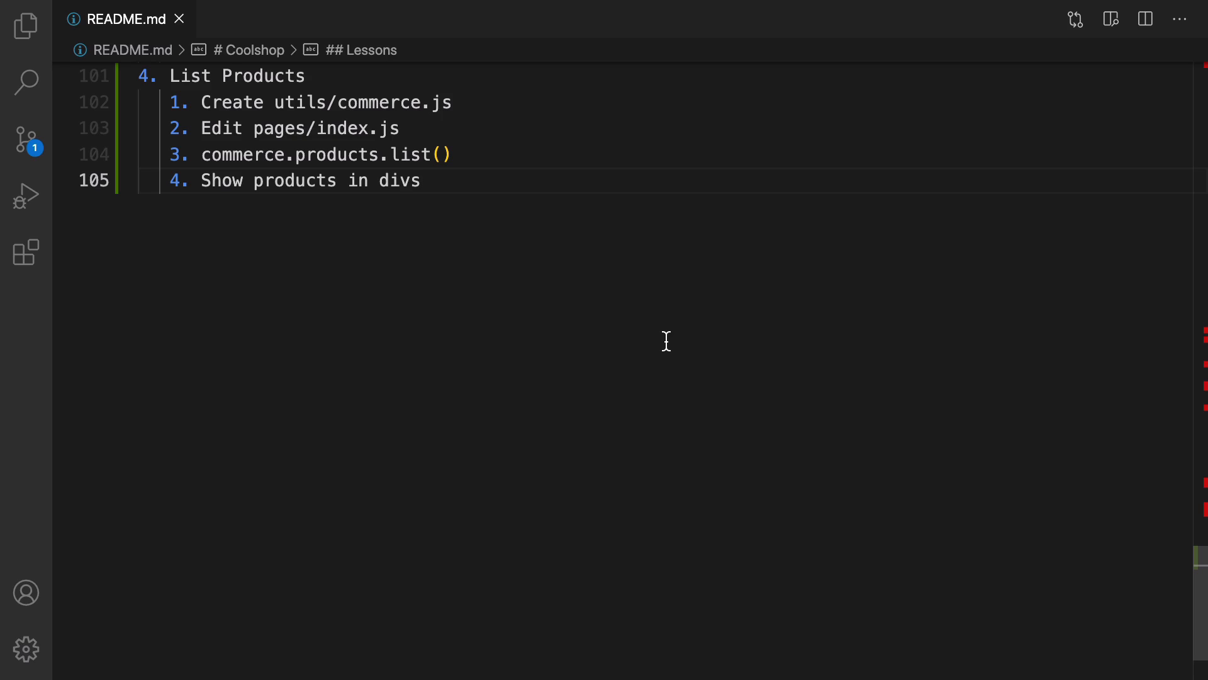
pyautogui.moveTo(569, 313)
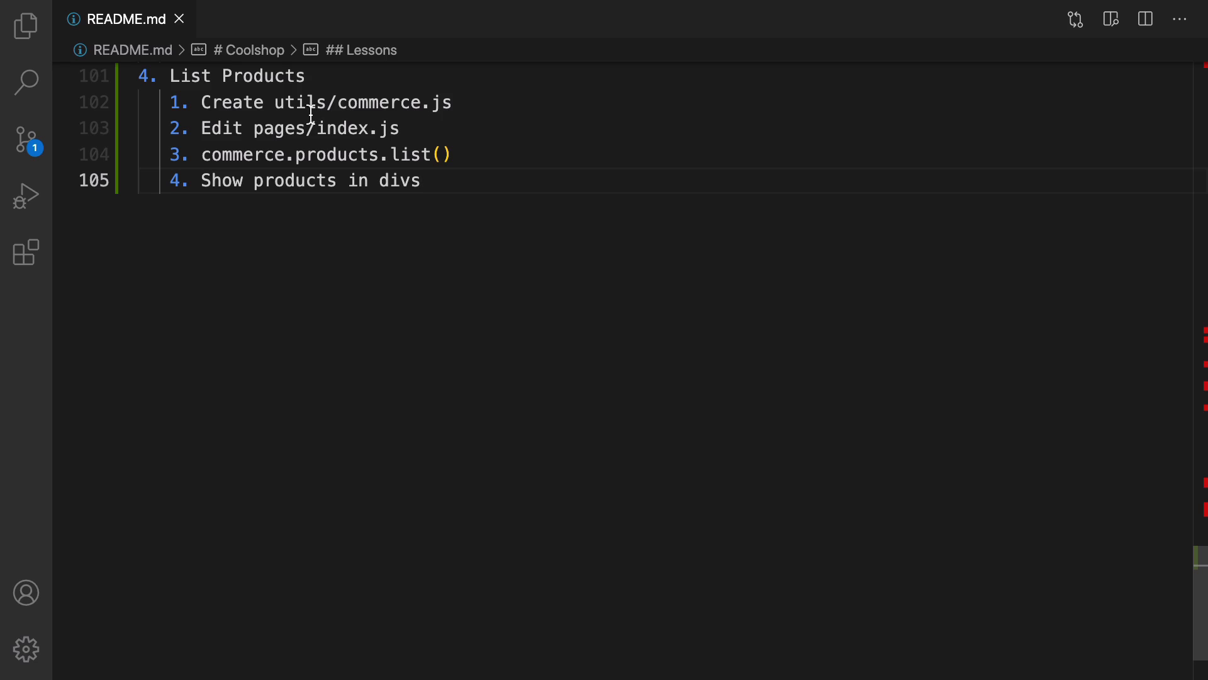
pyautogui.moveTo(387, 146)
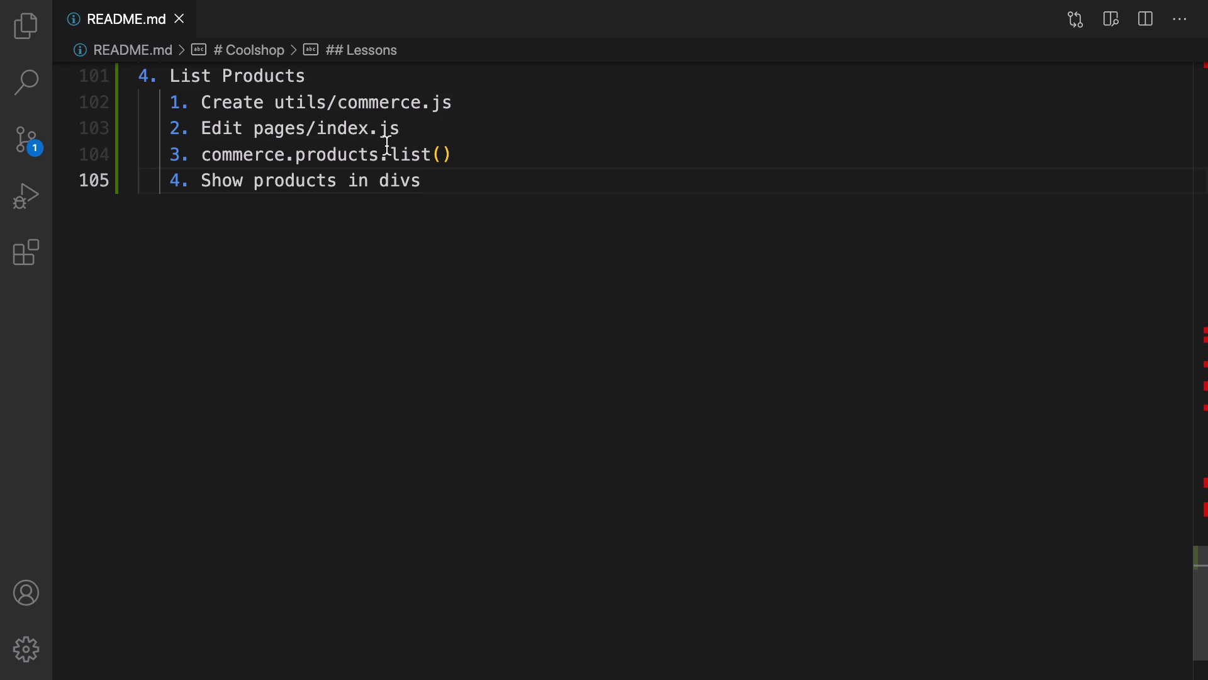
pyautogui.click(25, 24)
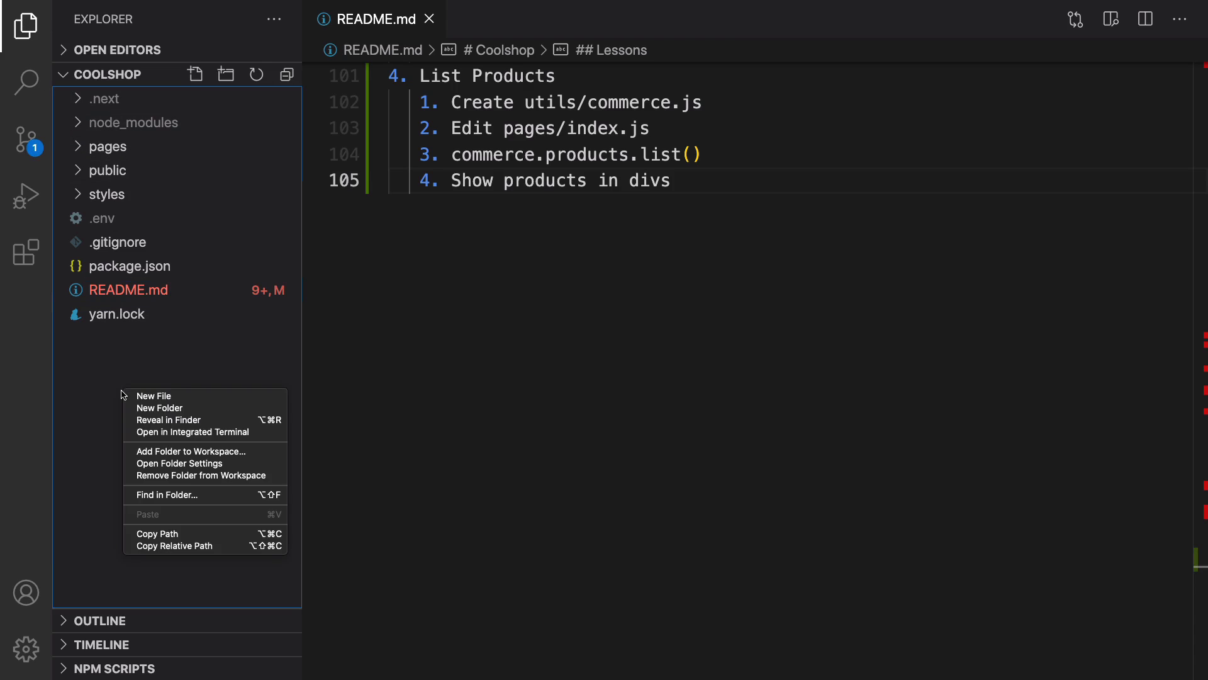
pyautogui.click(153, 396)
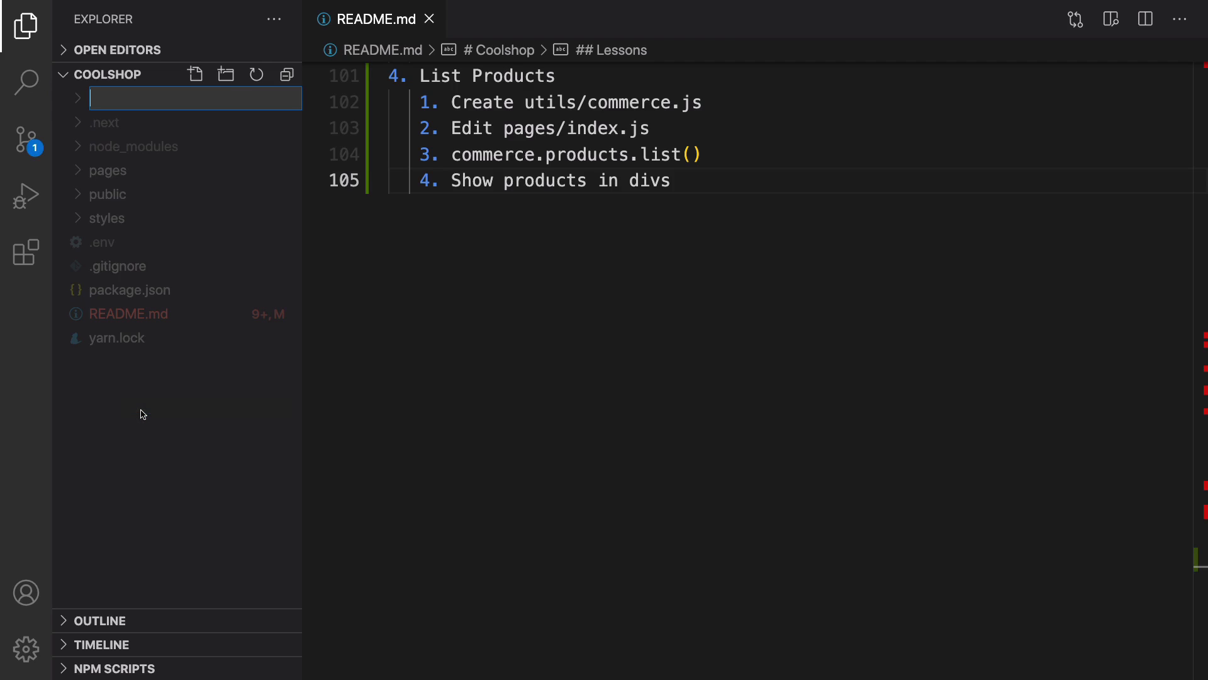
pyautogui.write('utils')
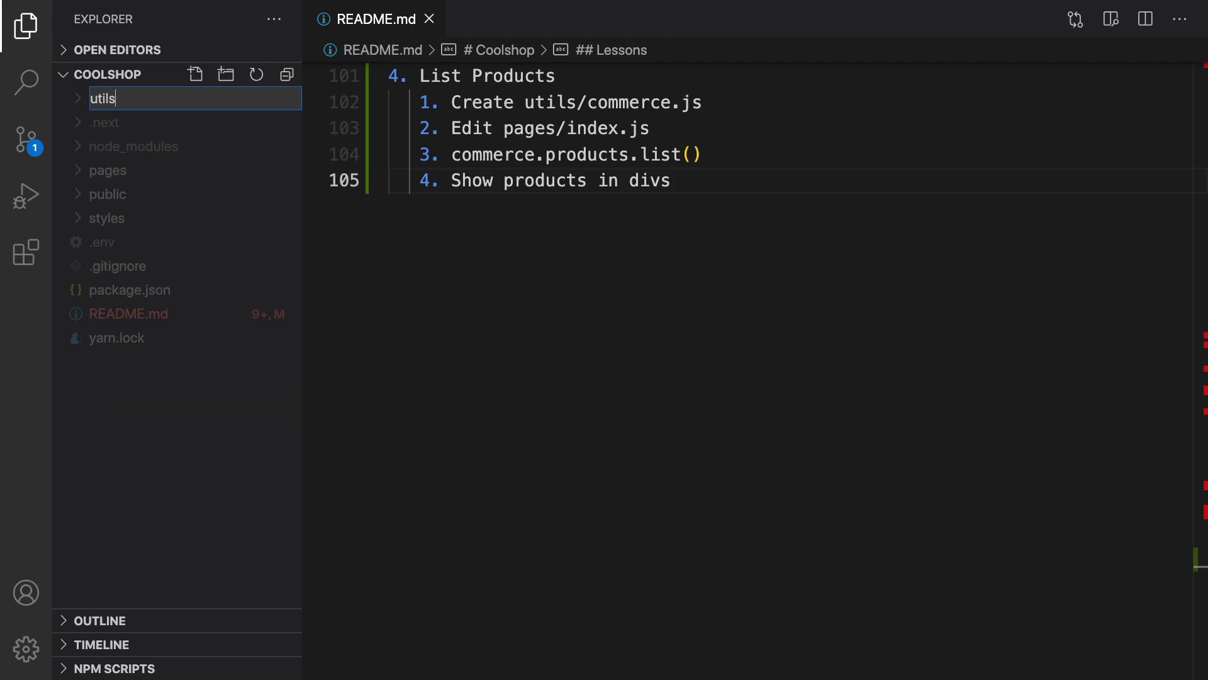
pyautogui.press('Enter')
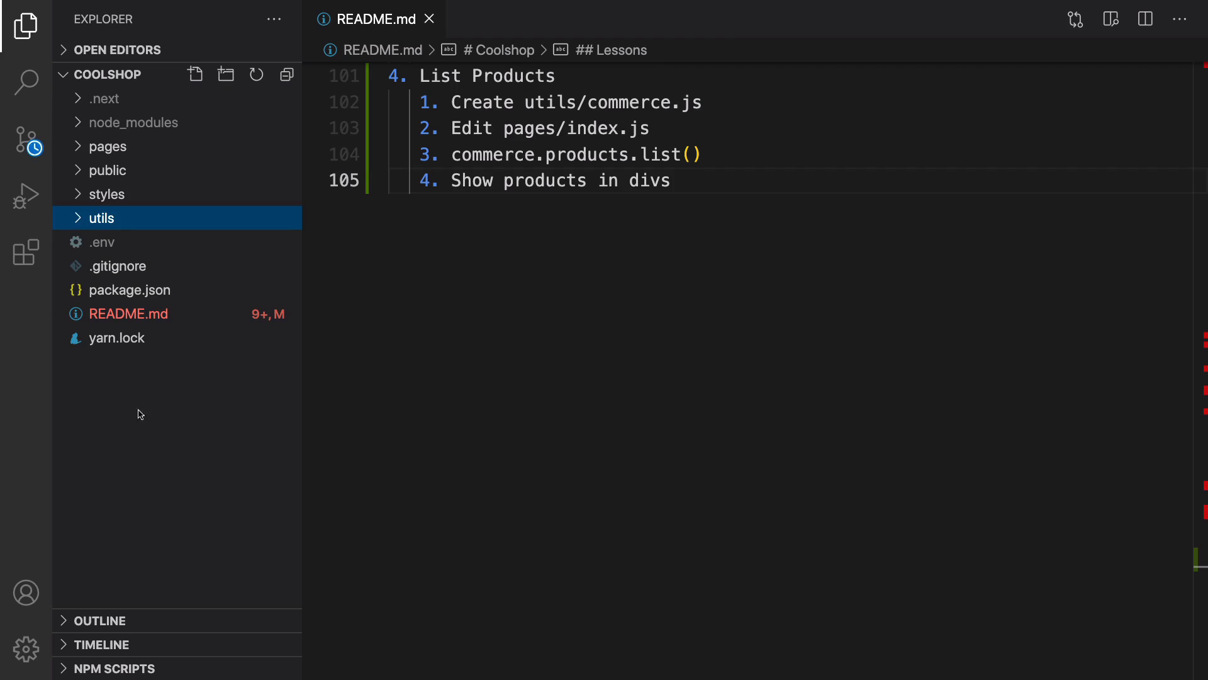
# - Start a new commerce.js file inside the utils folder
pyautogui.rightClick(100, 218)
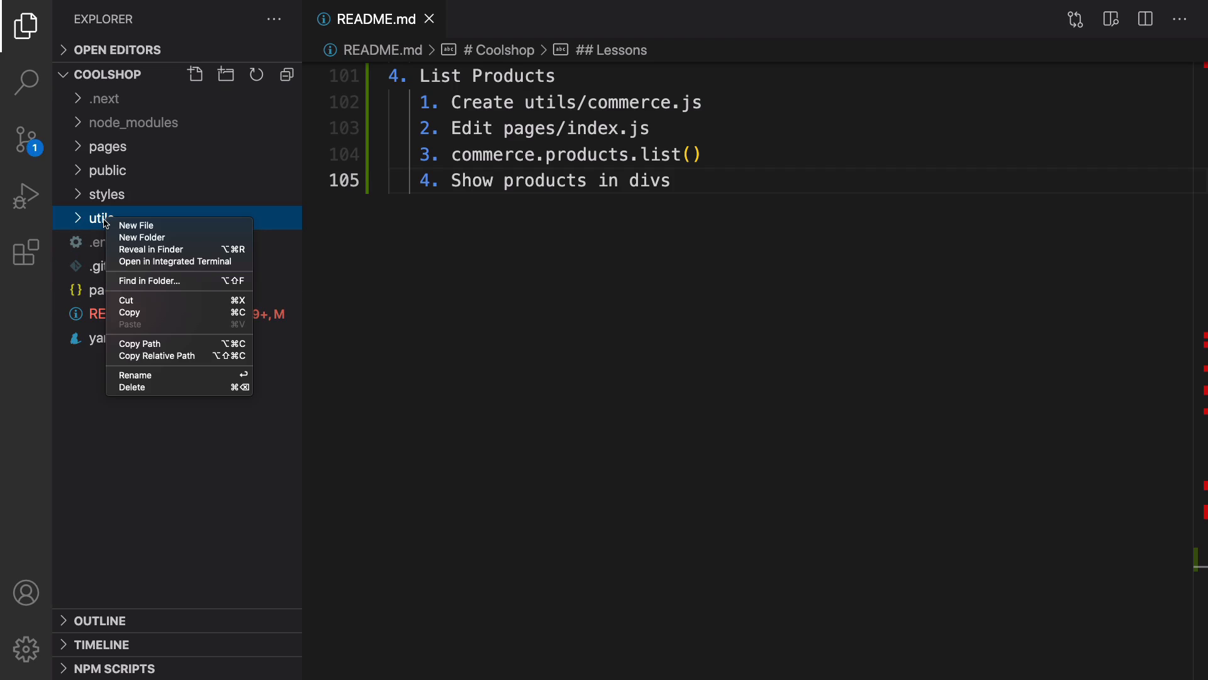
pyautogui.moveTo(136, 226)
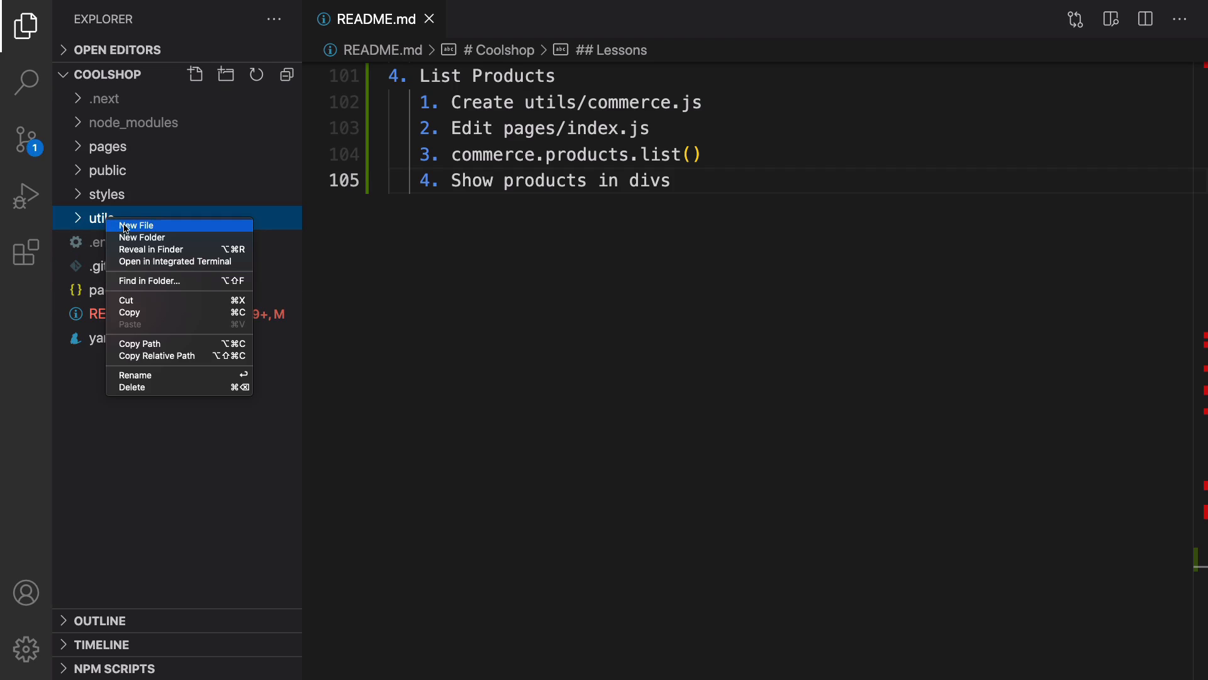
pyautogui.click(136, 226)
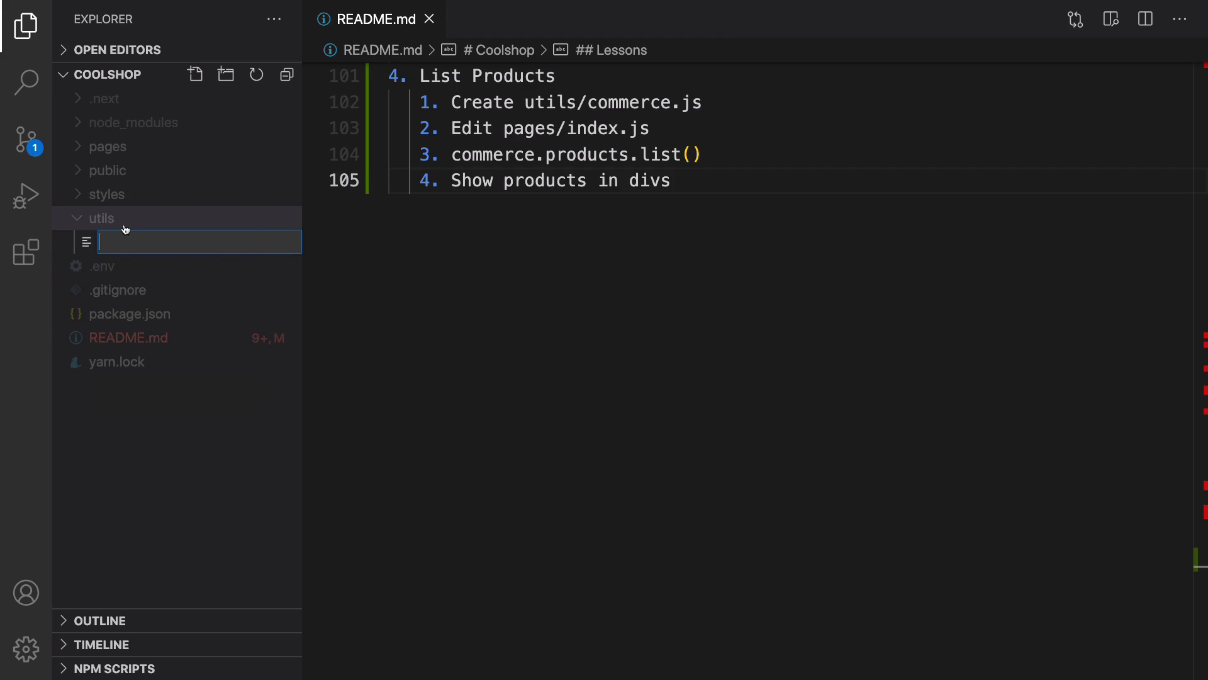
pyautogui.write('commerce.js')
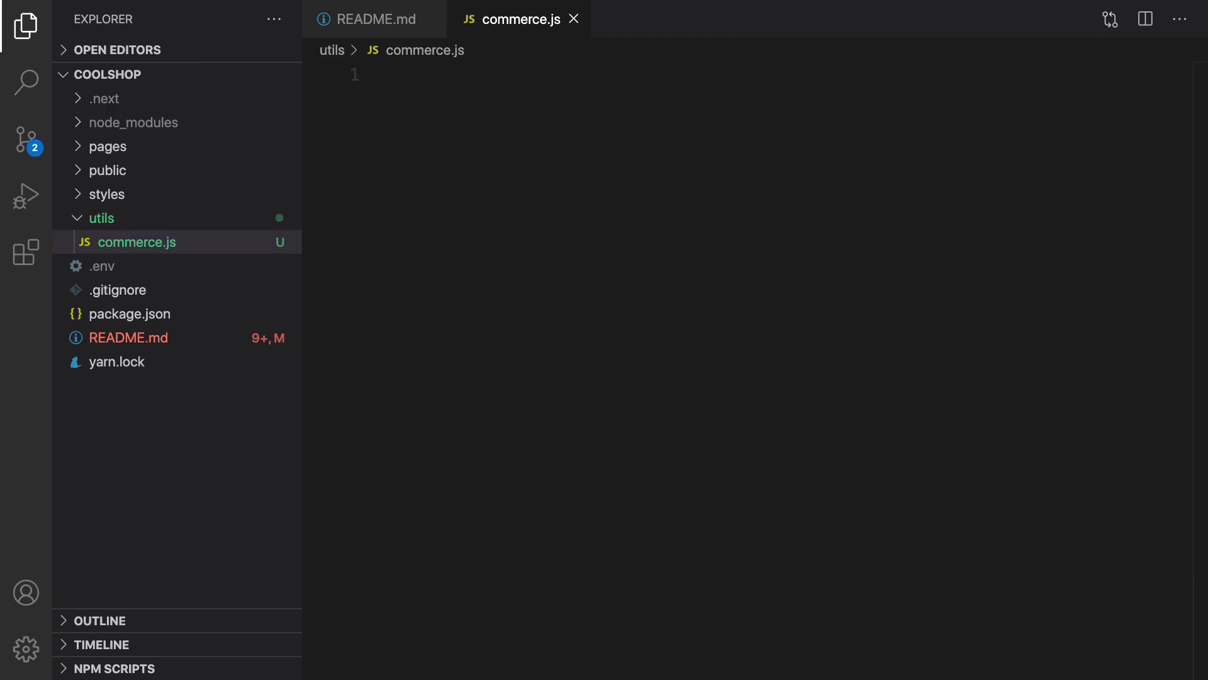
pyautogui.moveTo(541, 413)
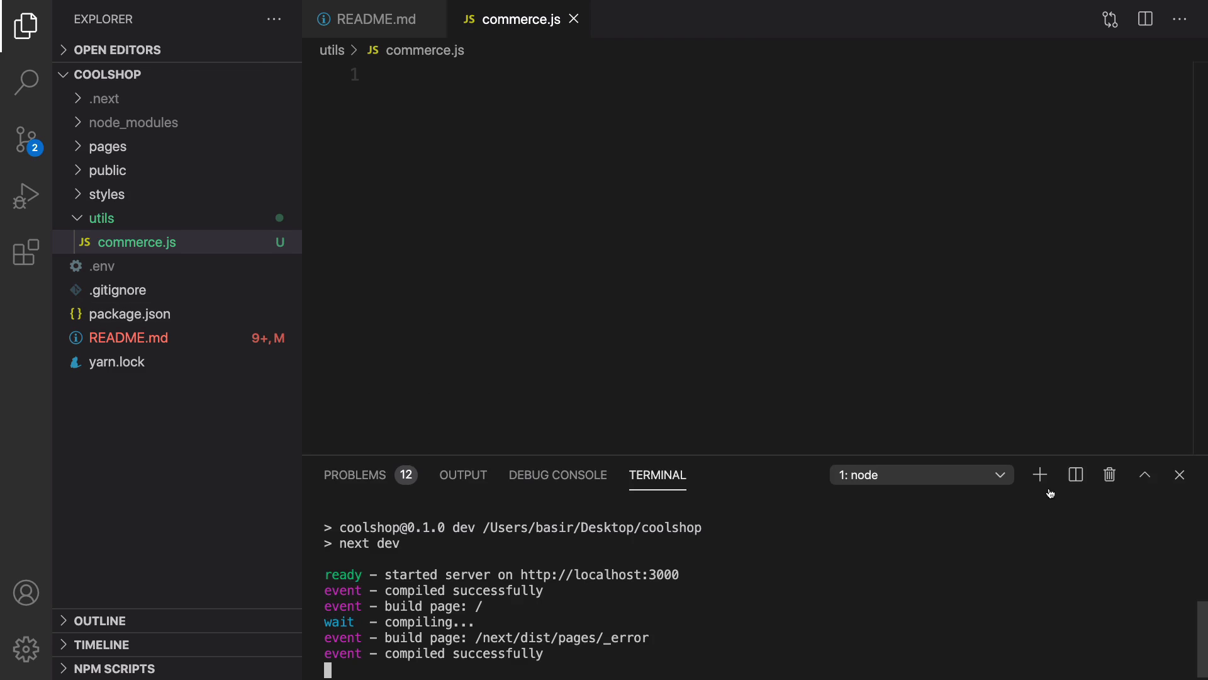
pyautogui.click(1038, 475)
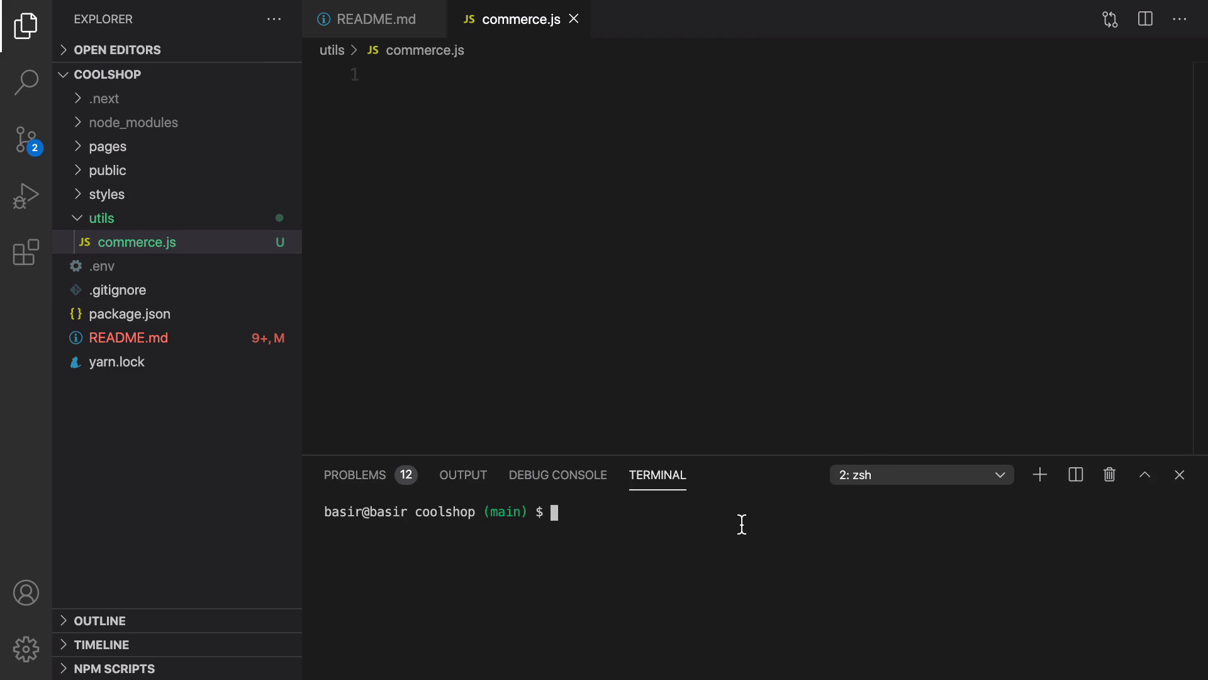
pyautogui.write('npm')
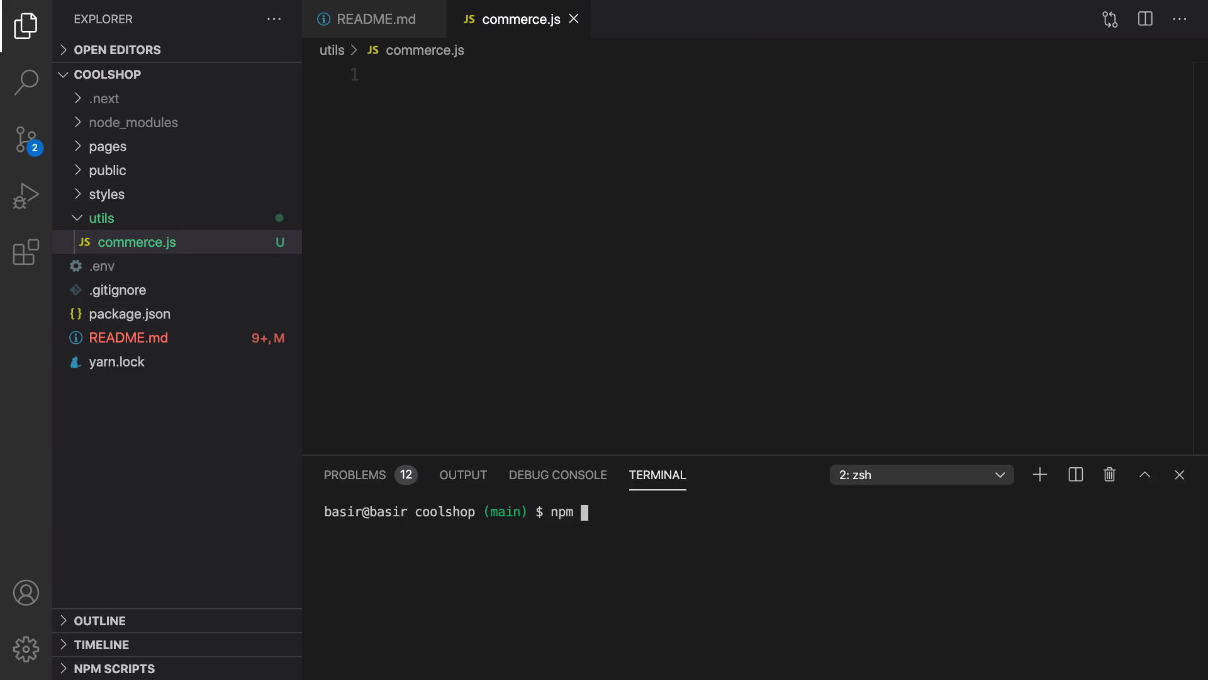
pyautogui.write('install')
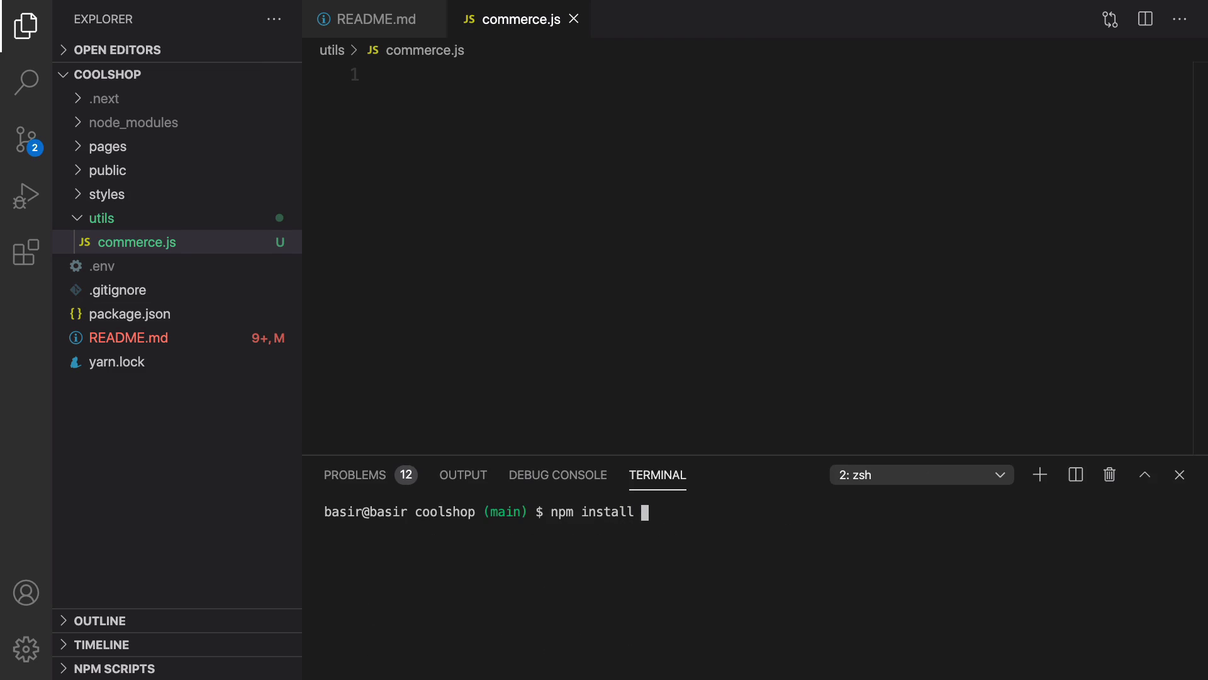
pyautogui.write('@che')
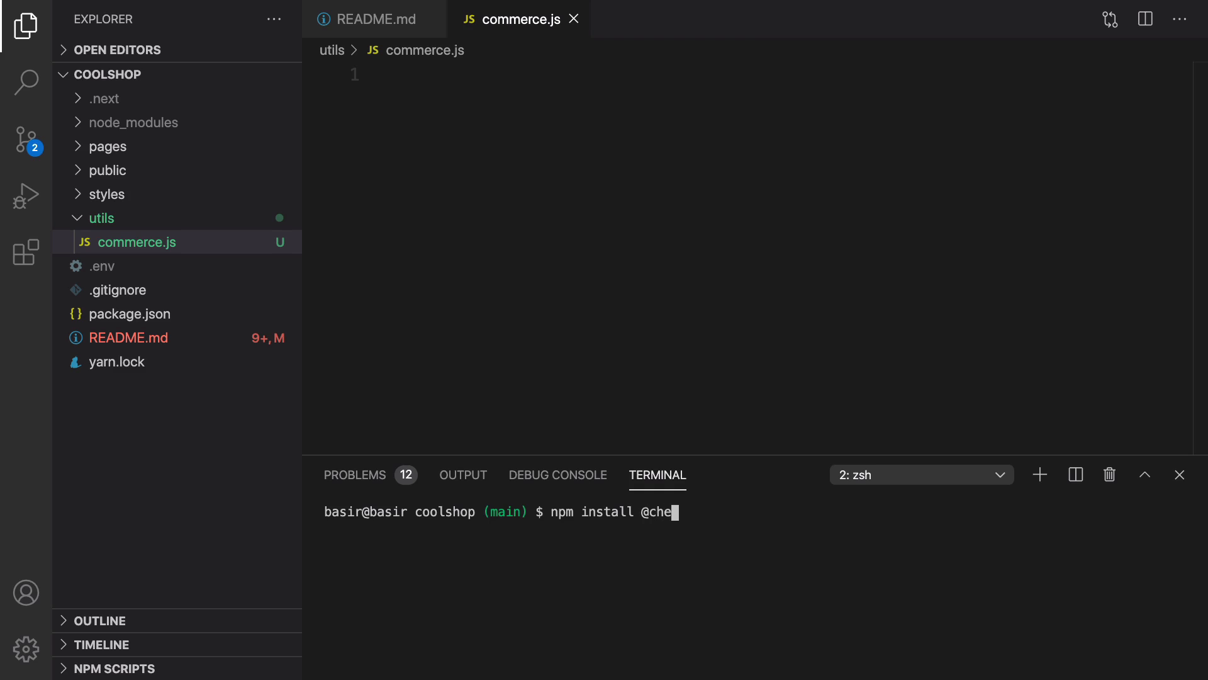
pyautogui.write('c/commerce.')
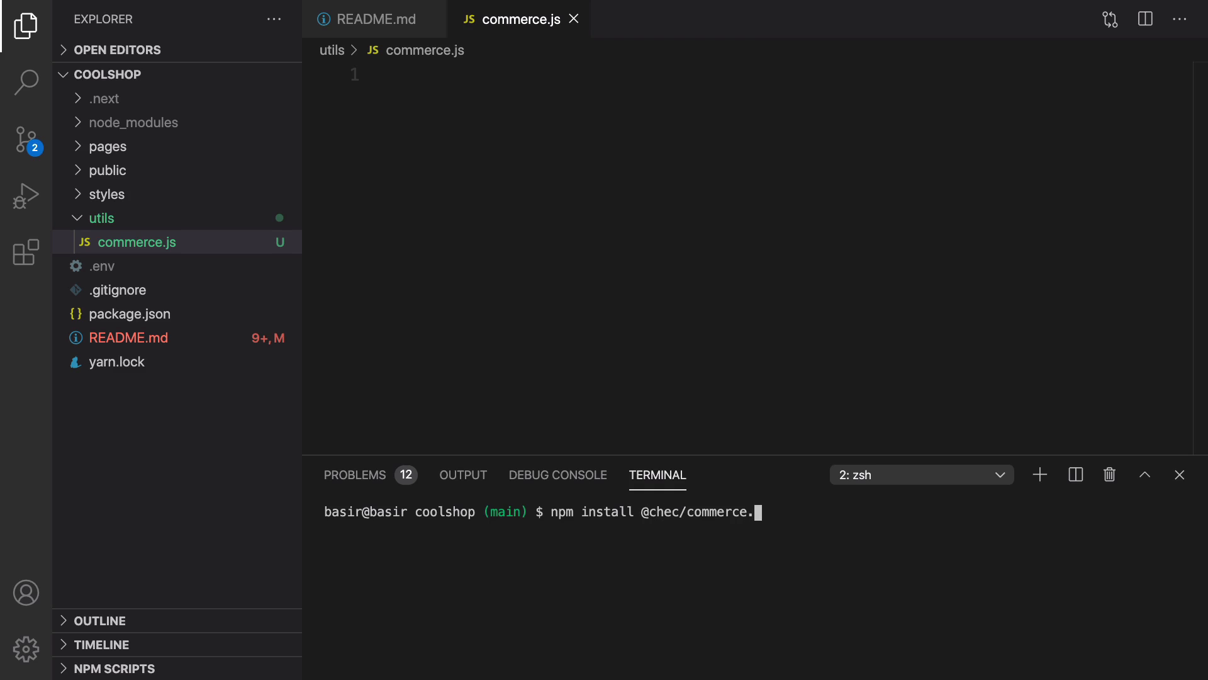
pyautogui.press('Return')
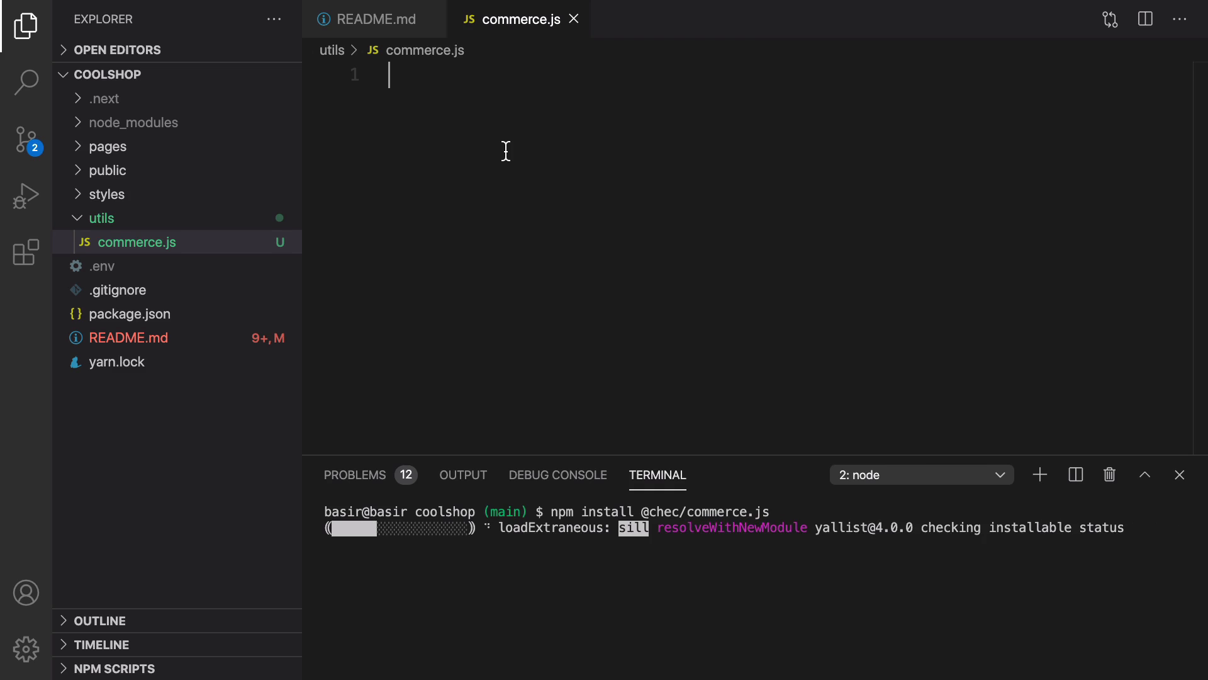
pyautogui.write("import Commerce from '@chec/commerce.js';")
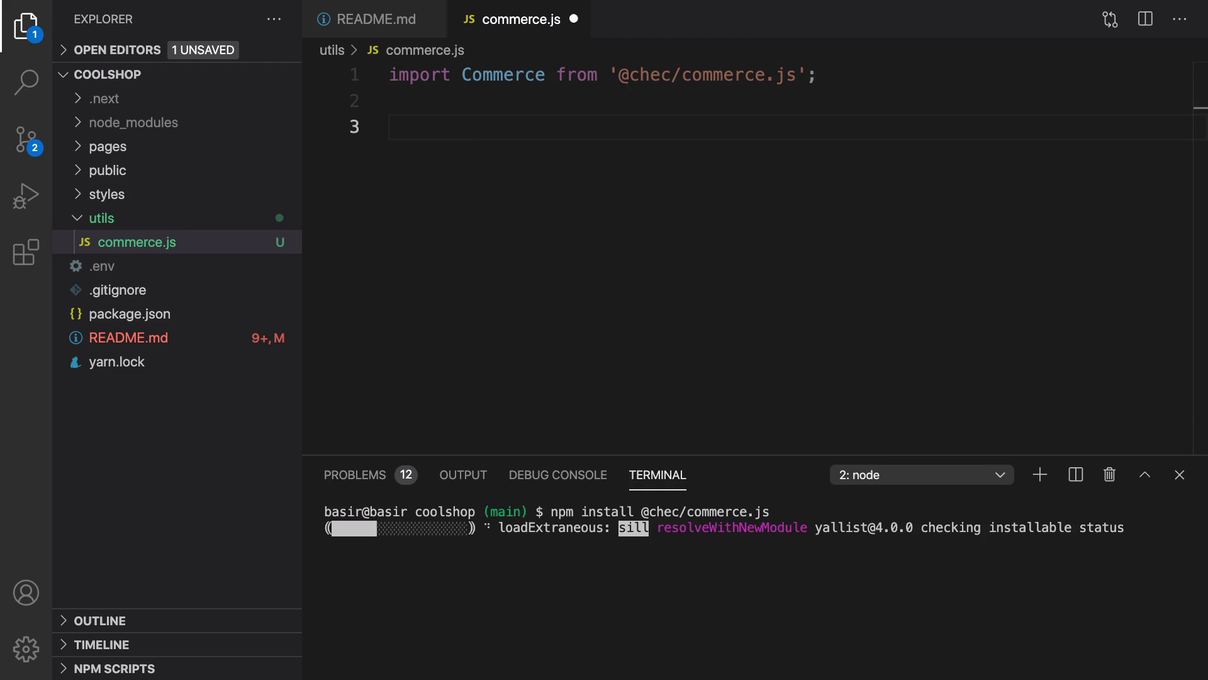
pyautogui.moveTo(430, 143)
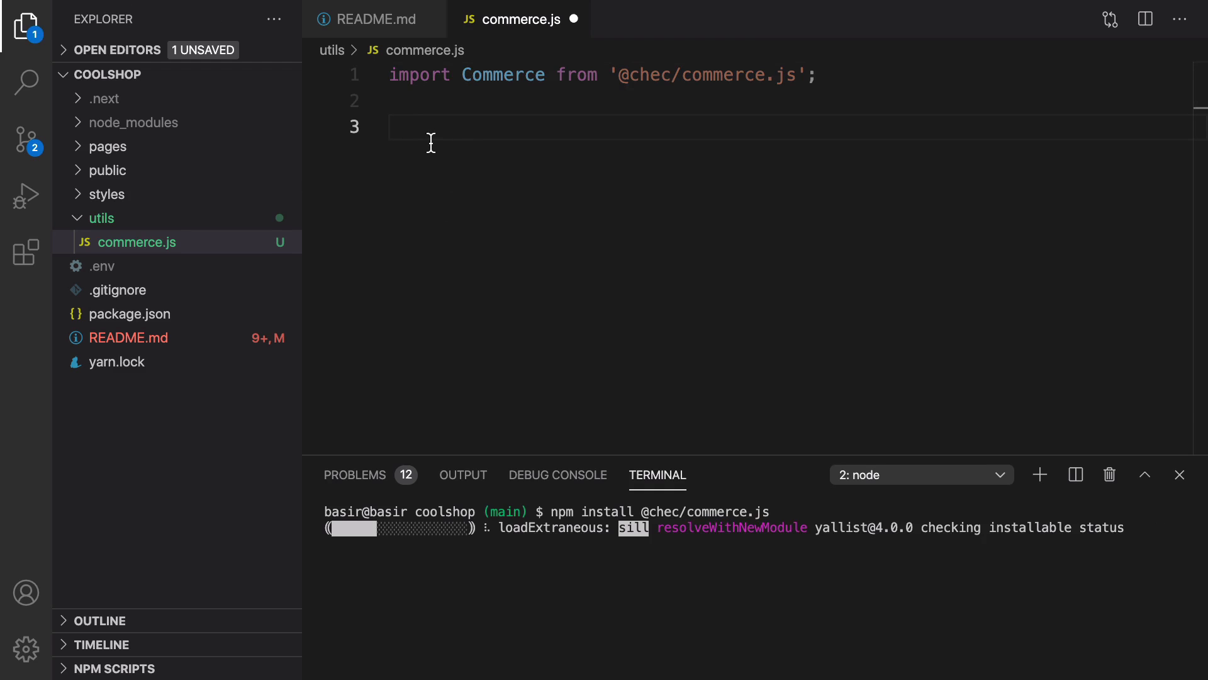
pyautogui.write('let commerce = null;')
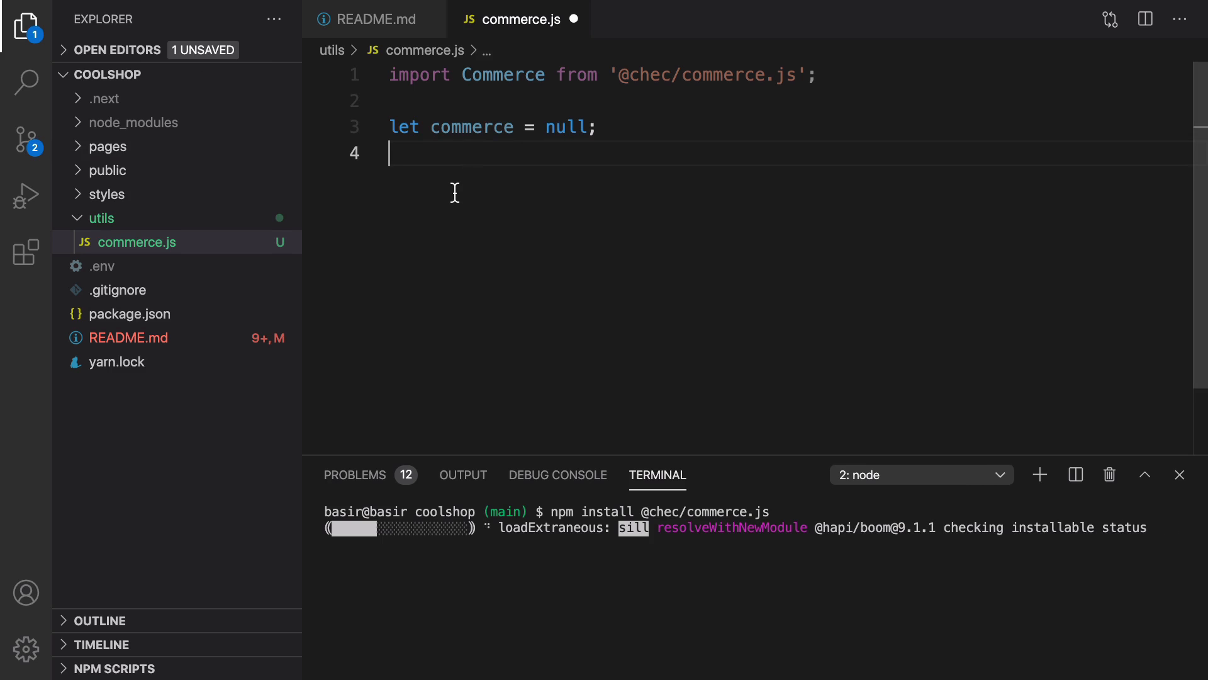
pyautogui.write('function getCommerce(commercePublicKey) {')
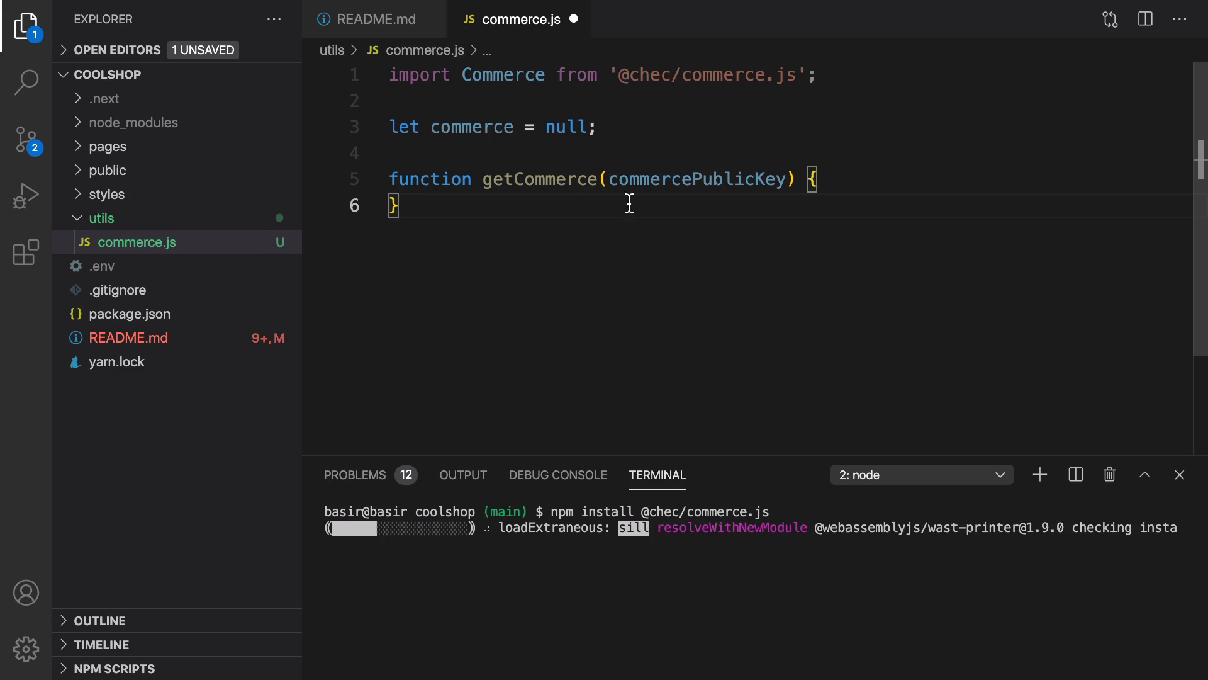
pyautogui.moveTo(697, 178)
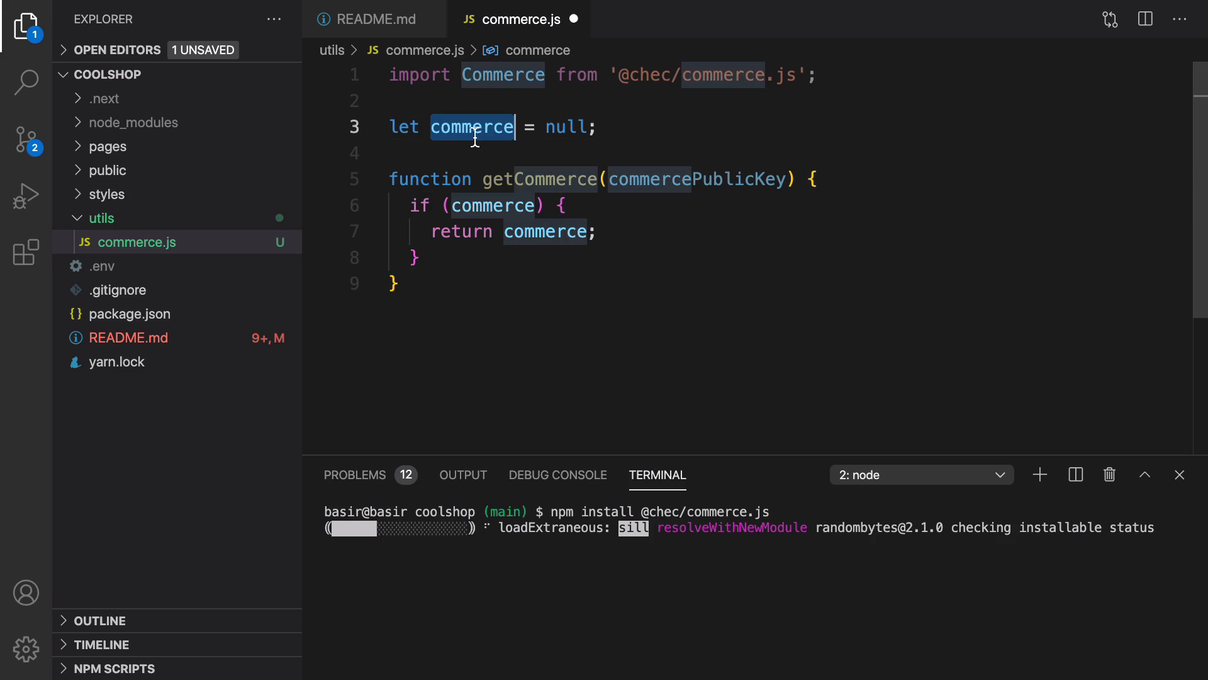
pyautogui.moveTo(493, 205)
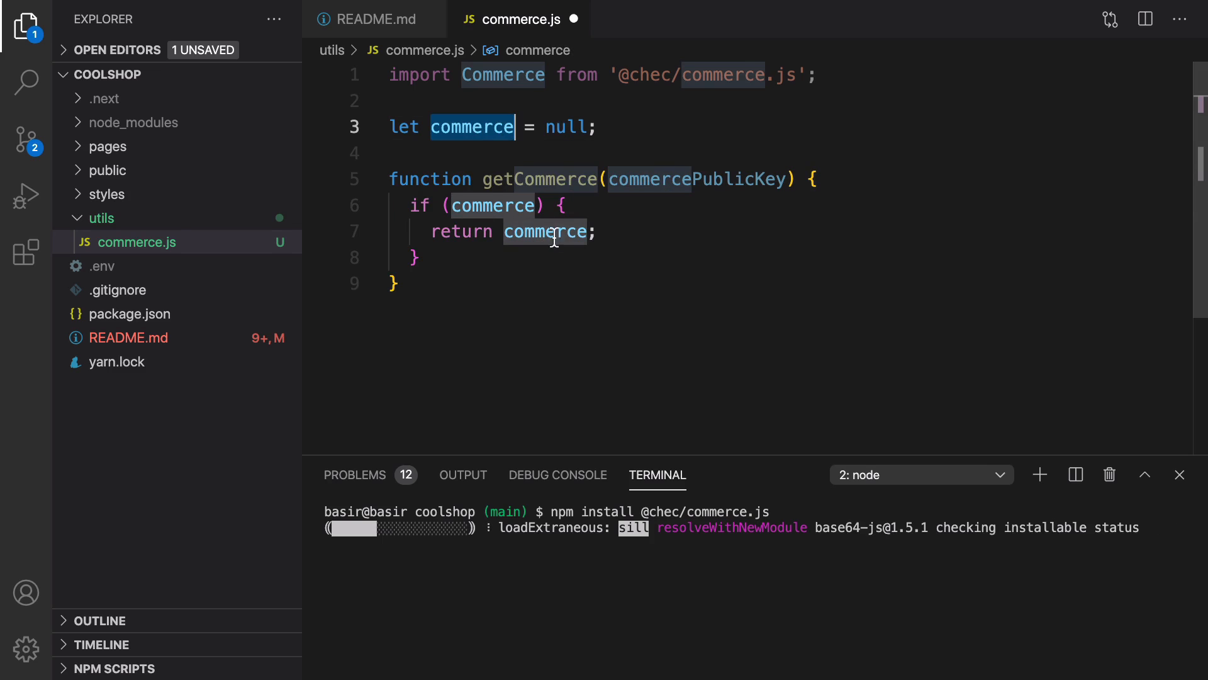
pyautogui.moveTo(516, 237)
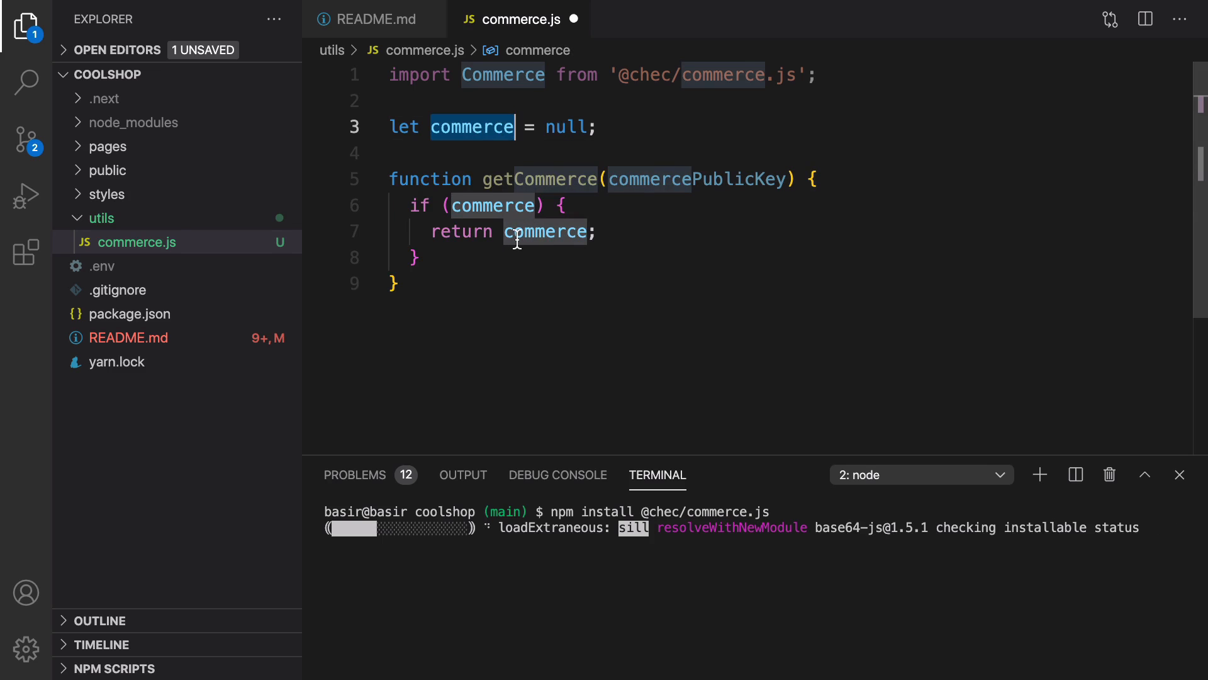
# - In the else branch, derive devEnvironment from NODE_ENV and create new Commerce(publicKey, devEnvironment)
pyautogui.click(417, 256)
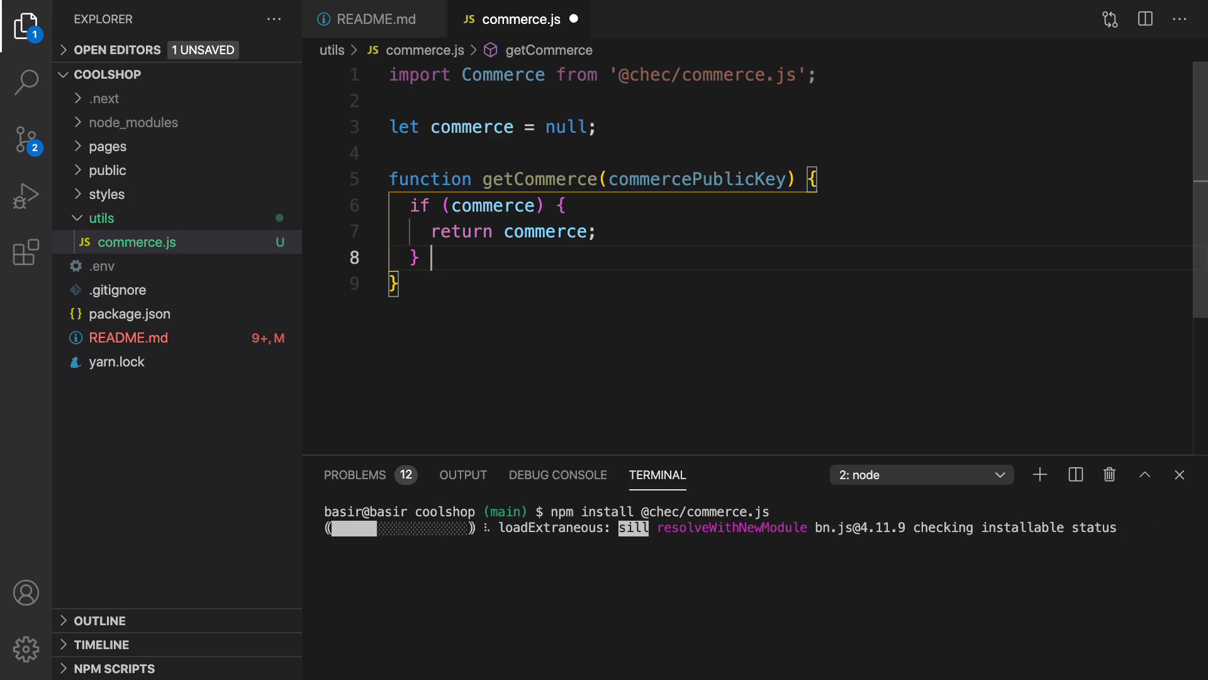
pyautogui.write('else {}')
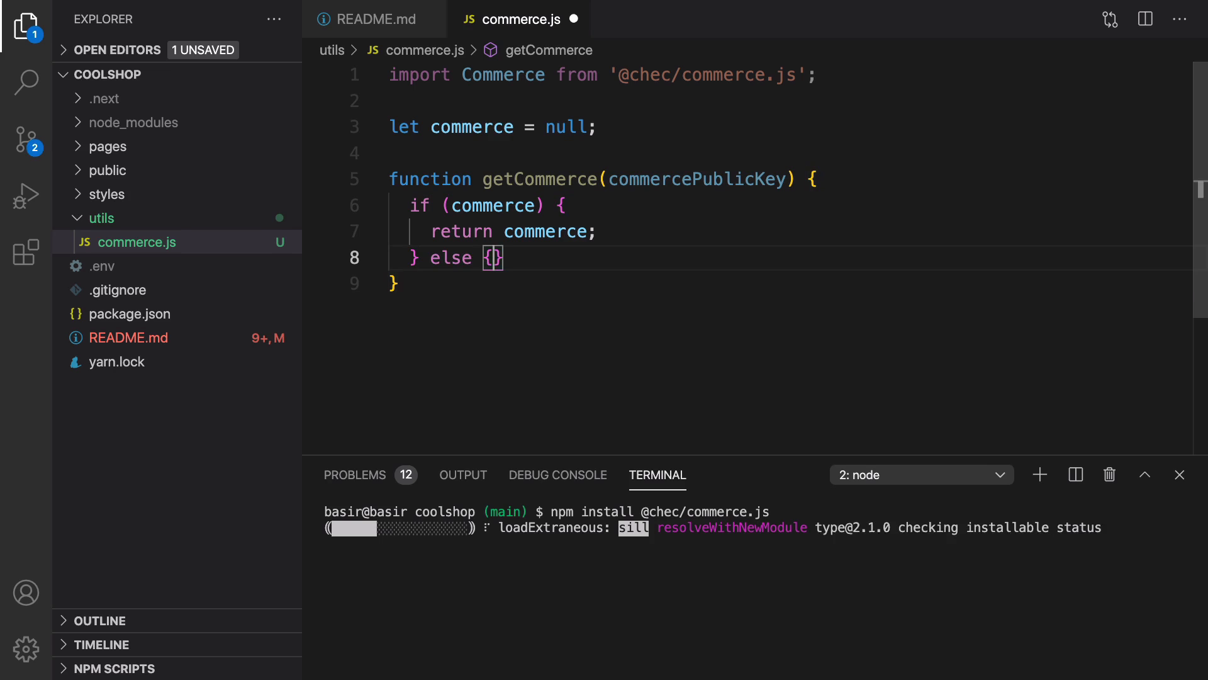
pyautogui.press('Enter')
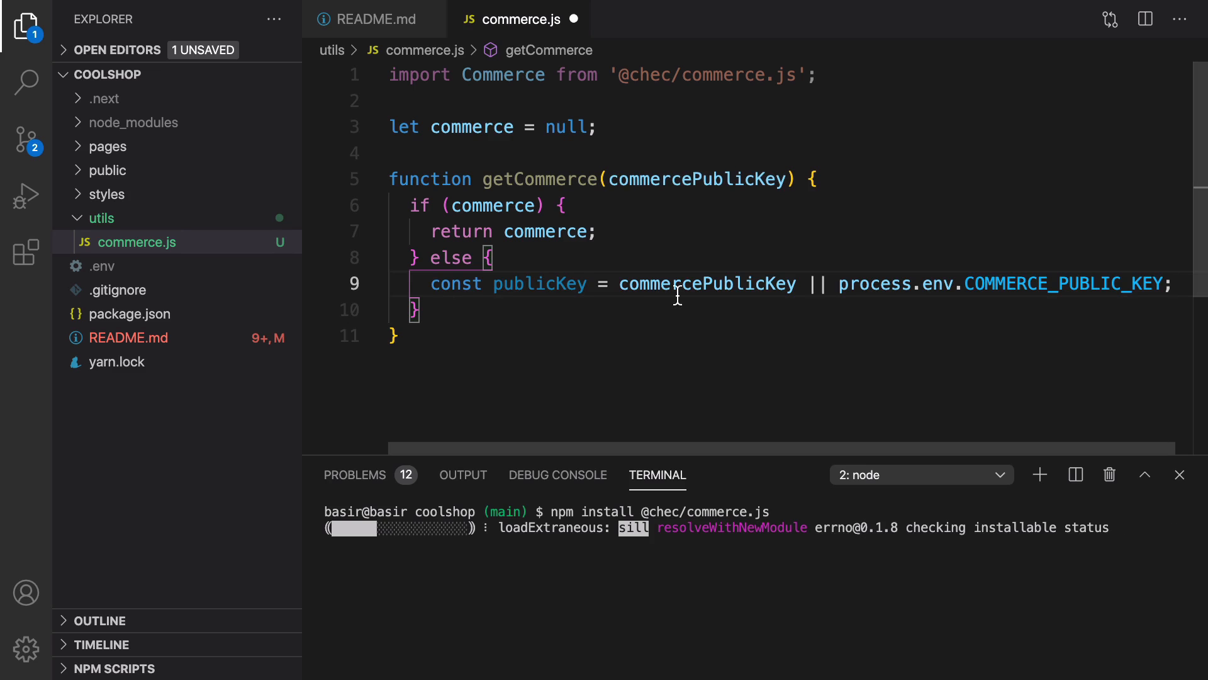
pyautogui.moveTo(1063, 283)
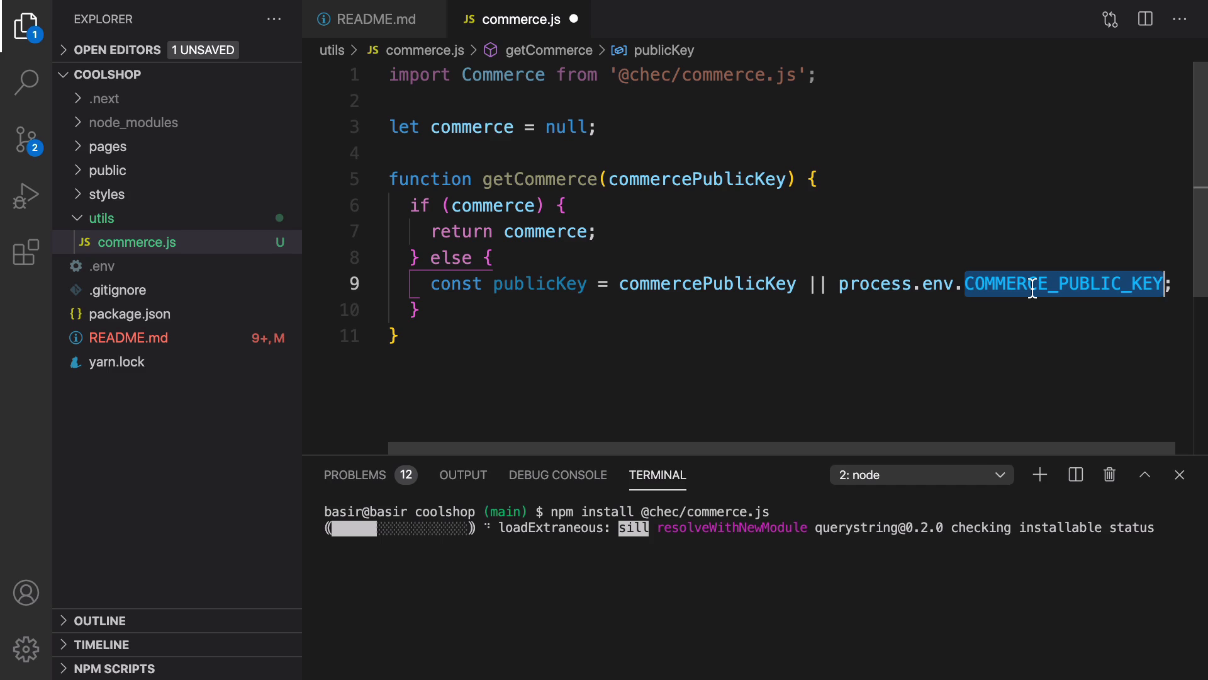
pyautogui.moveTo(644, 182)
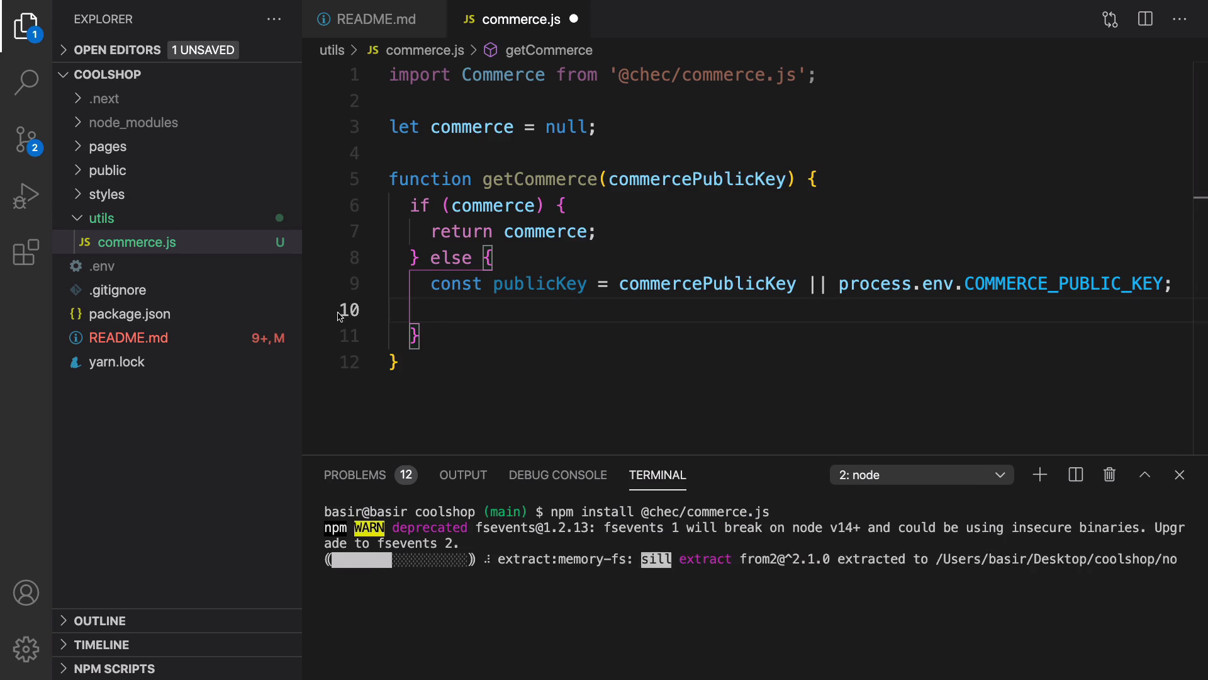
pyautogui.write("const devEnvironment = process.env.NODE_ENV === 'development';")
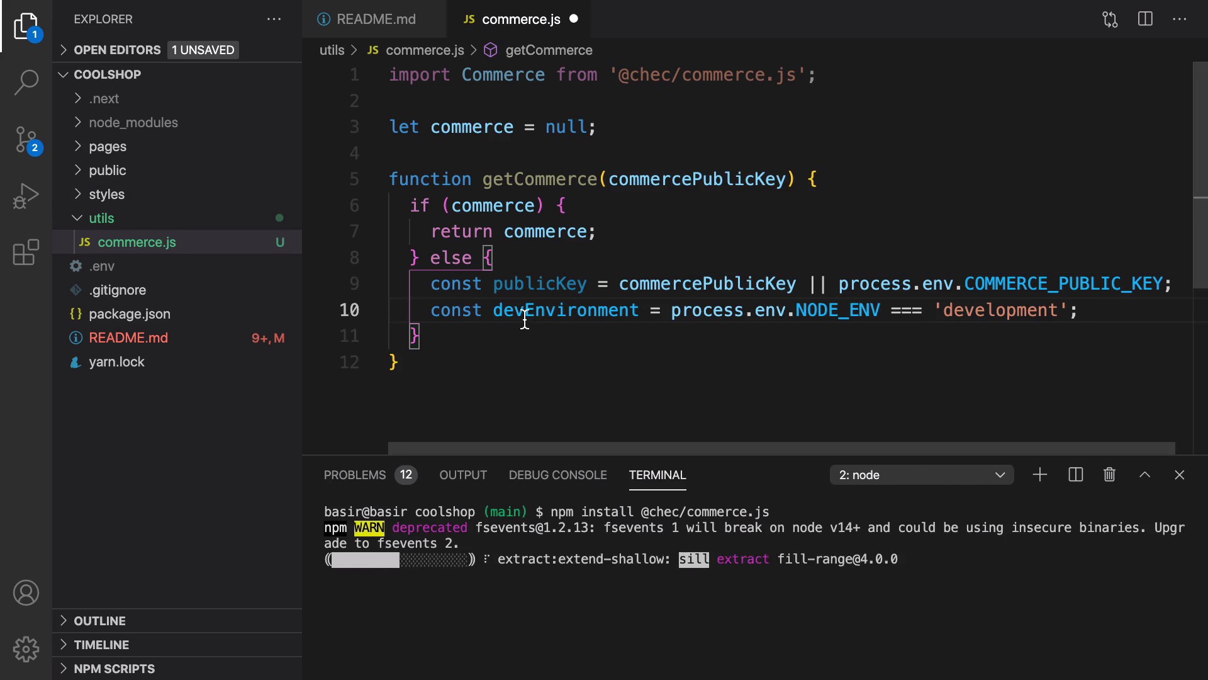
pyautogui.moveTo(824, 329)
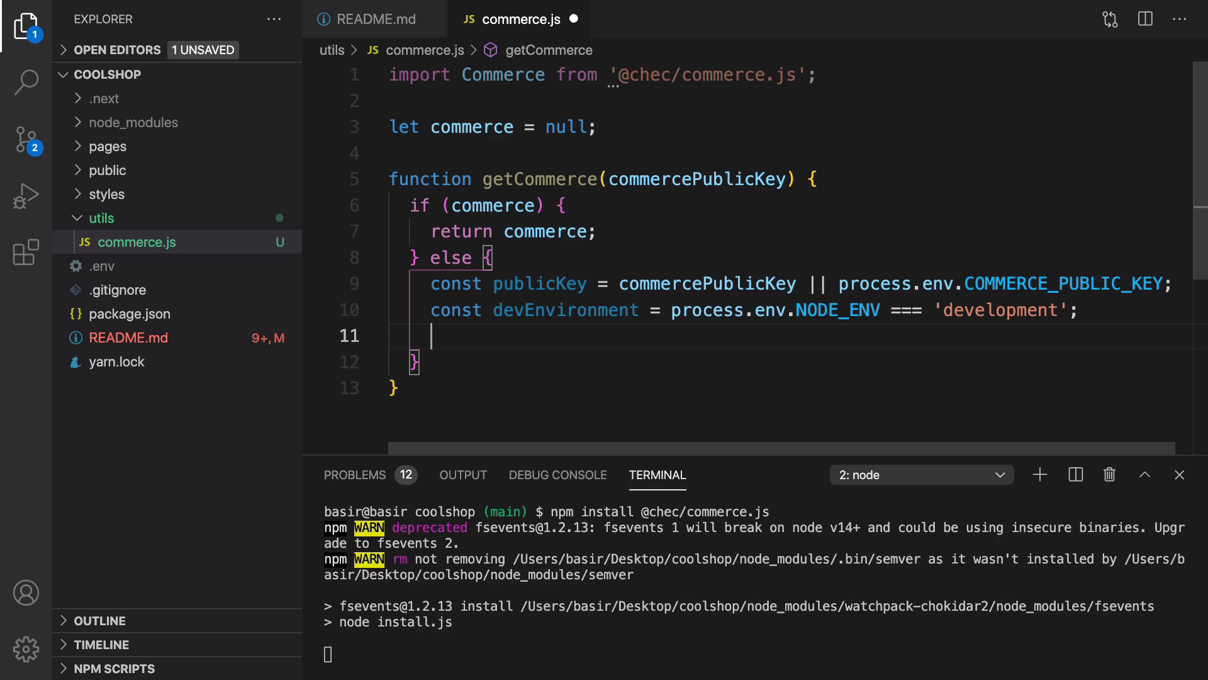
pyautogui.scroll(-3)
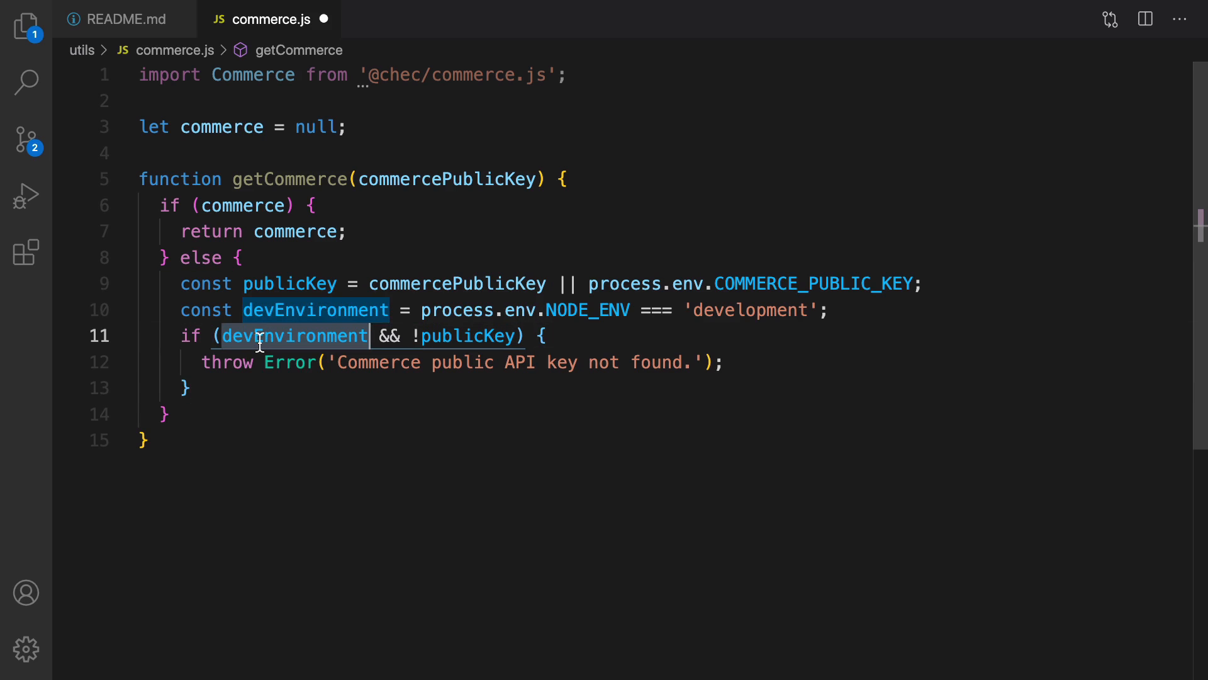
pyautogui.moveTo(469, 335)
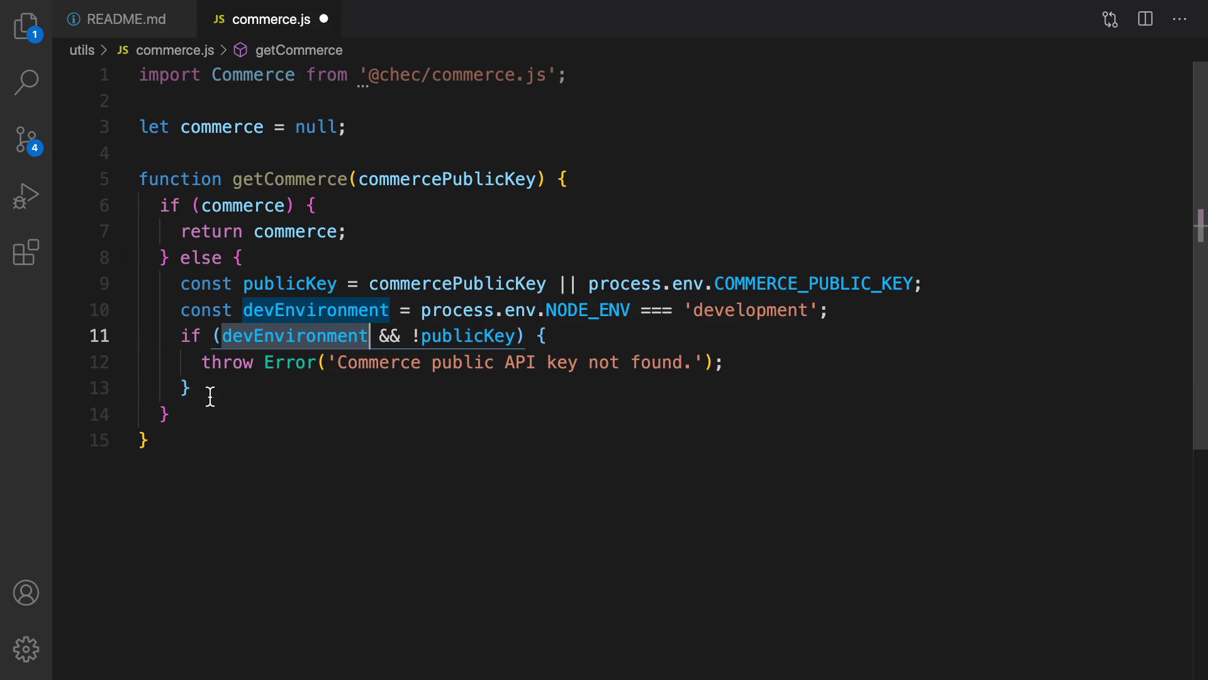
pyautogui.press('Enter')
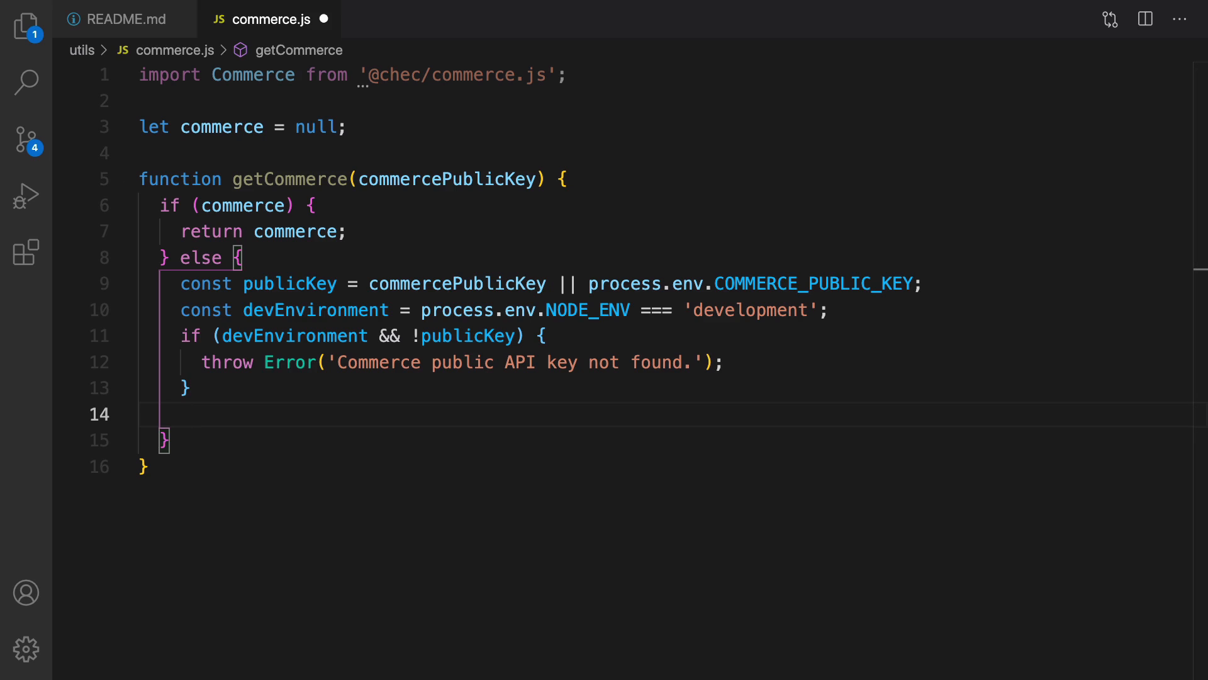
pyautogui.moveTo(344, 225)
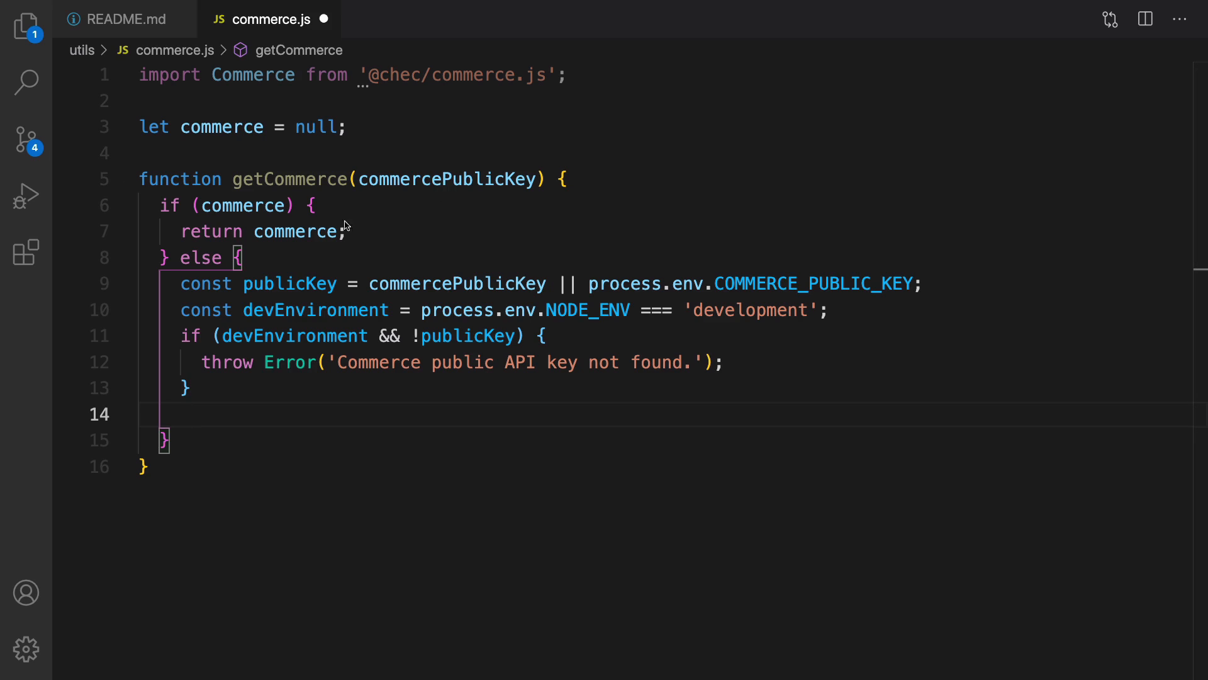
pyautogui.write('commerce = new Commerce(publicKey, devEnvironment);')
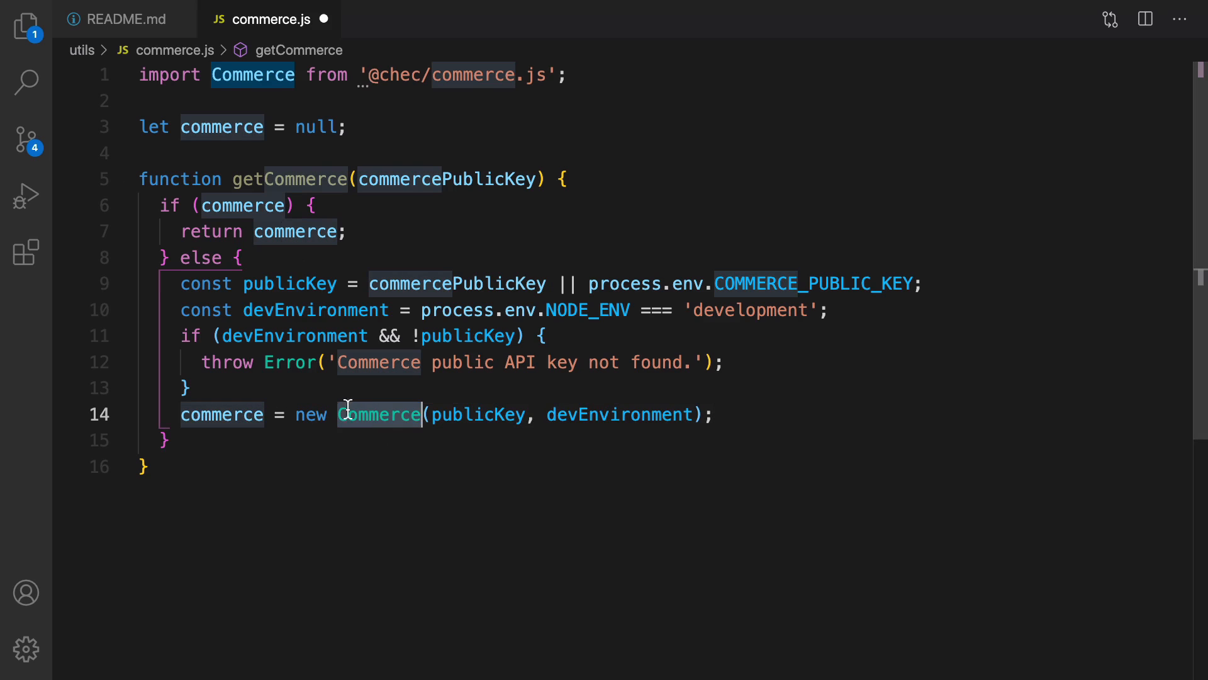
pyautogui.moveTo(478, 414)
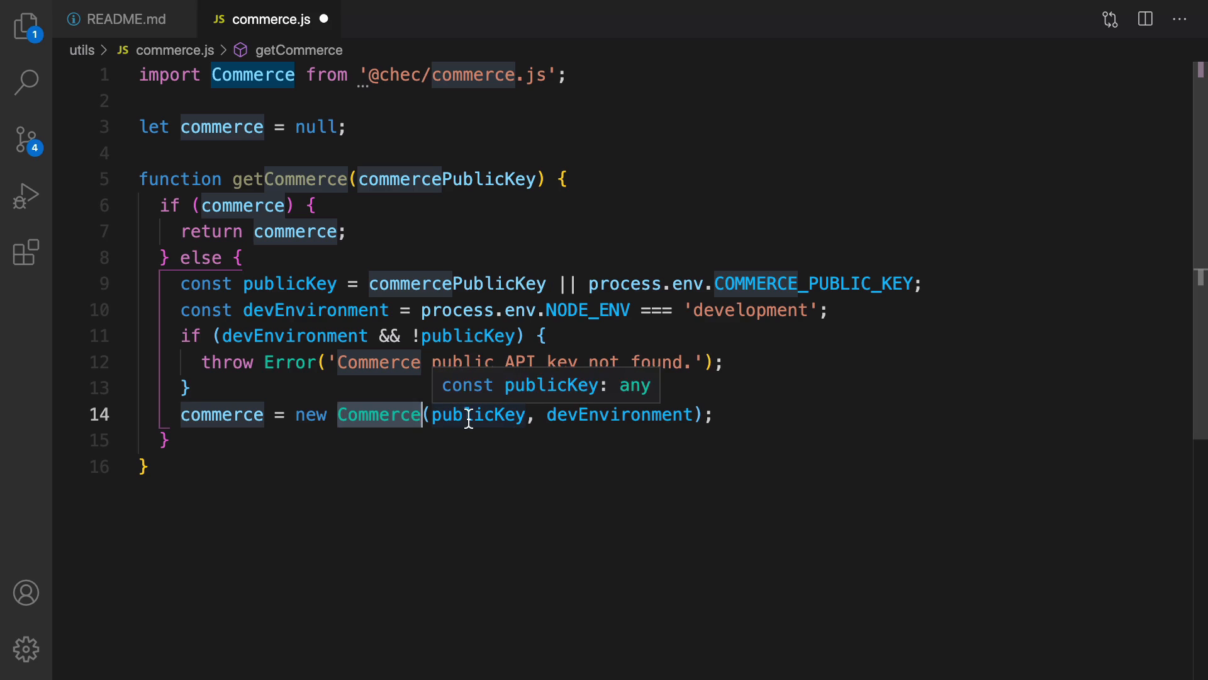
pyautogui.moveTo(476, 418)
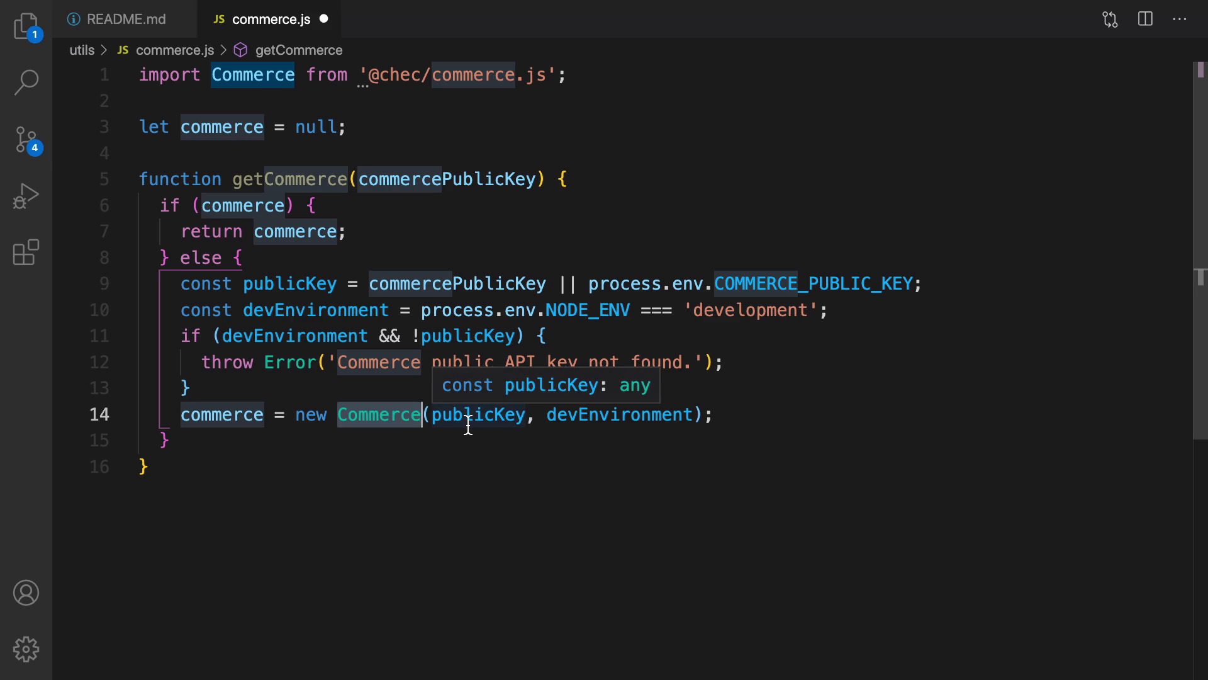
pyautogui.moveTo(599, 423)
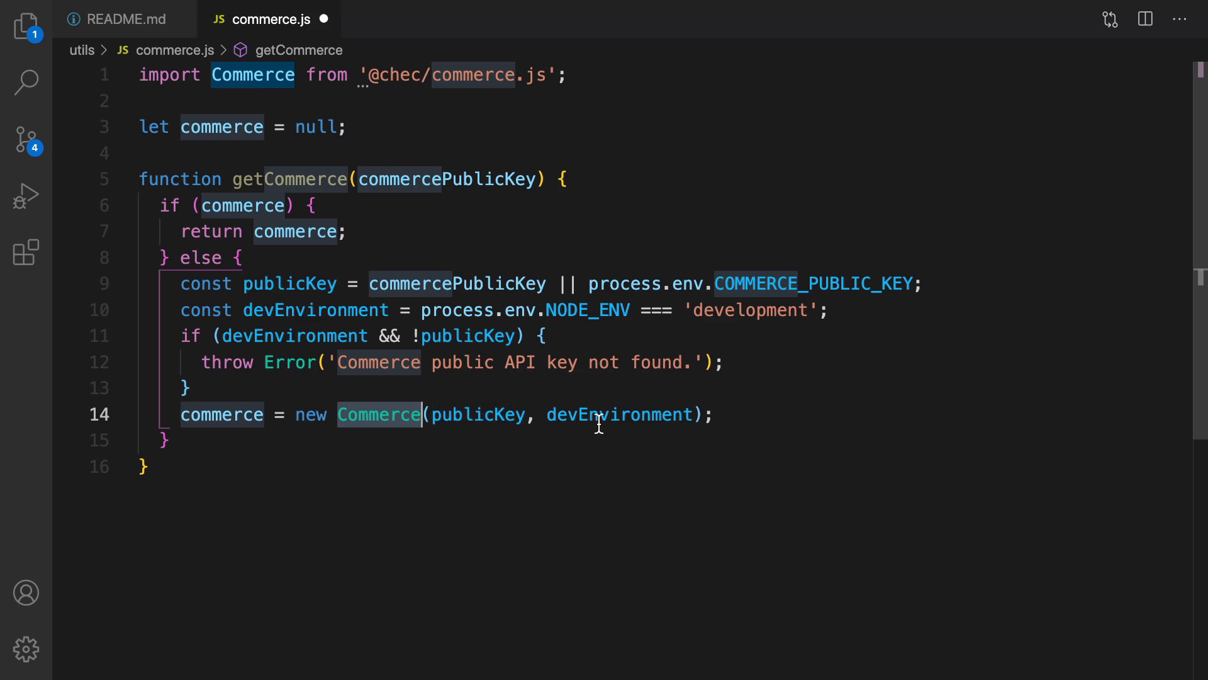
pyautogui.moveTo(619, 414)
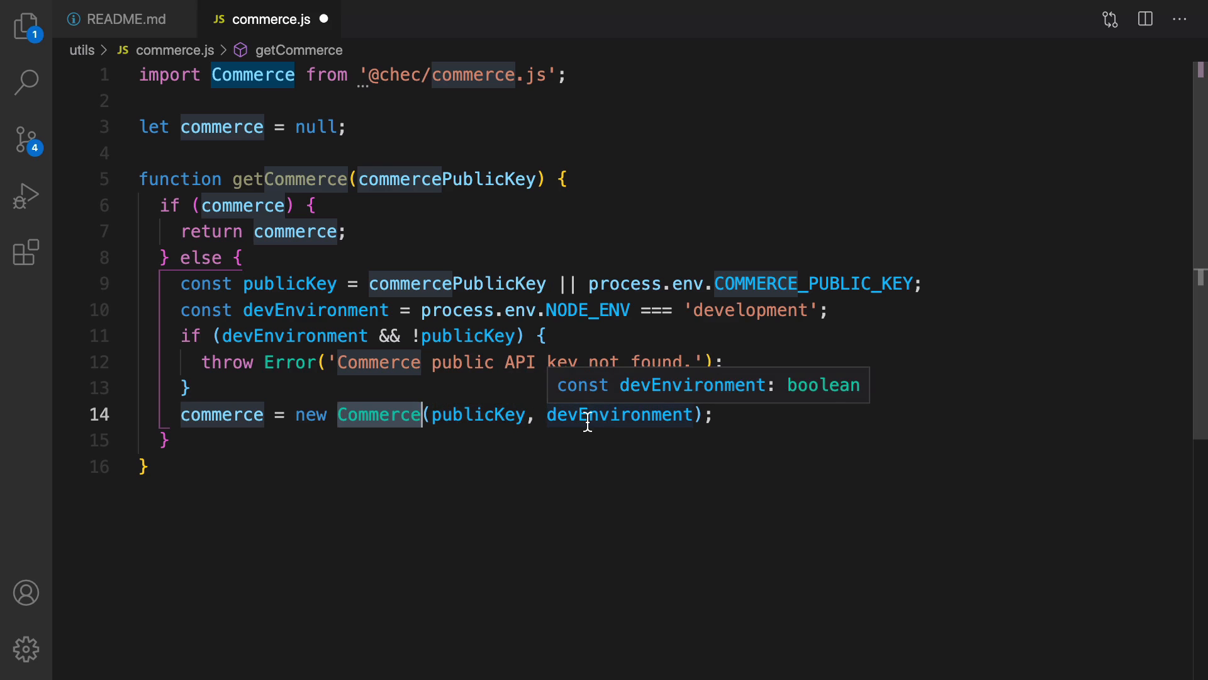
pyautogui.moveTo(635, 422)
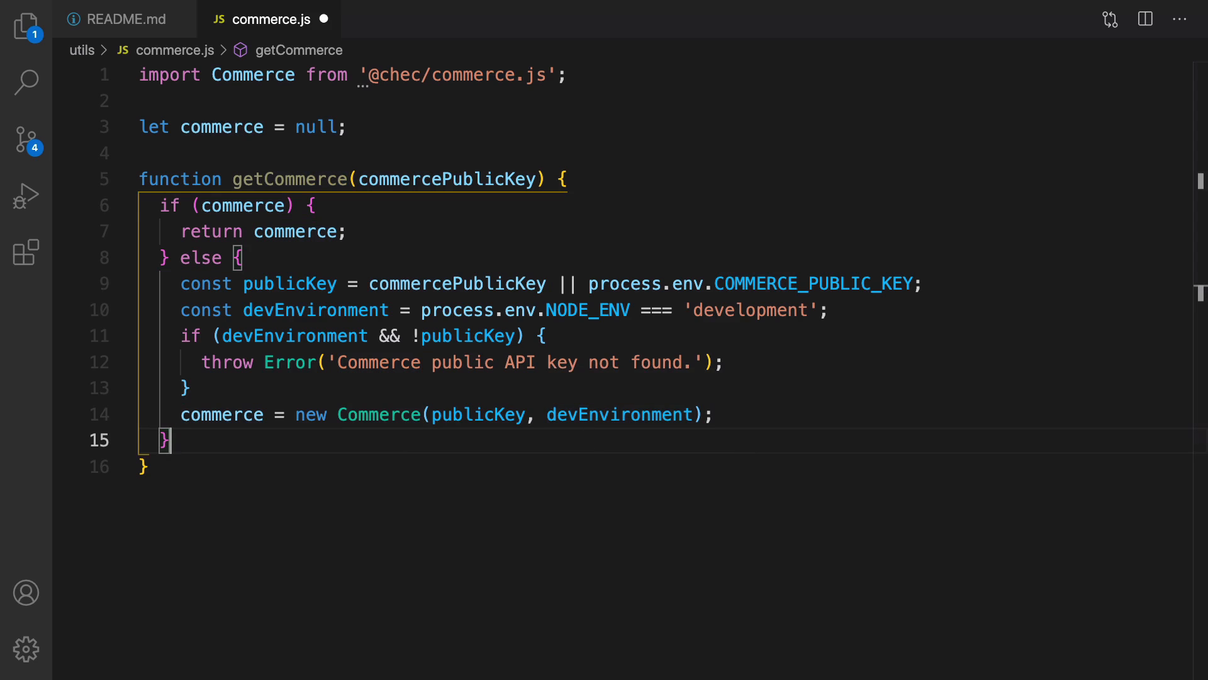
pyautogui.moveTo(407, 338)
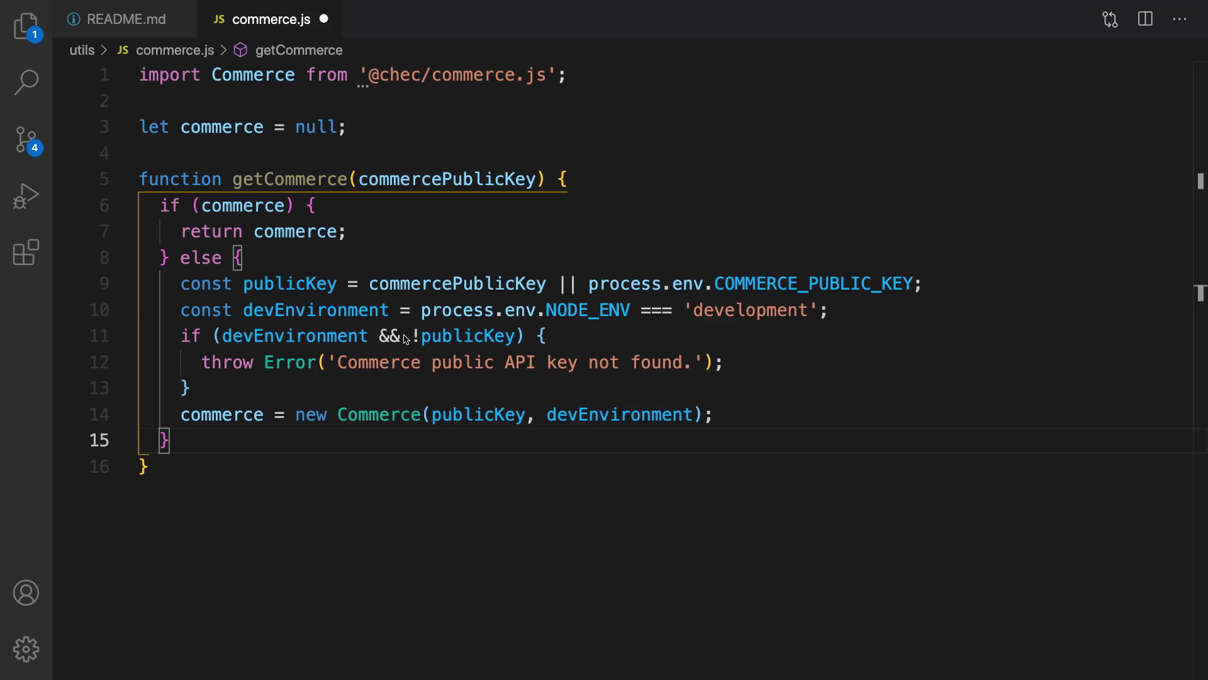
# - Return commerce, export default getCommerce, and go back to the project's file list
pyautogui.write('return commerce;')
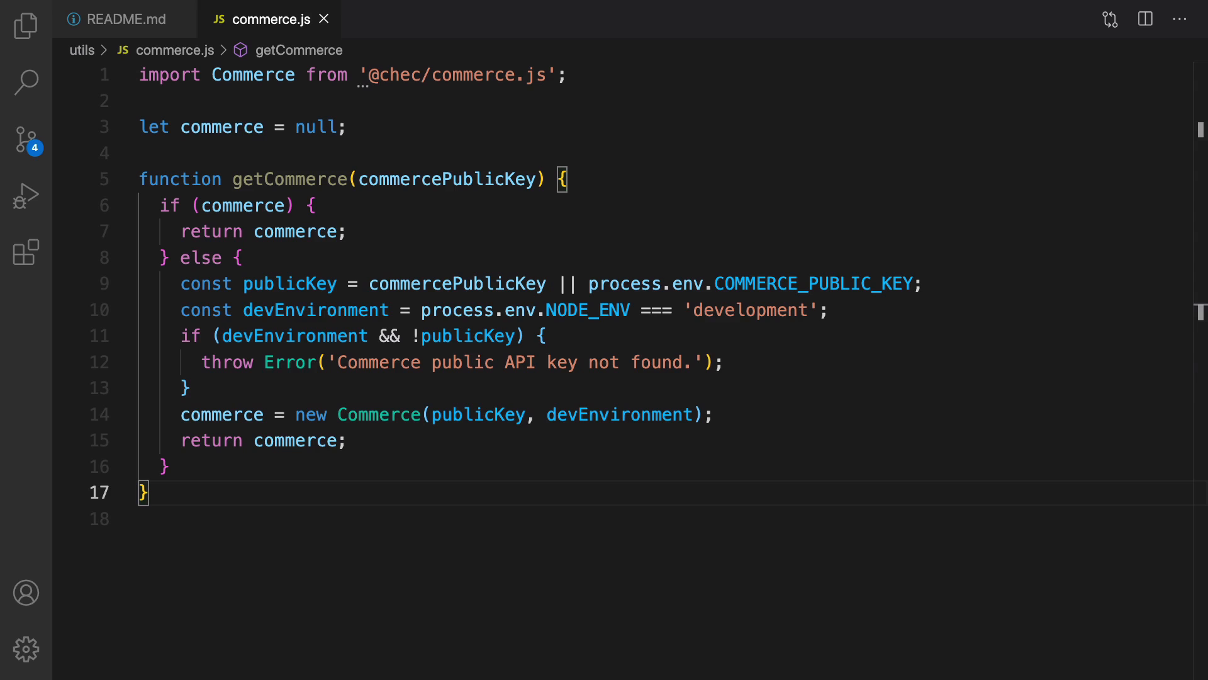
pyautogui.write('export default getCommerce;')
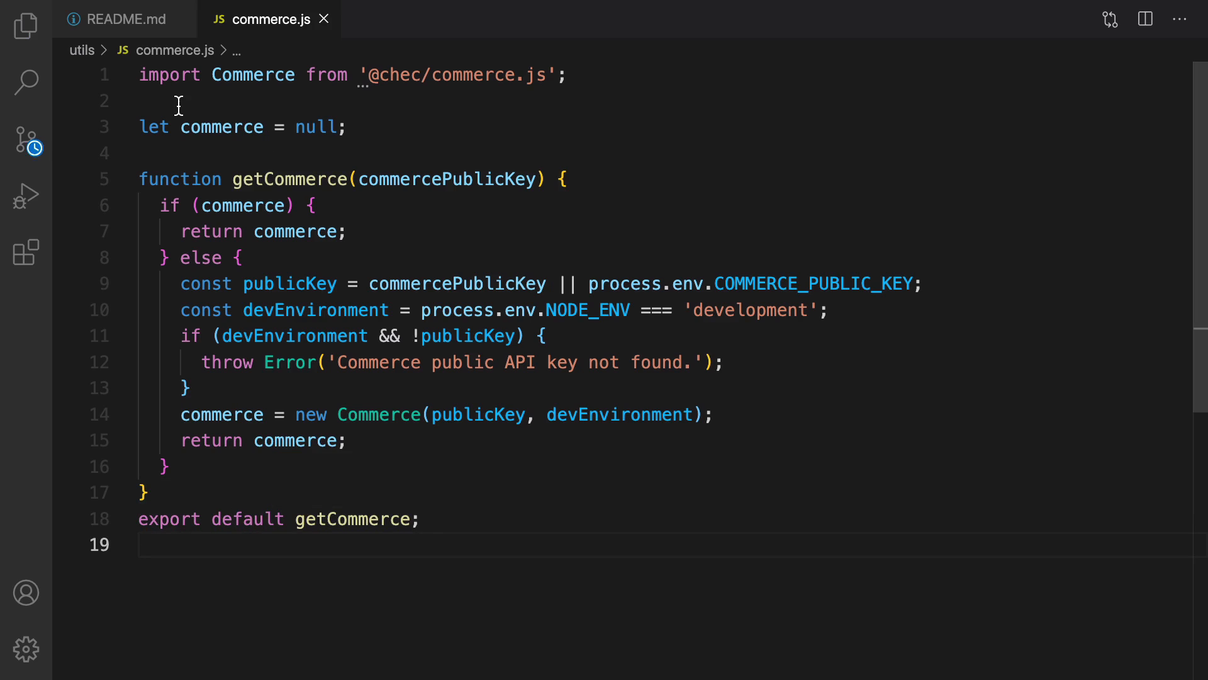
pyautogui.click(138, 544)
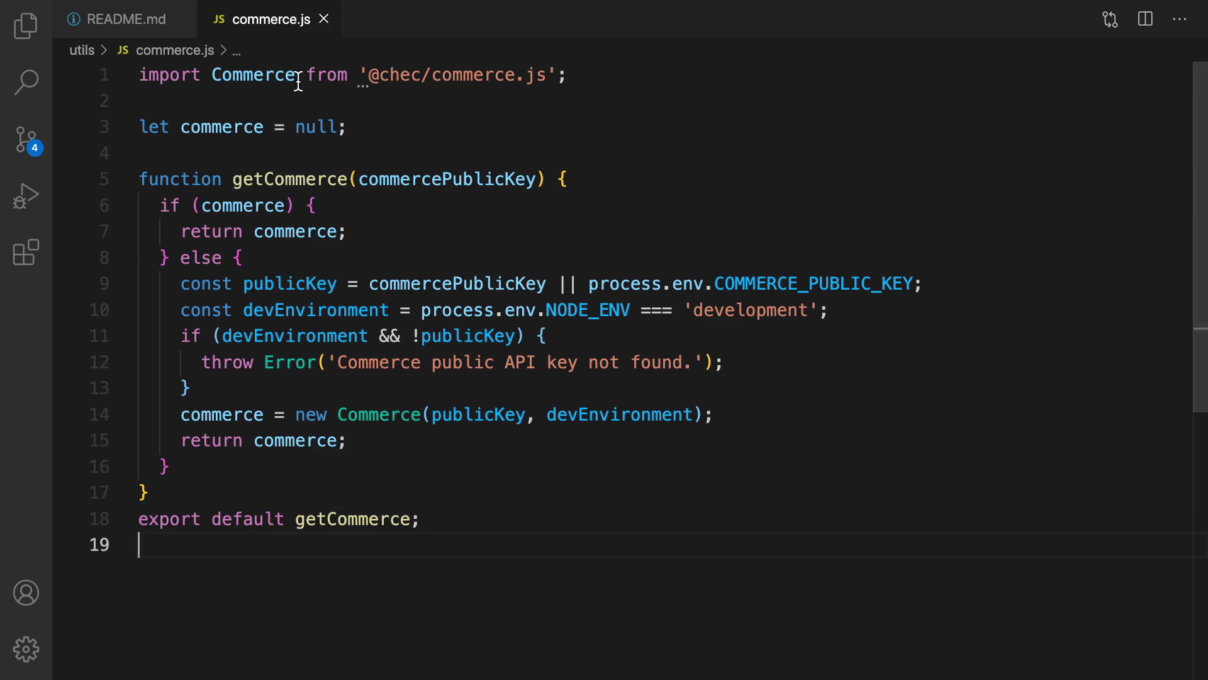
pyautogui.moveTo(222, 125)
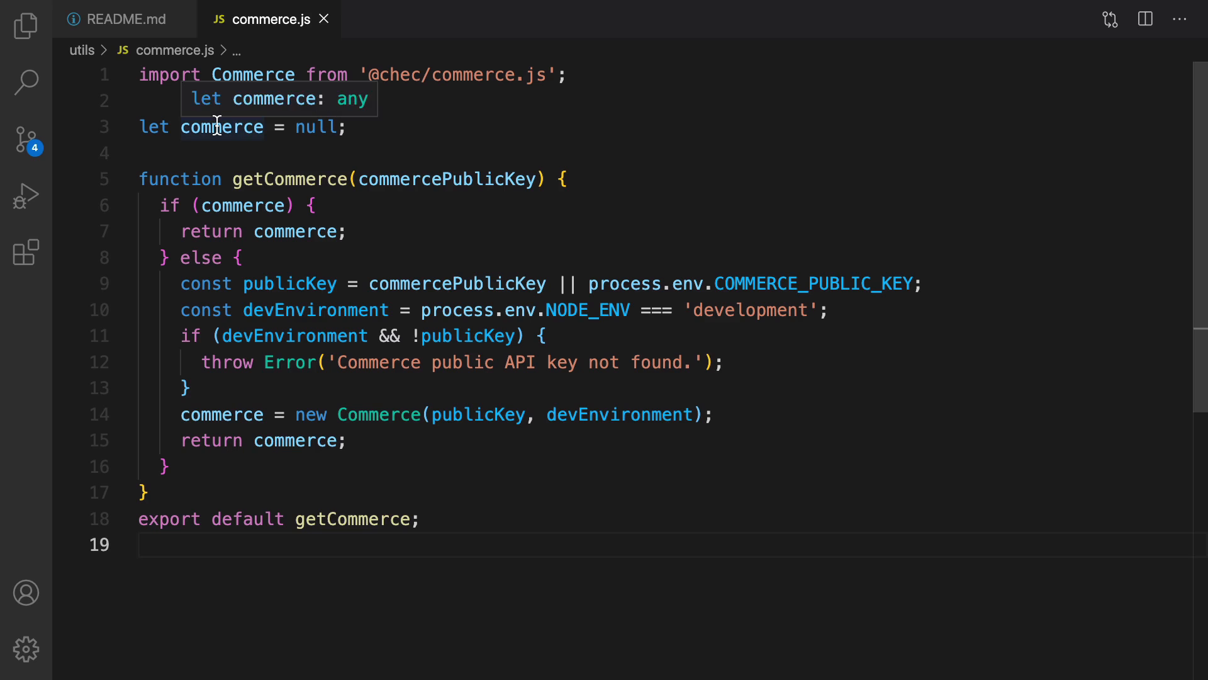
pyautogui.moveTo(25, 25)
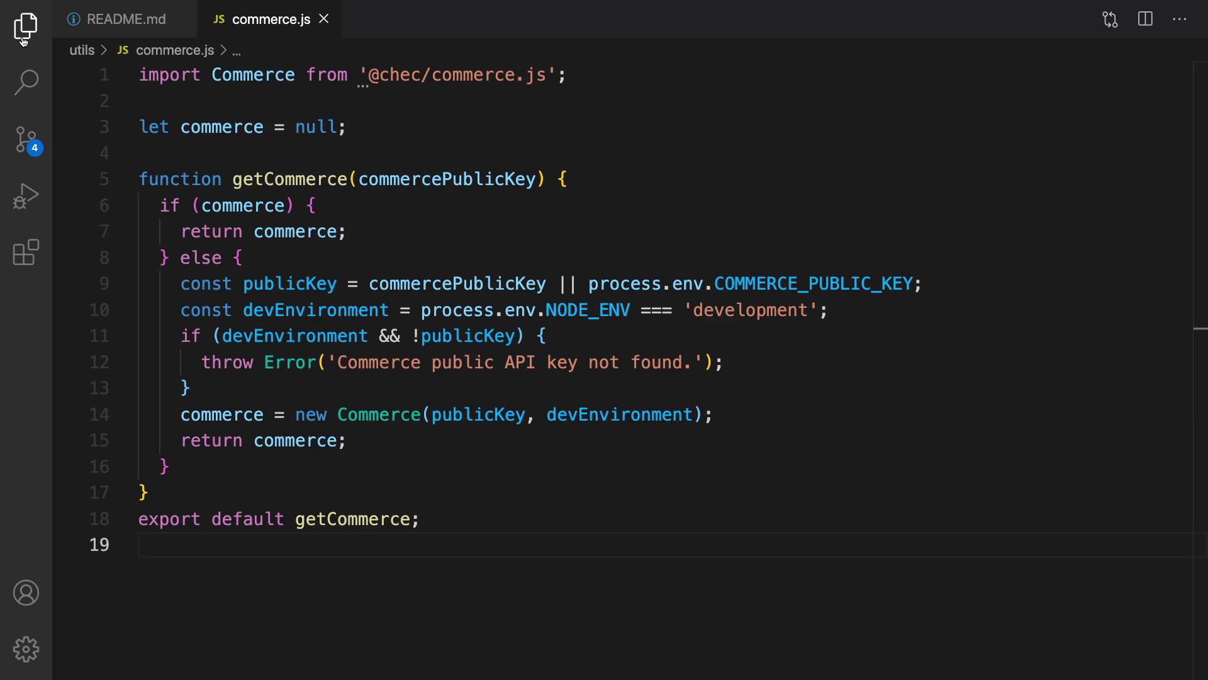
pyautogui.click(25, 25)
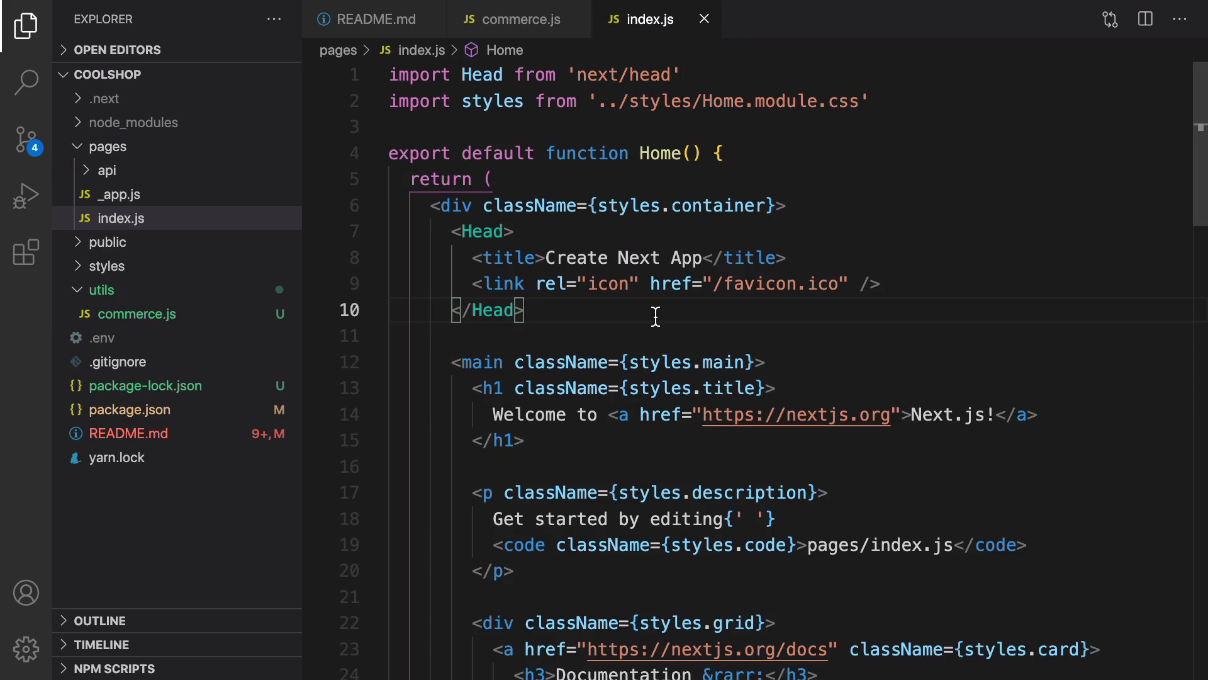
pyautogui.moveTo(194, 135)
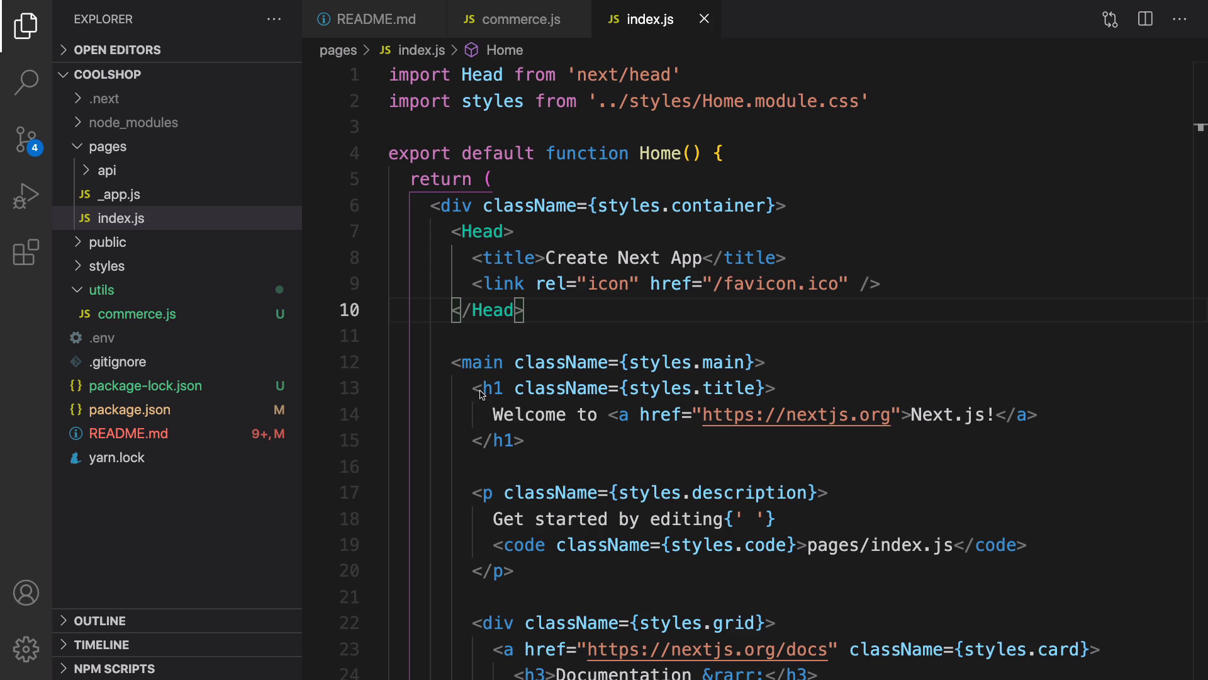
# - Below the Home component, begin 'export async function getStaticProps() {' in index.js
pyautogui.scroll(-3)
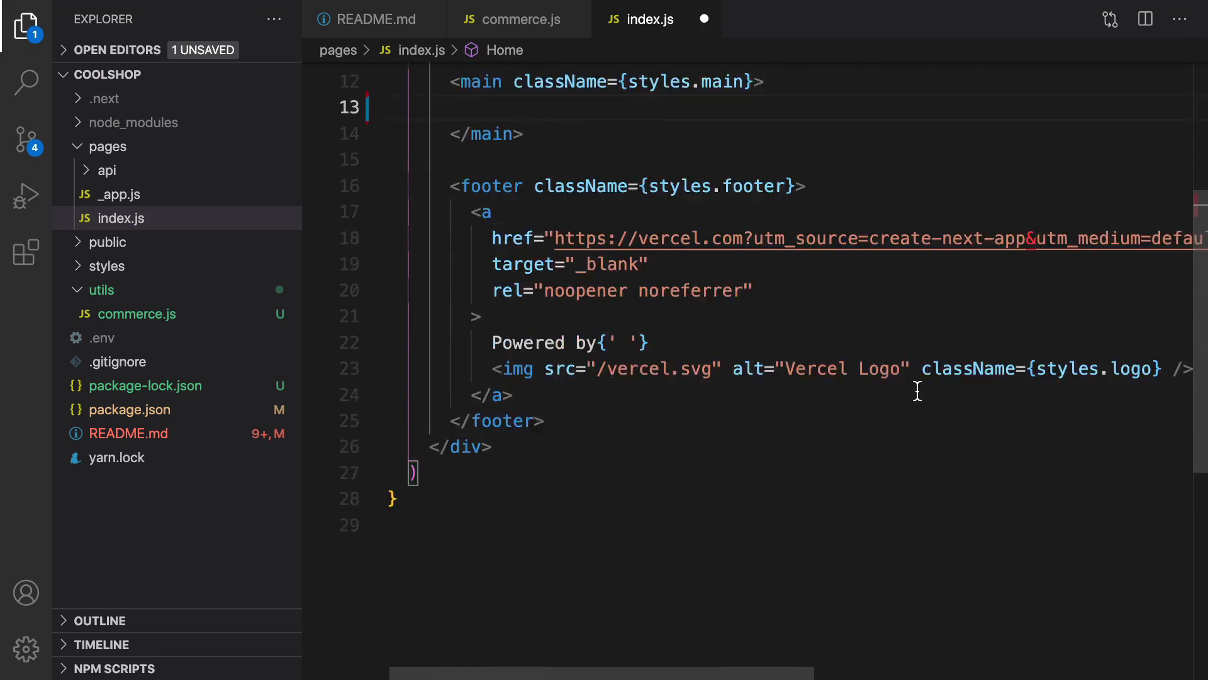
pyautogui.scroll(-3)
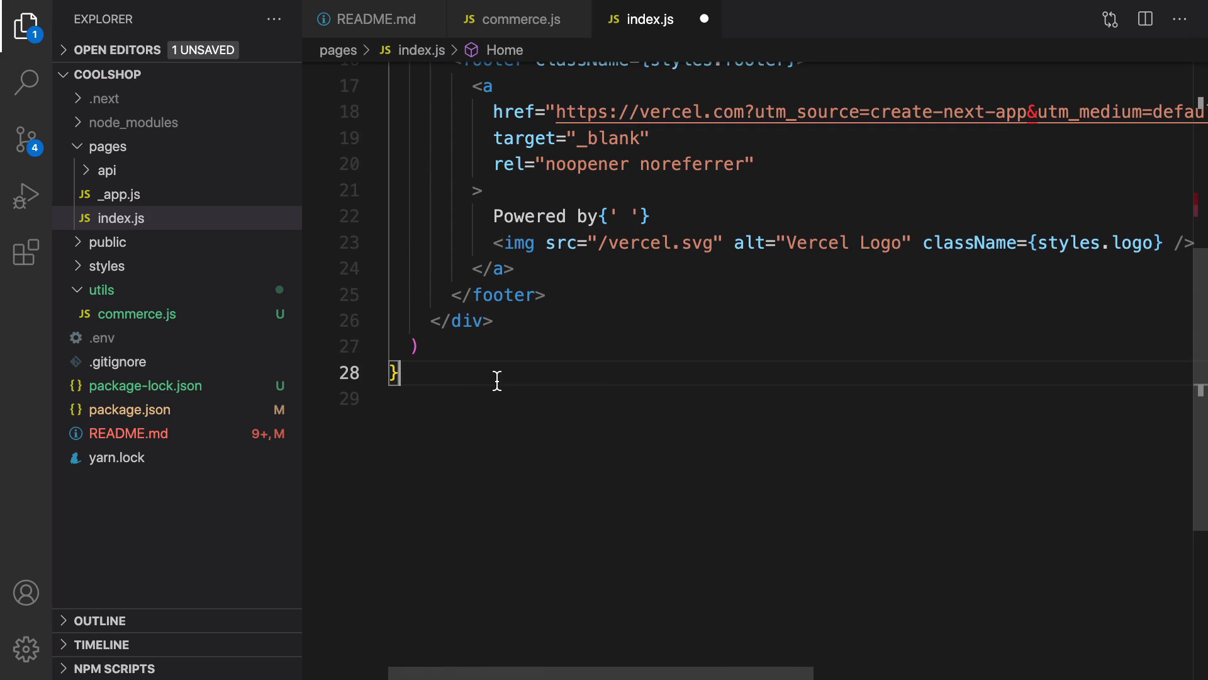
pyautogui.press('Enter')
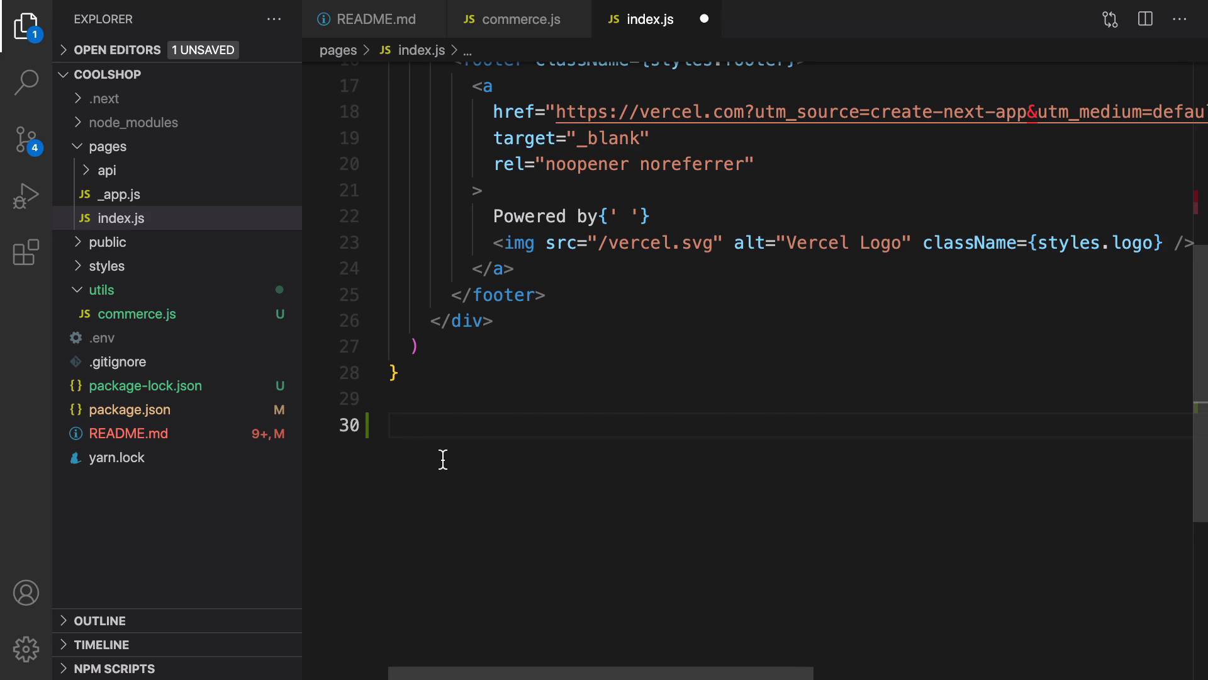
pyautogui.write('export async function getStaticProps() {')
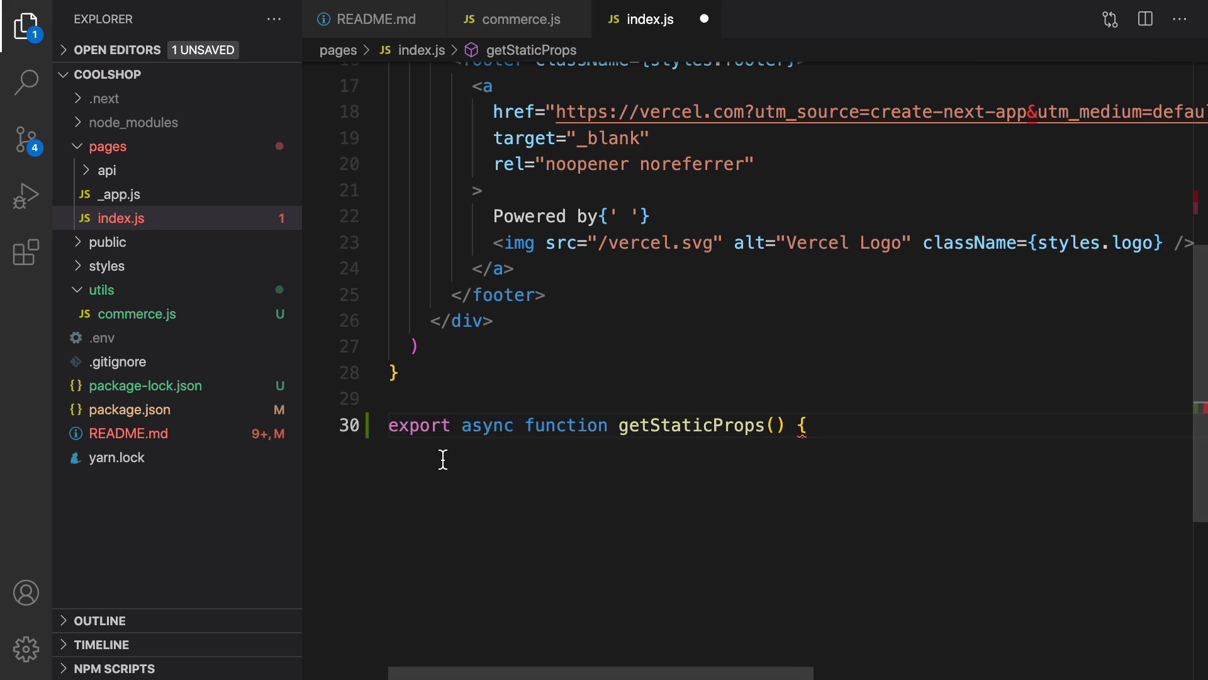
# - Add const commerce = getCommerce(); auto-imported from ../utils/commerce, and check the import line
pyautogui.press('Return')
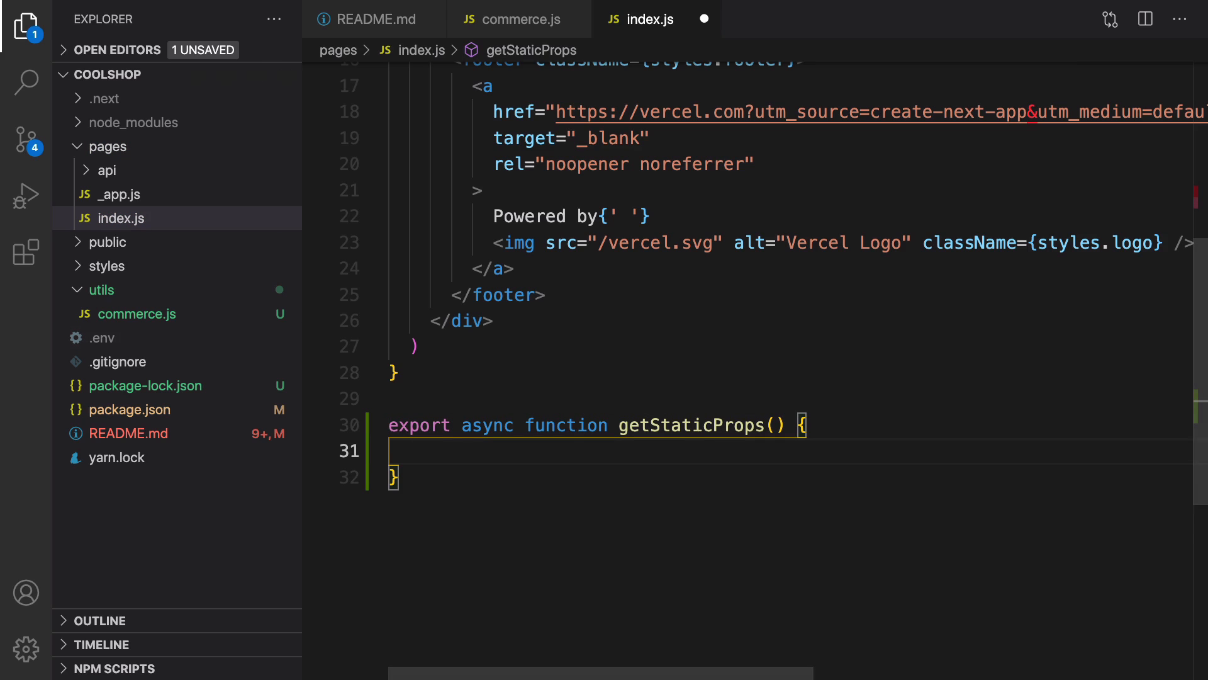
pyautogui.moveTo(423, 439)
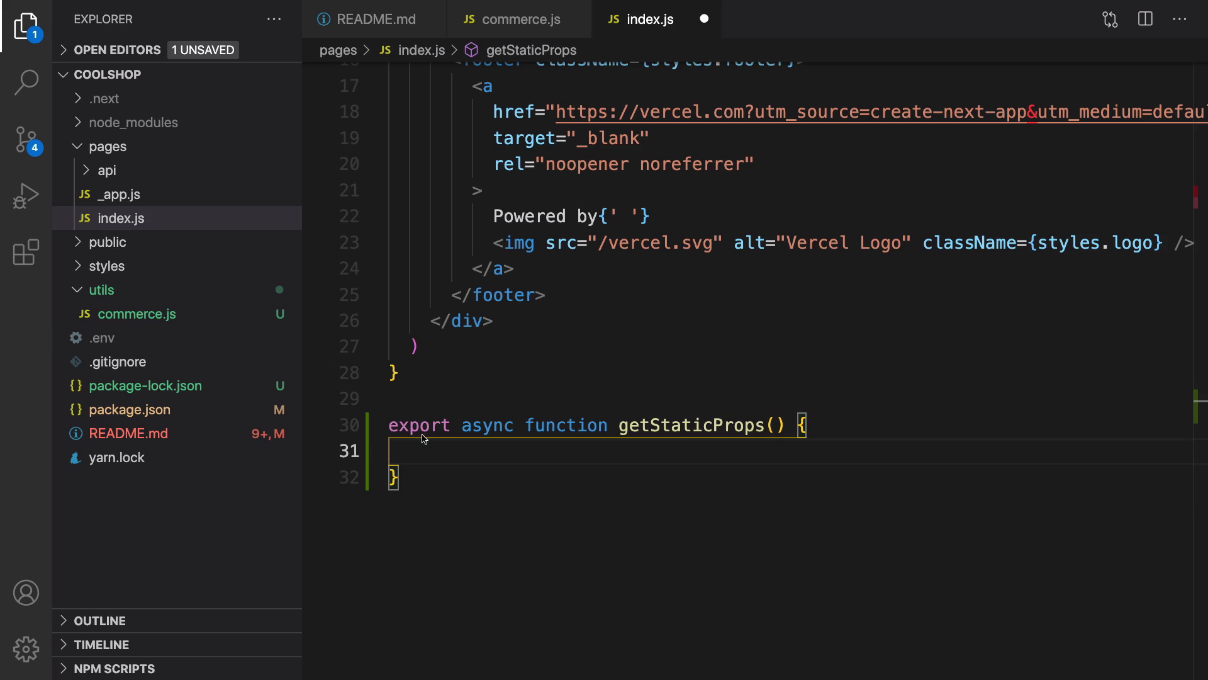
pyautogui.write('const commerce = getCommerce();')
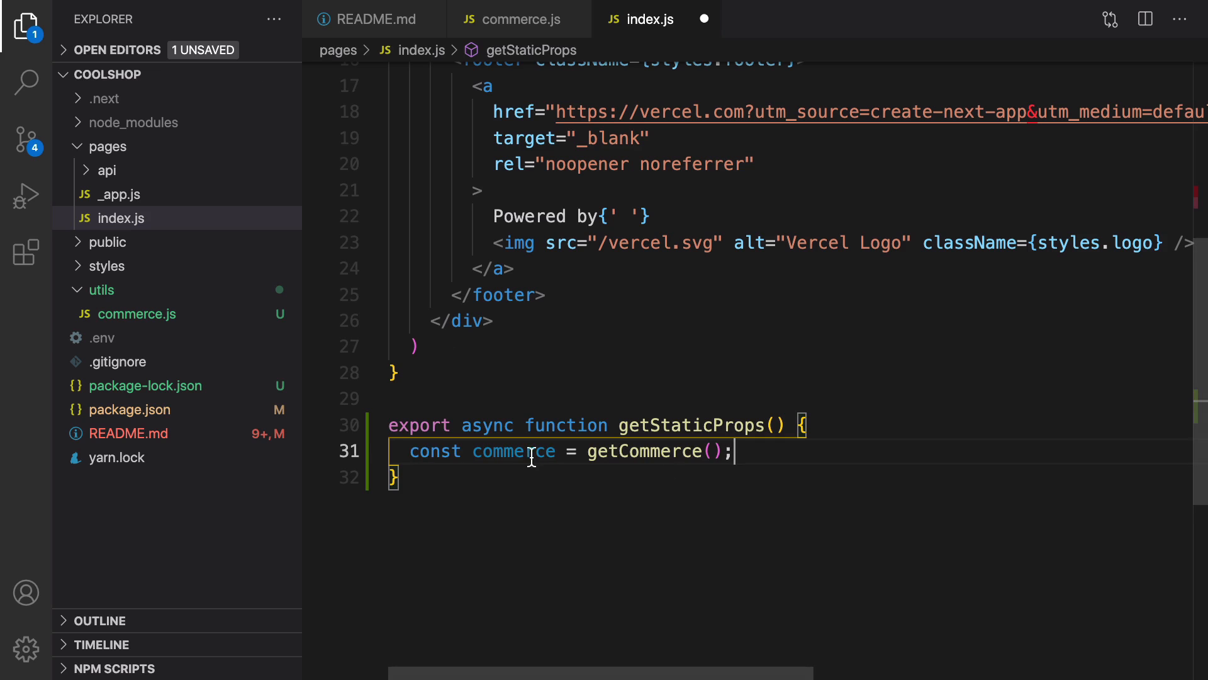
pyautogui.moveTo(681, 465)
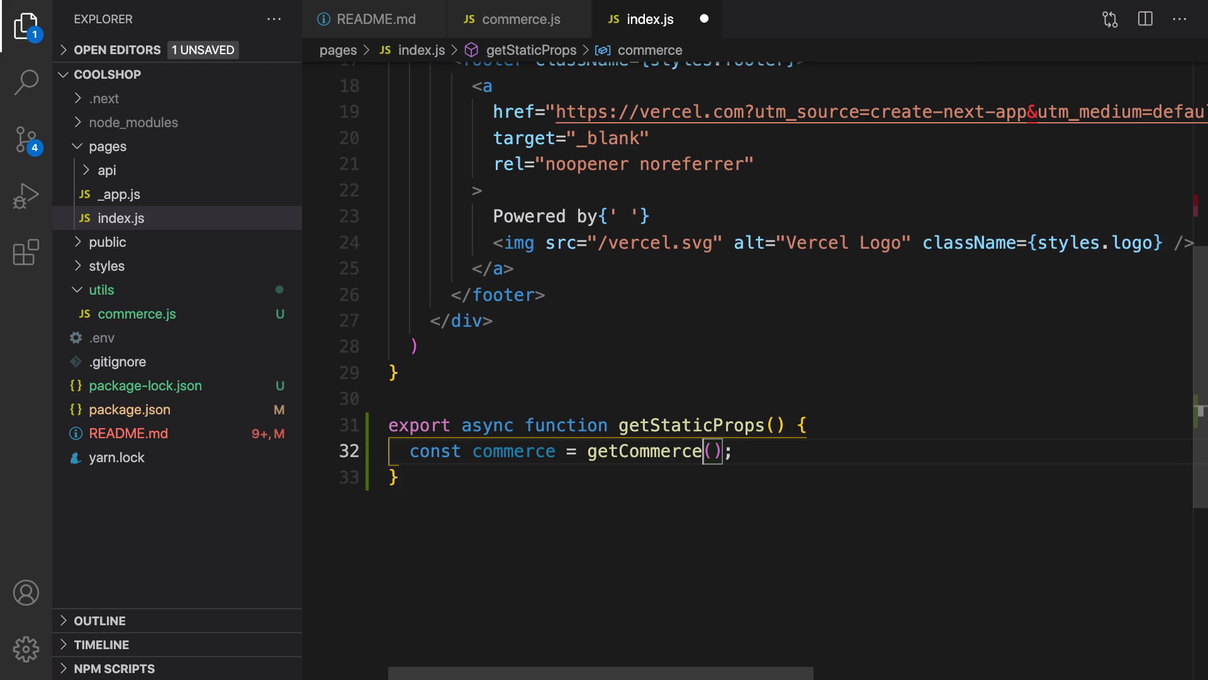
pyautogui.doubleClick(642, 451)
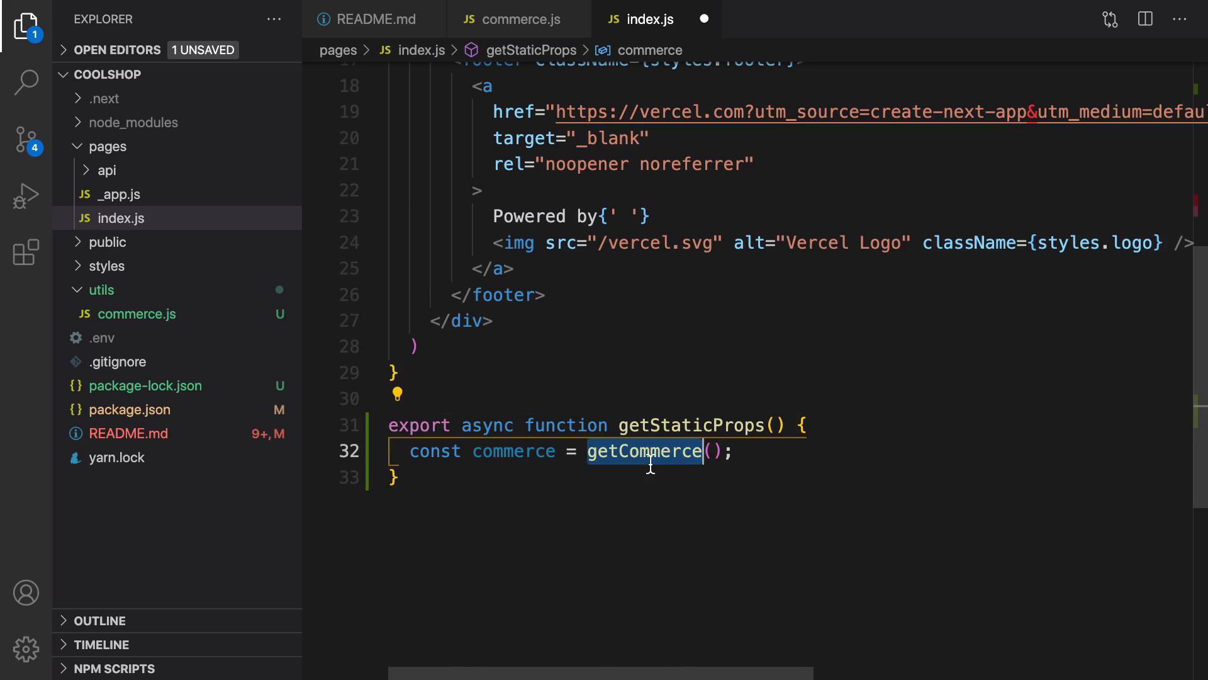
pyautogui.scroll(3)
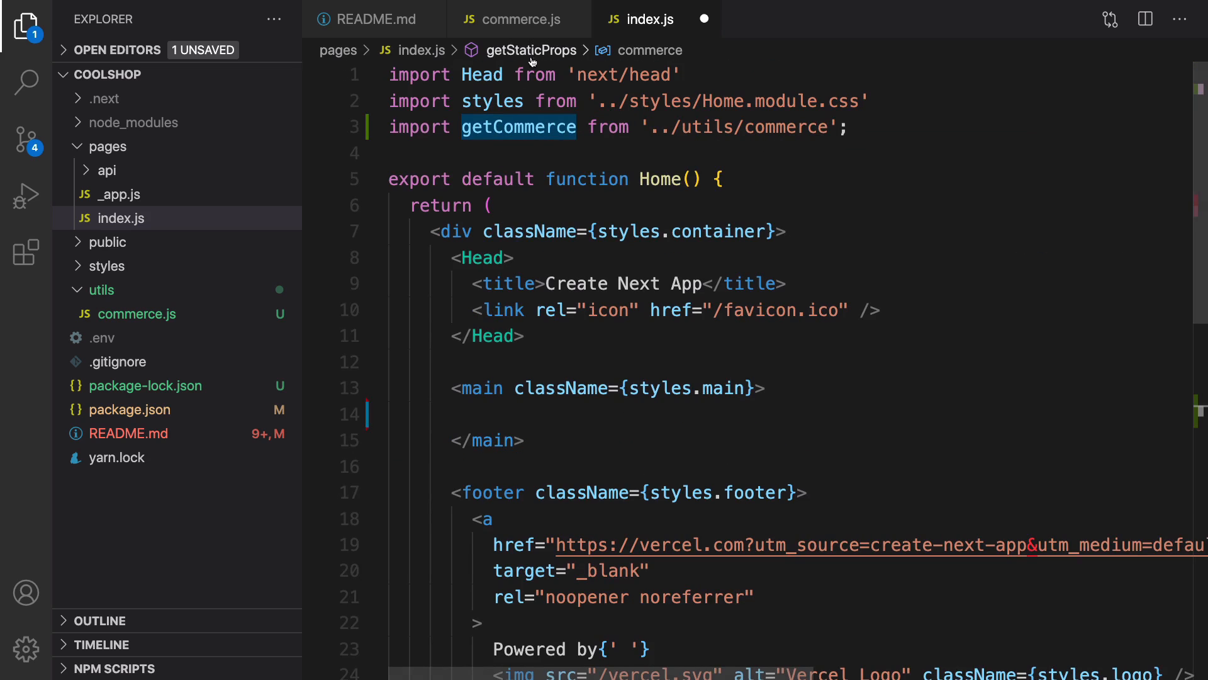
pyautogui.moveTo(671, 418)
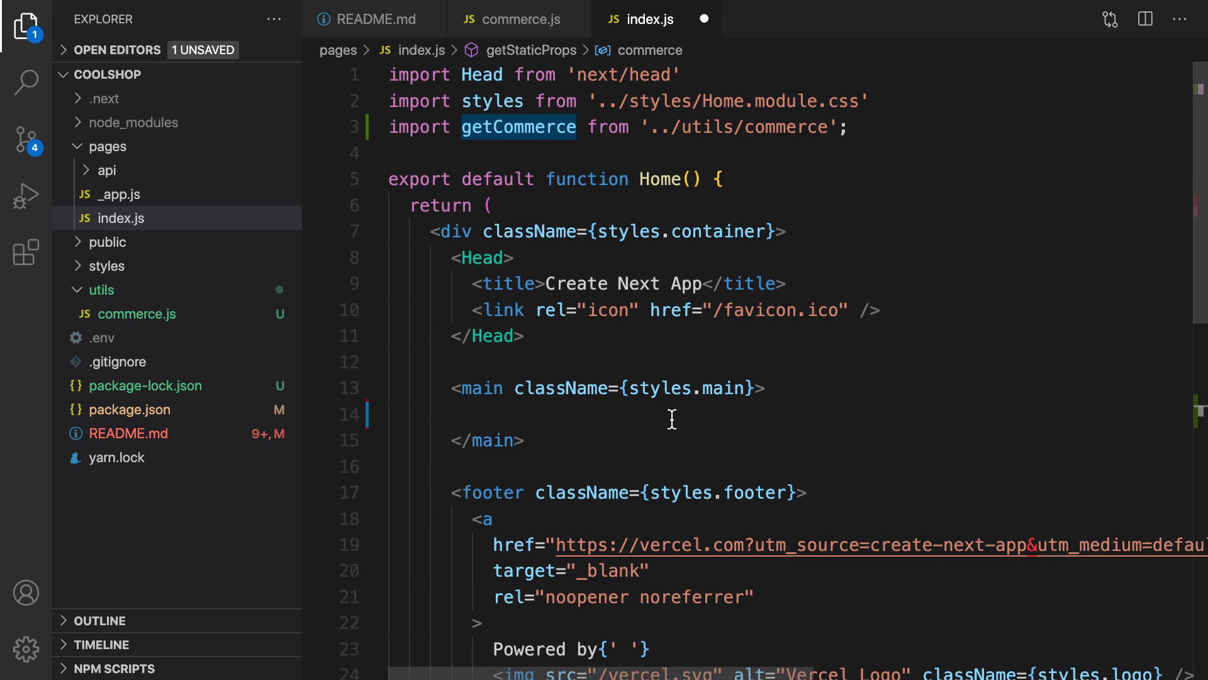
pyautogui.scroll(-3)
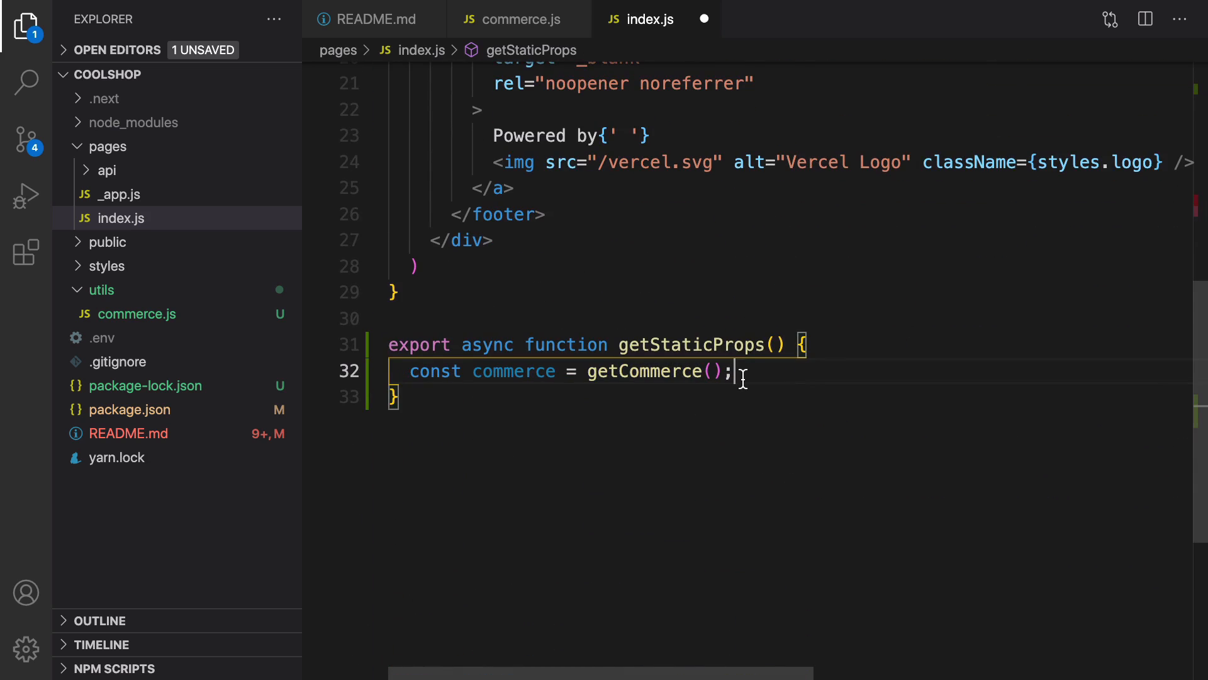
# - Add const { data: products } = await commerce.products.list(); and highlight the await call
pyautogui.press('Enter')
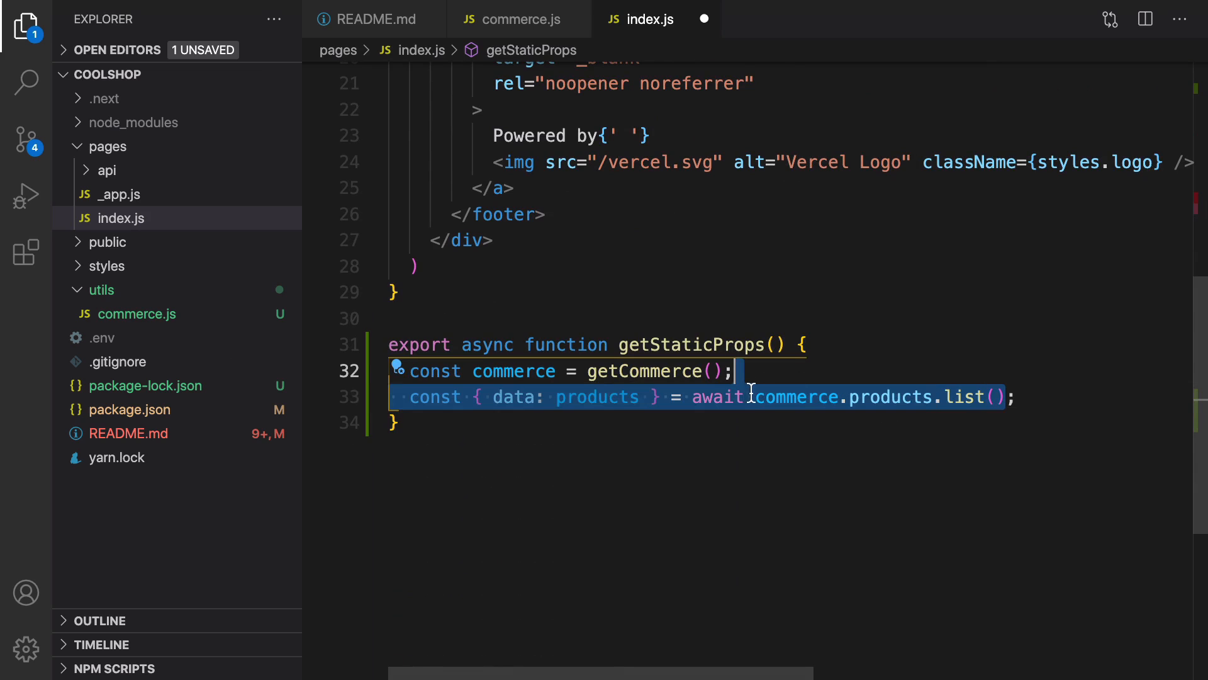
pyautogui.click(756, 397)
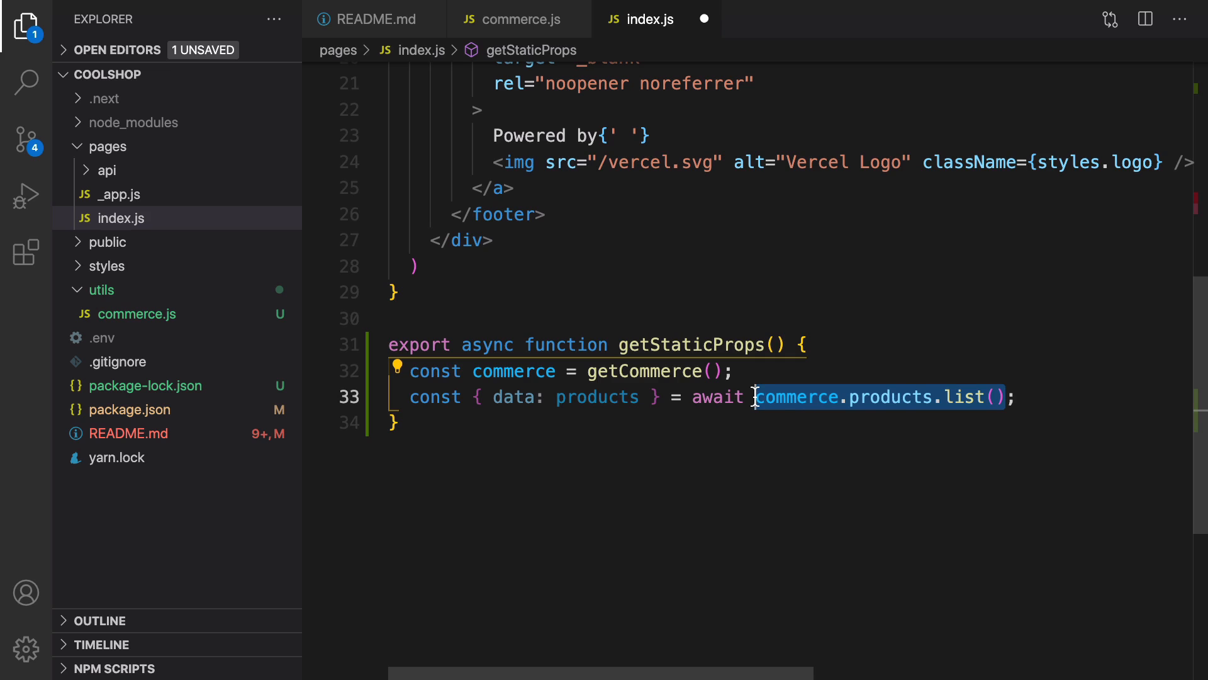
pyautogui.moveTo(718, 407)
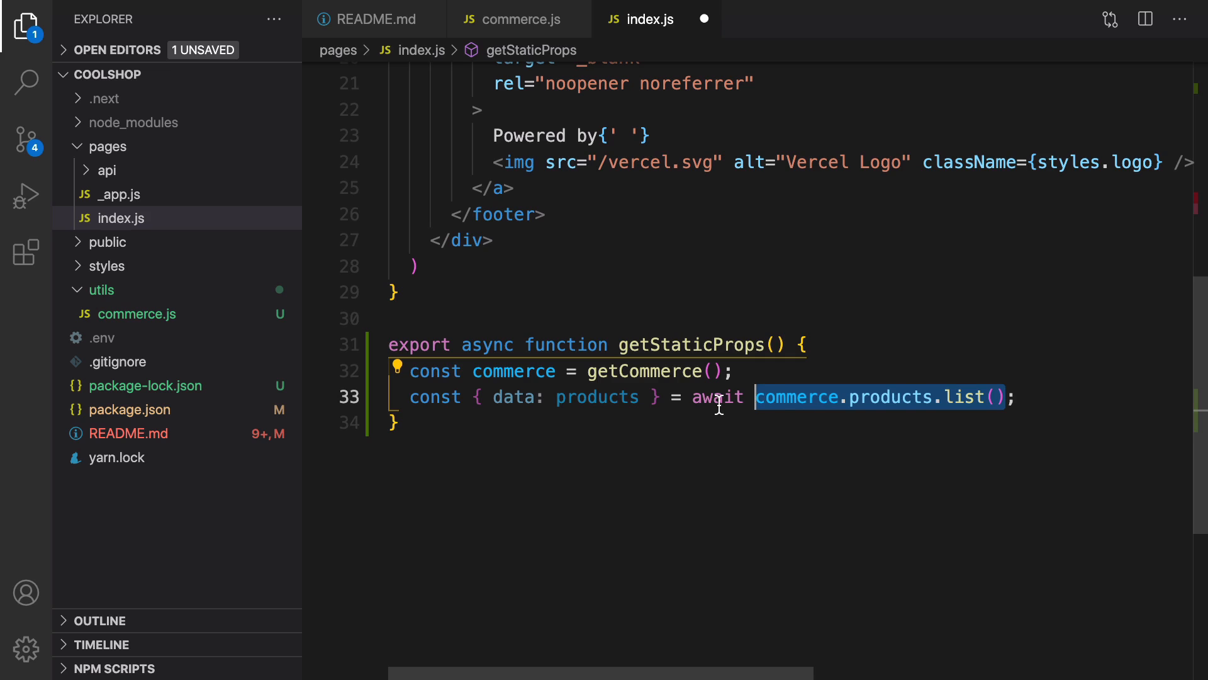
pyautogui.doubleClick(716, 396)
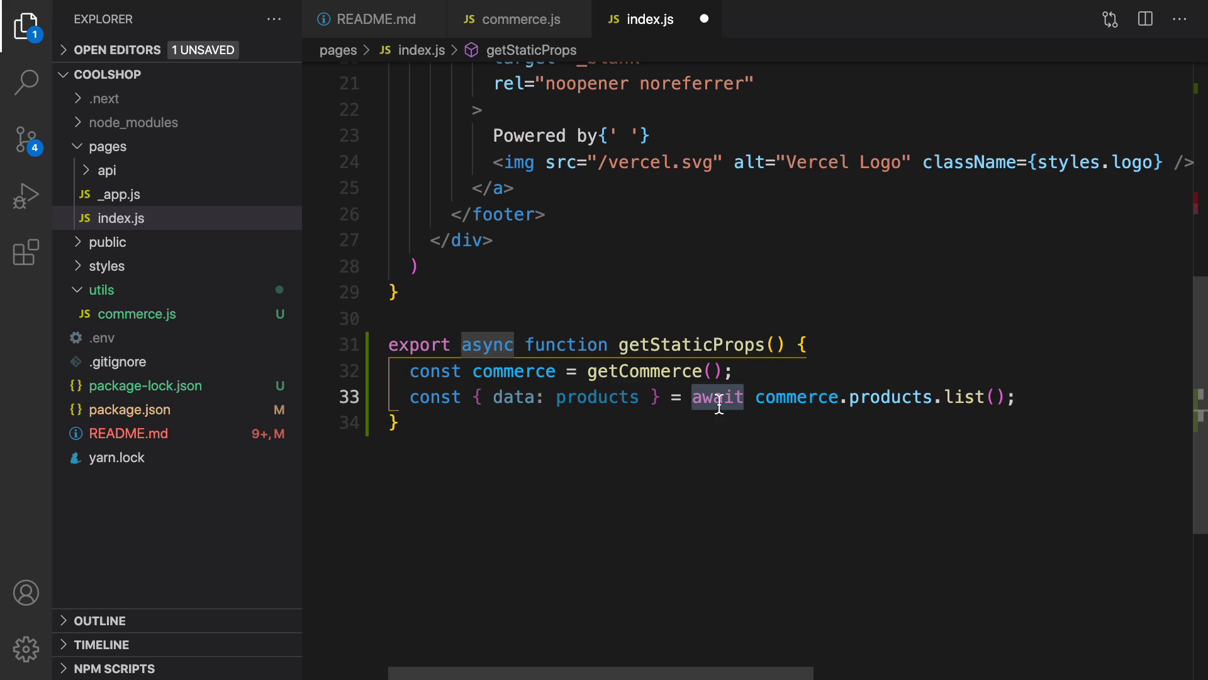
pyautogui.moveTo(843, 397)
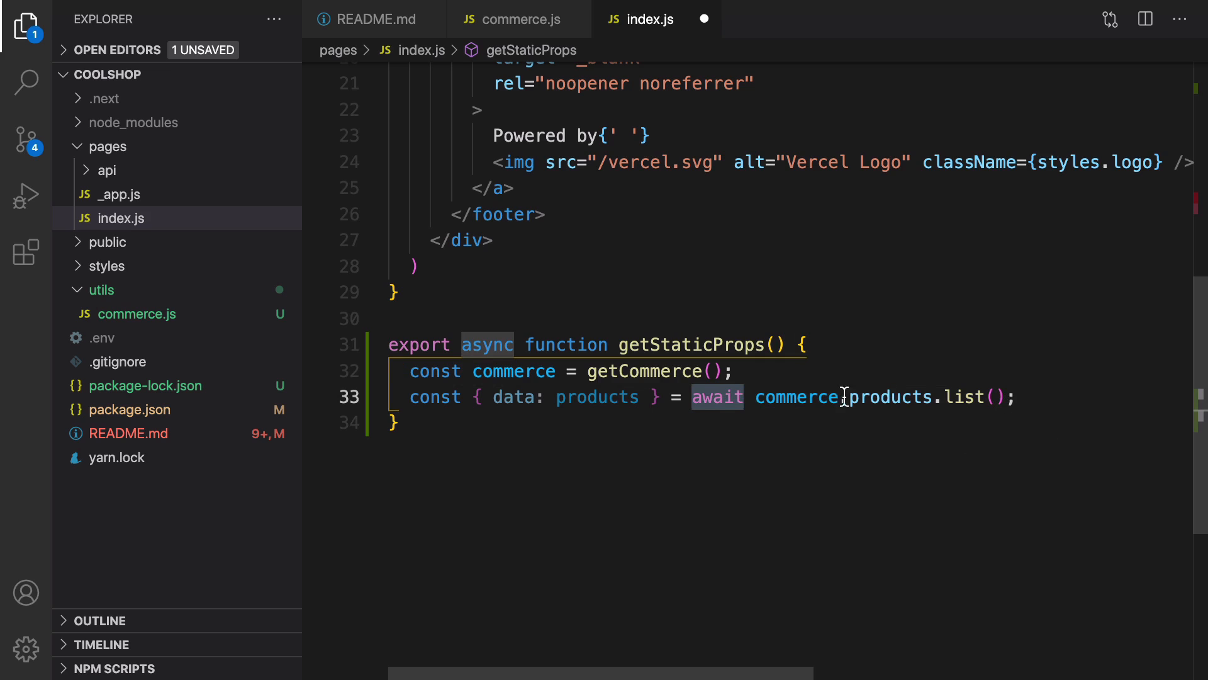
pyautogui.moveTo(1002, 406)
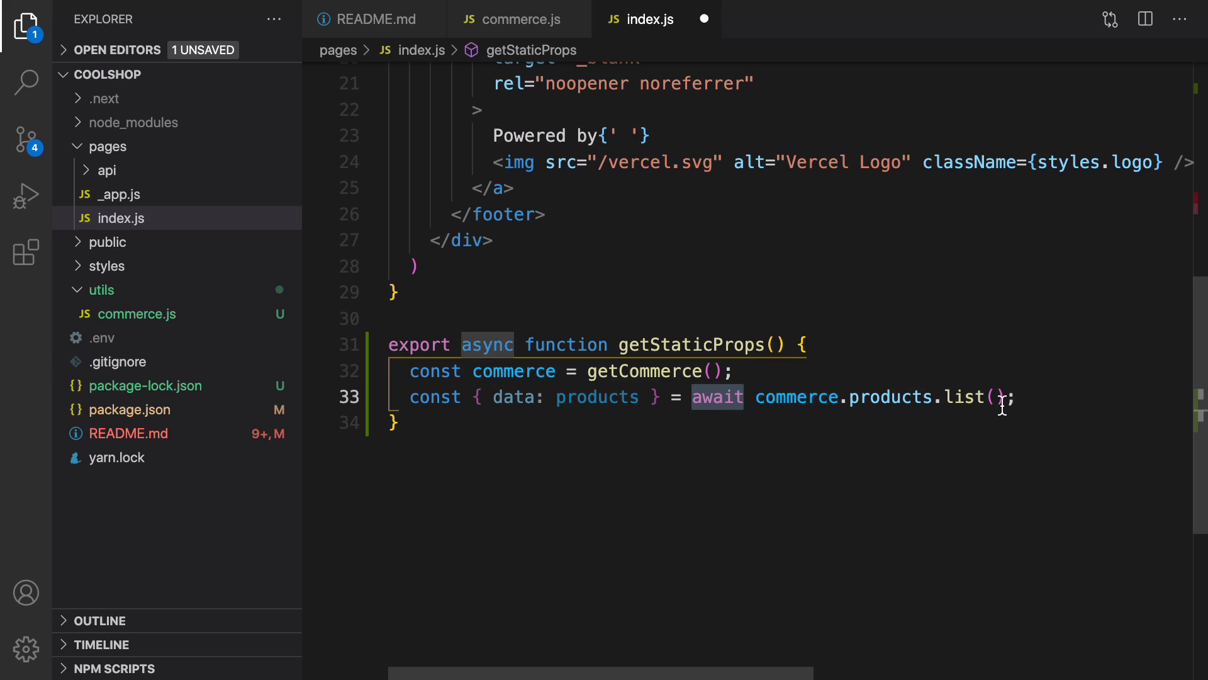
pyautogui.moveTo(628, 401)
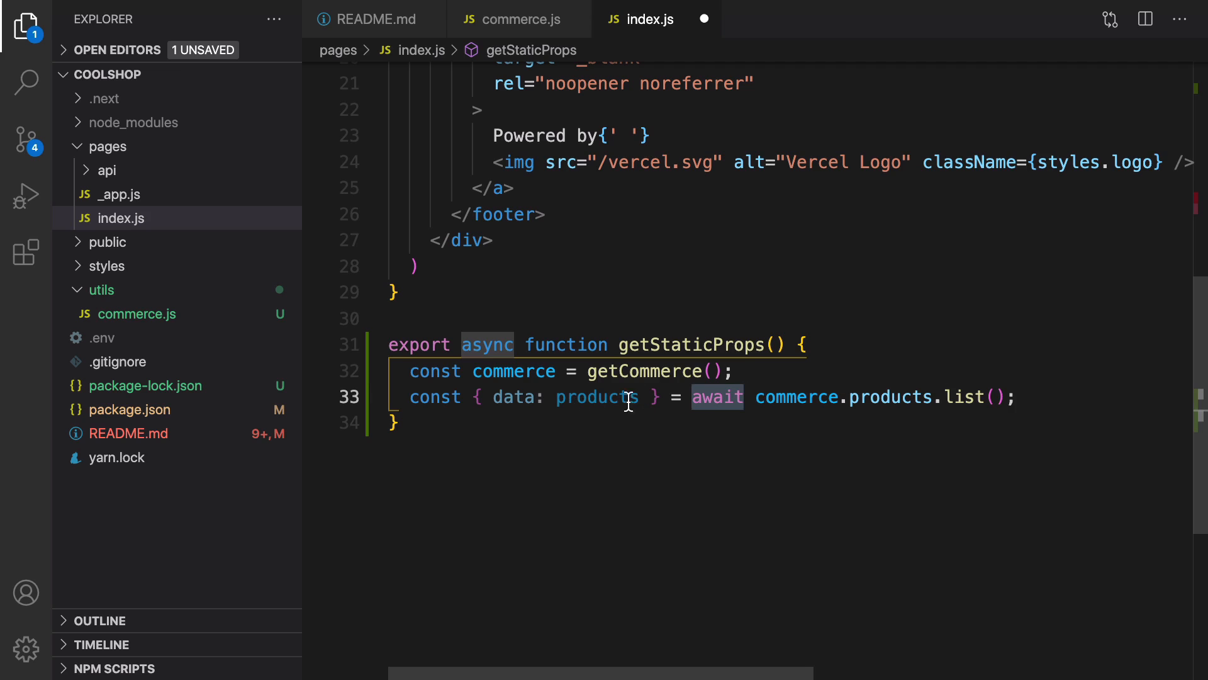
pyautogui.moveTo(597, 396)
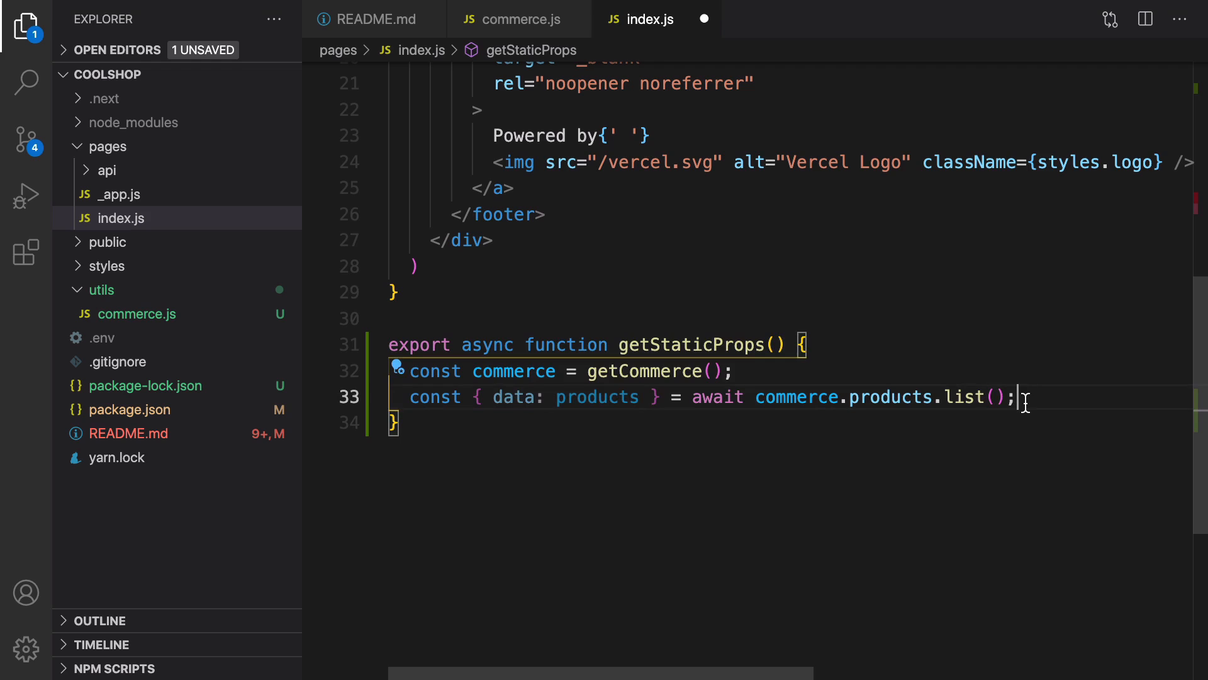
pyautogui.press('enter')
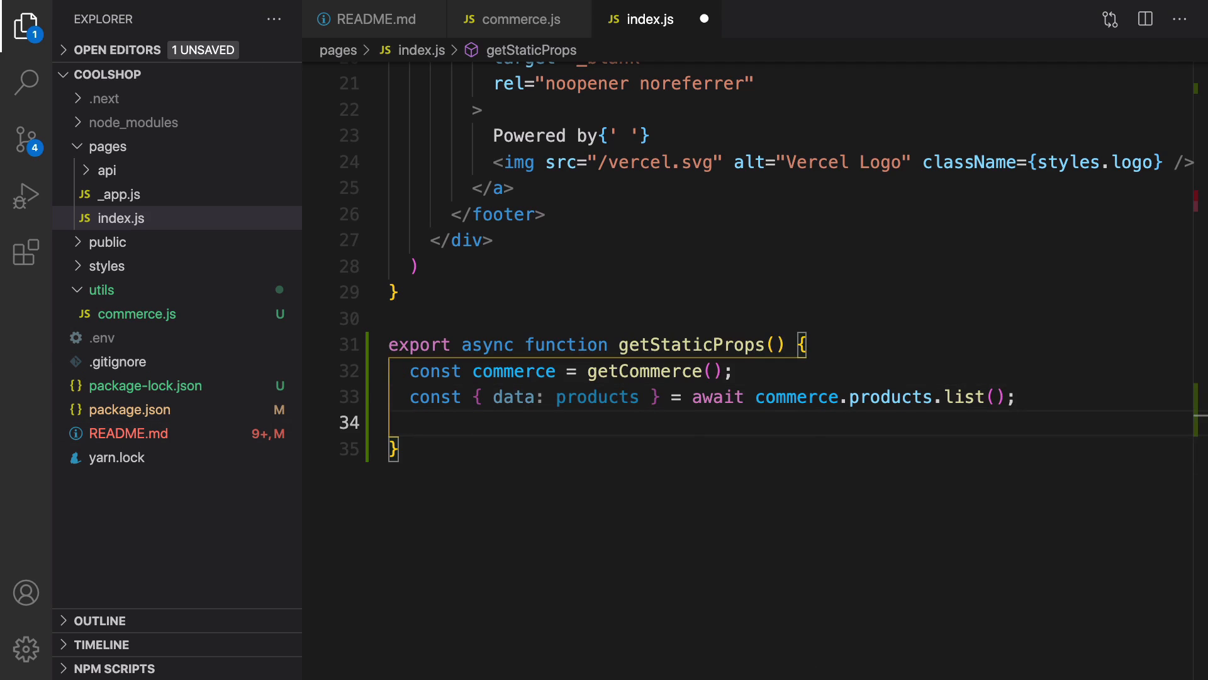
pyautogui.moveTo(71, 317)
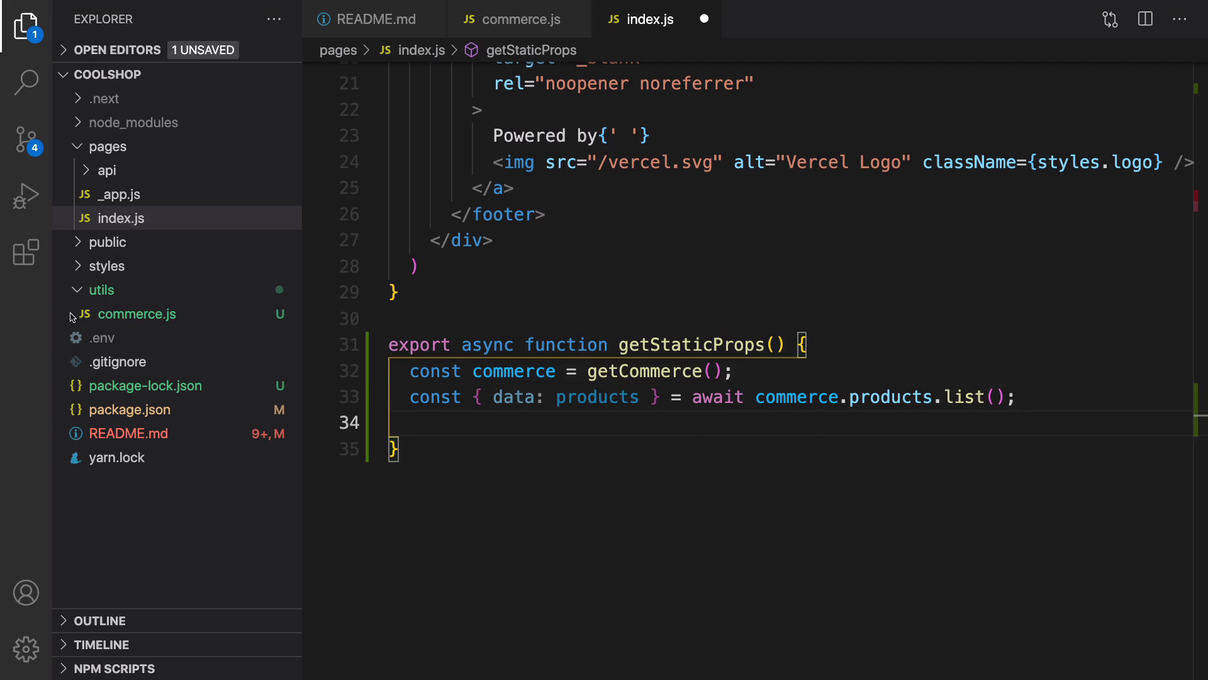
# - Return { props: { products } } from getStaticProps
pyautogui.write('return {')
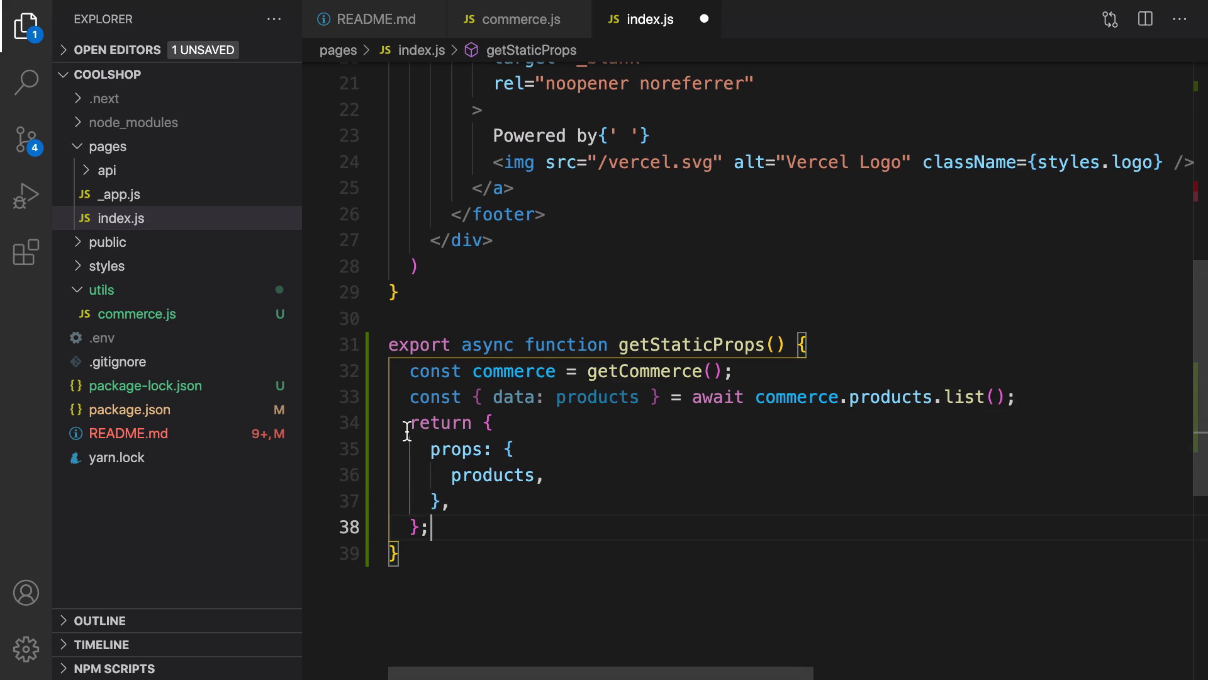
pyautogui.moveTo(474, 466)
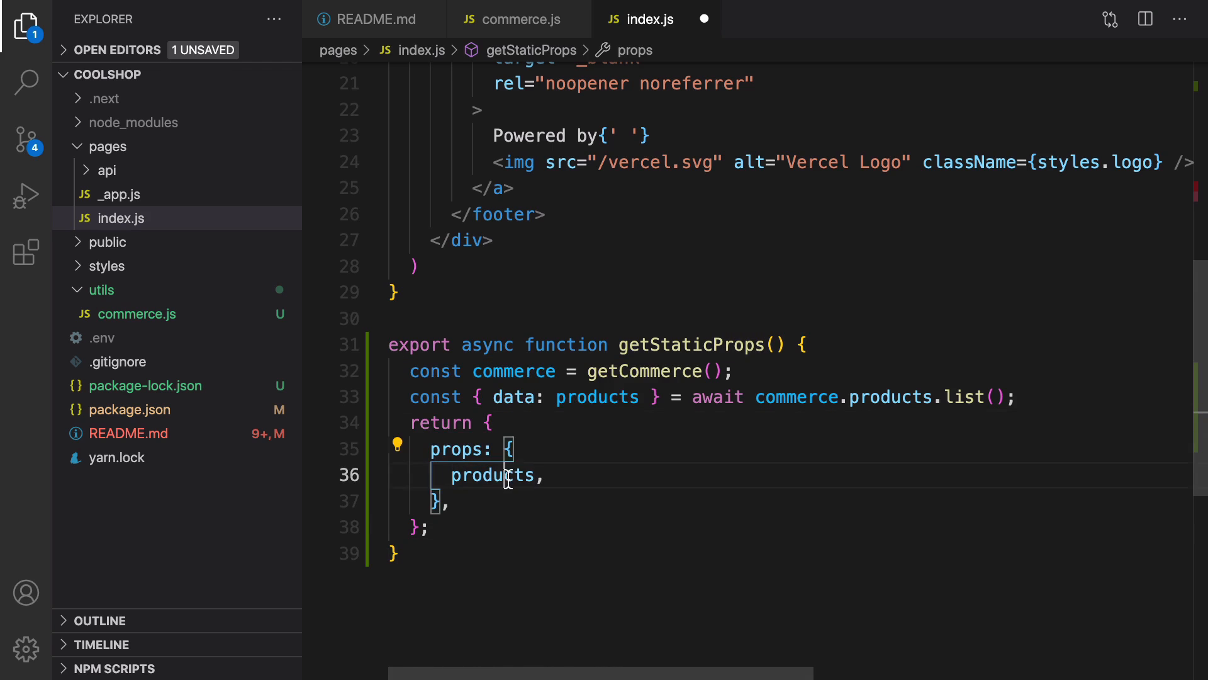
pyautogui.doubleClick(492, 475)
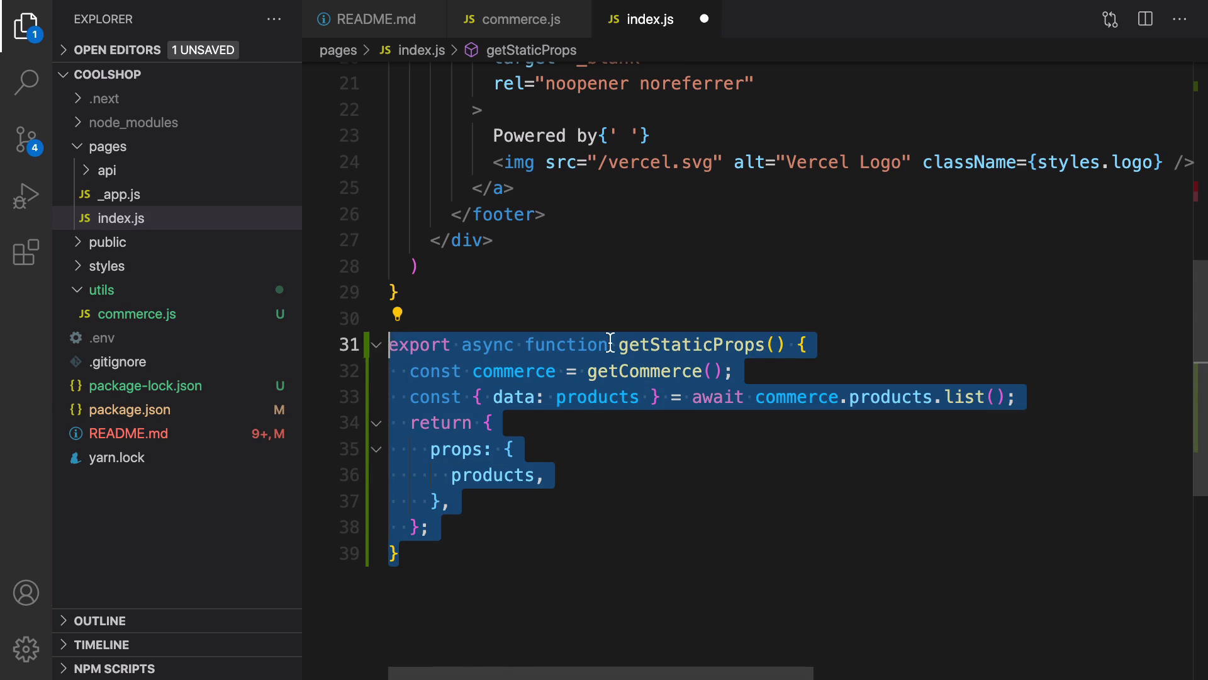
# - Give Home a props parameter, destructure products from it, and begin products.map inside main
pyautogui.scroll(3)
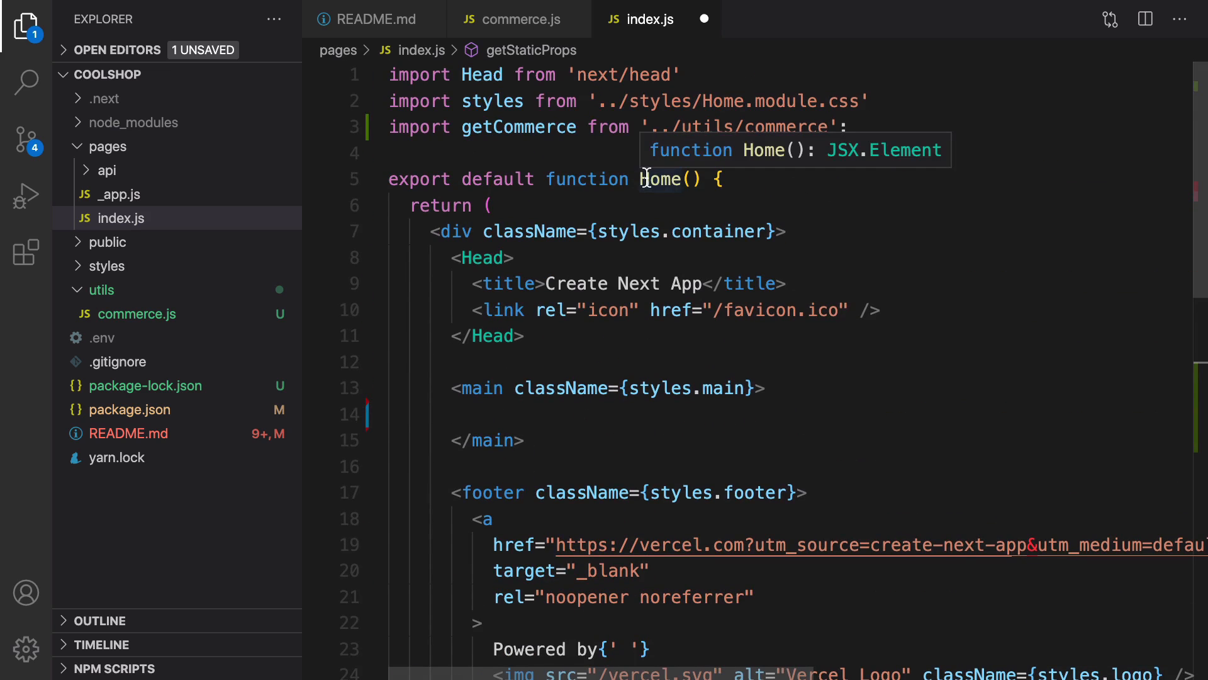
pyautogui.click(686, 179)
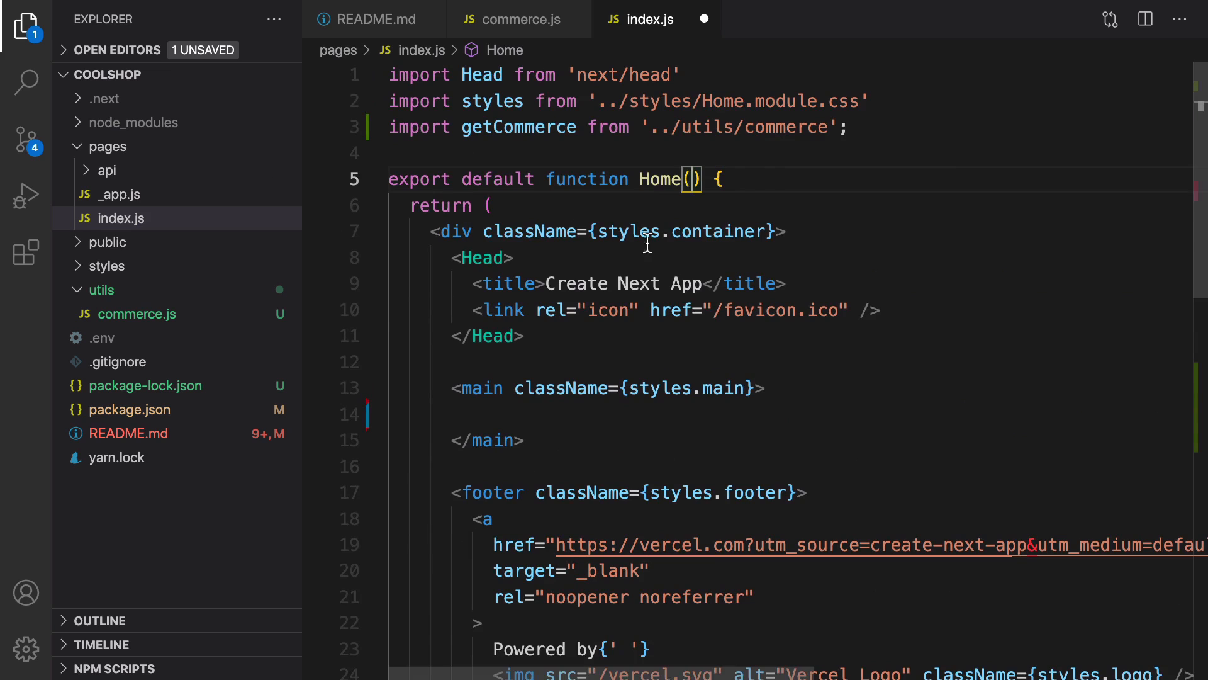
pyautogui.write('props')
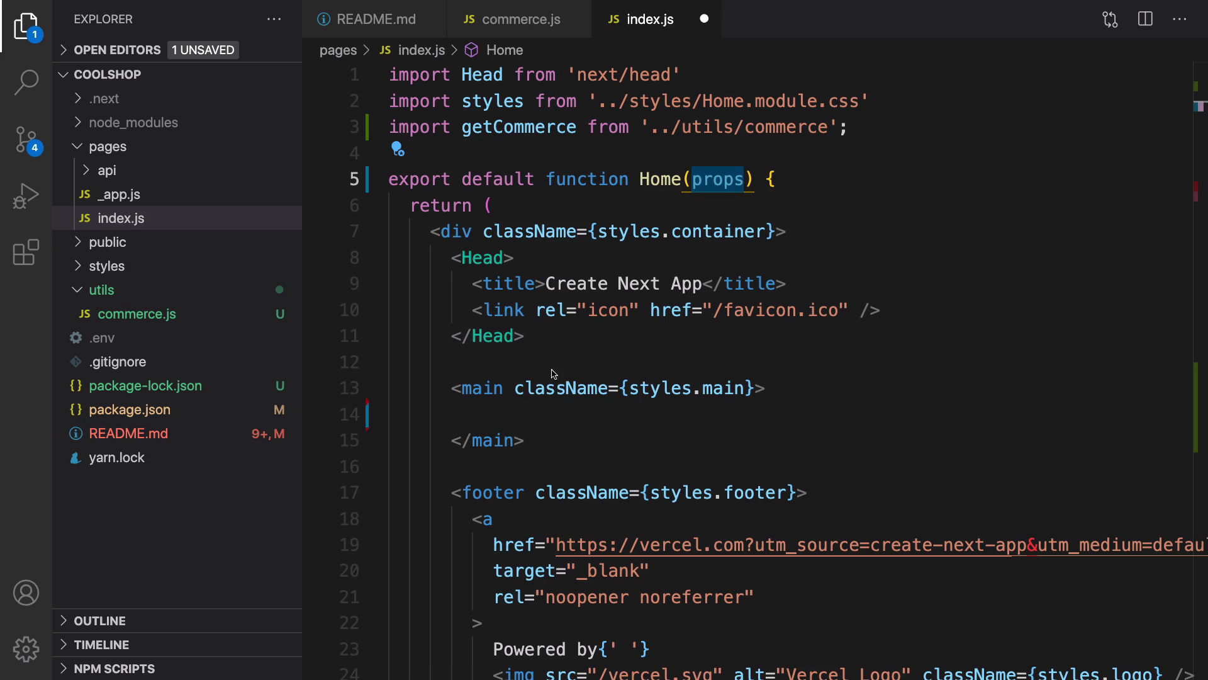
pyautogui.write('const { products } = props;')
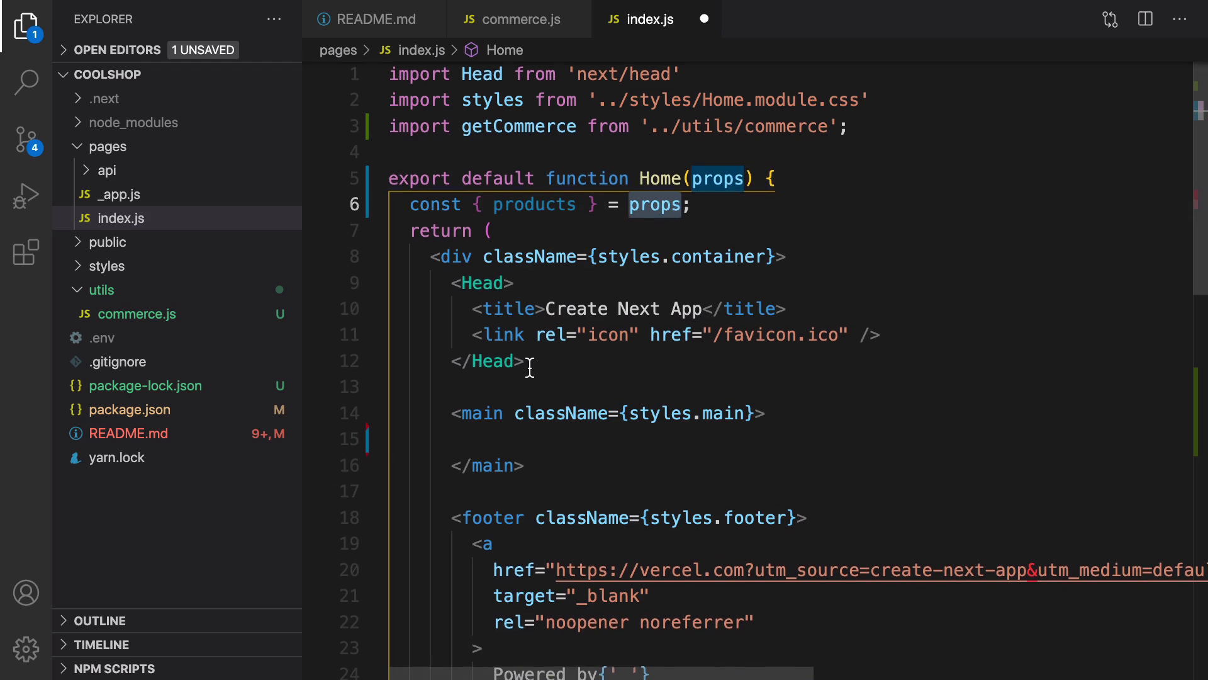
pyautogui.scroll(-3)
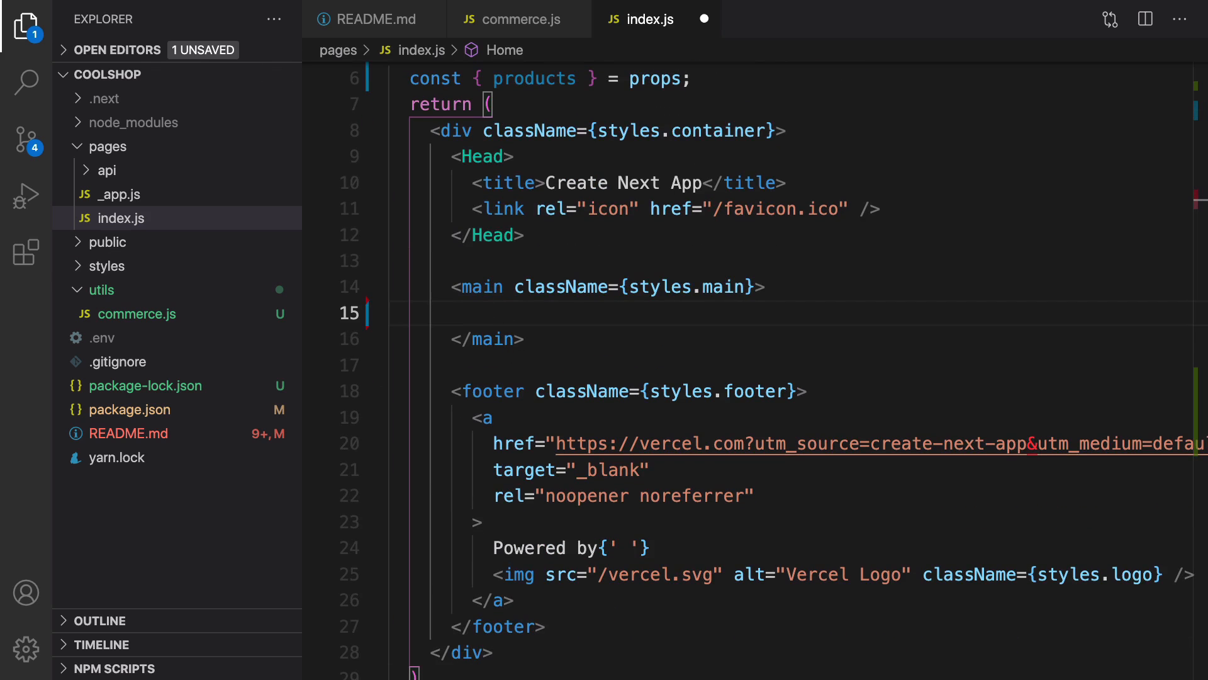
pyautogui.write('{products.map((product) => (')
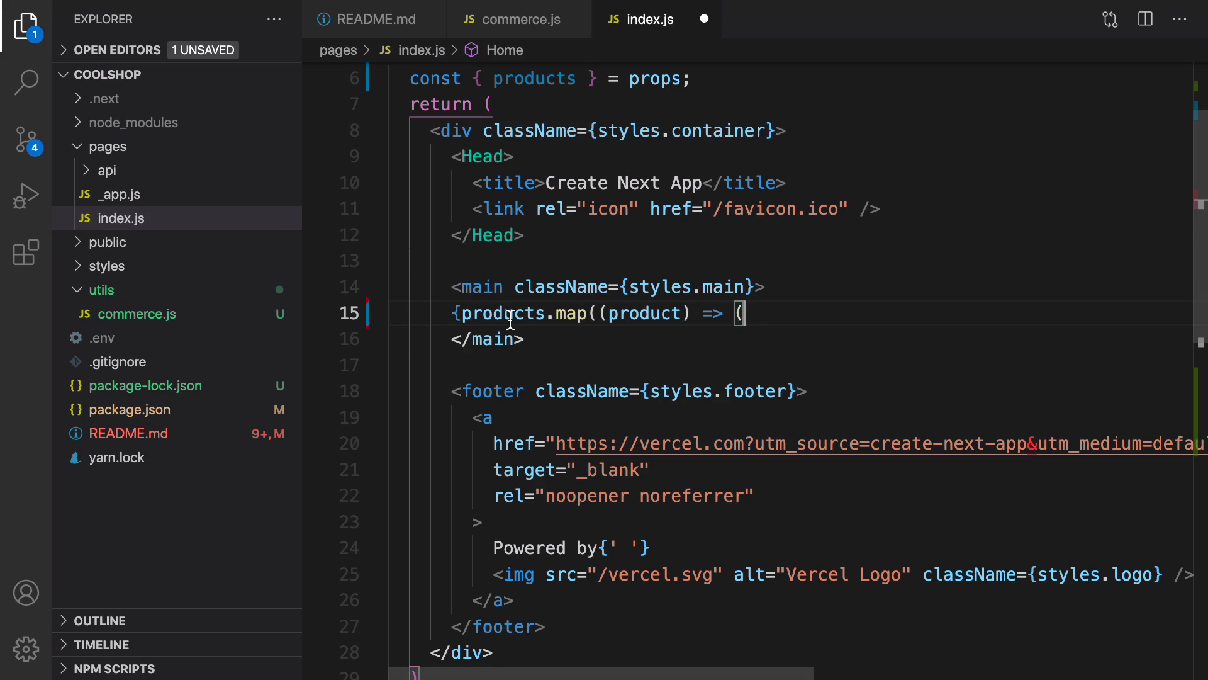
# - Wrap each product in <div key={product.id}> with <img src={product.media.source} alt={product.name} />
pyautogui.write(')')
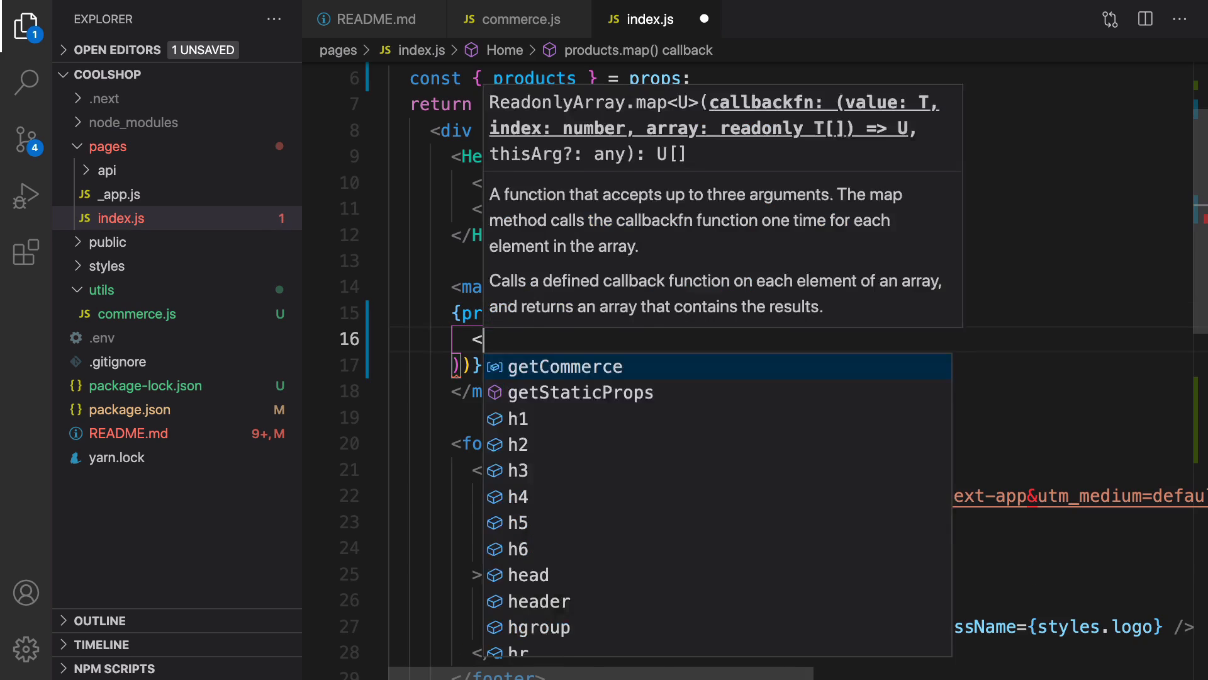
pyautogui.press('Escape')
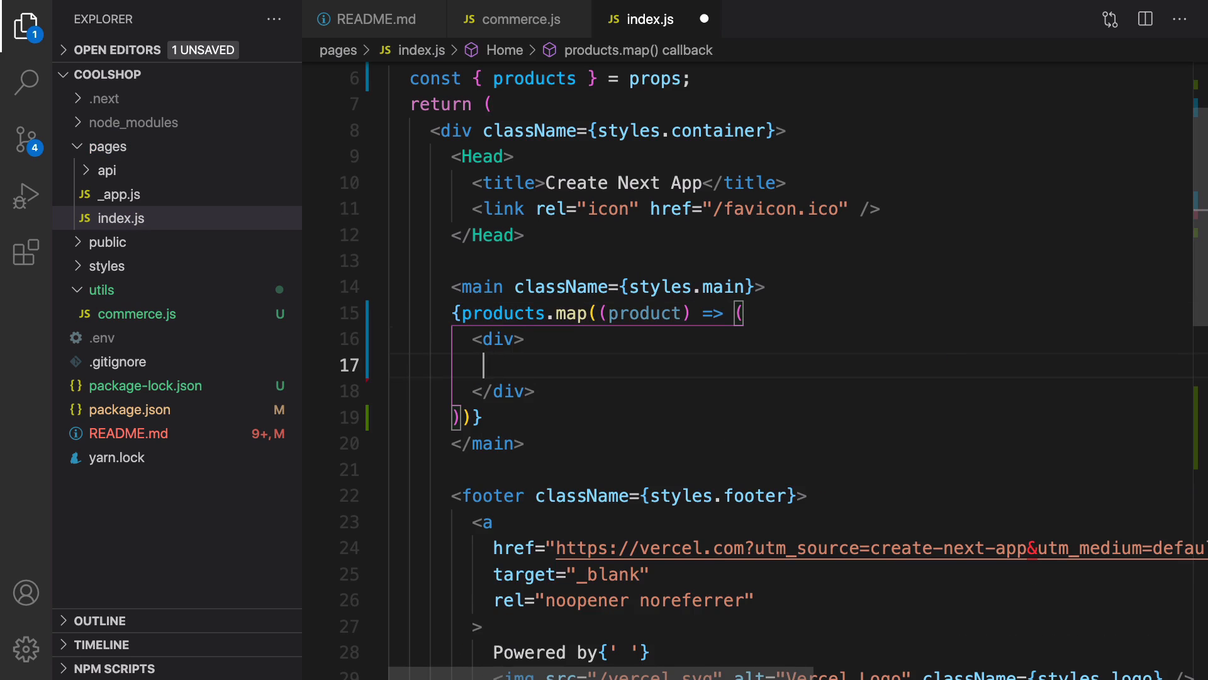
pyautogui.write('key={product.id')
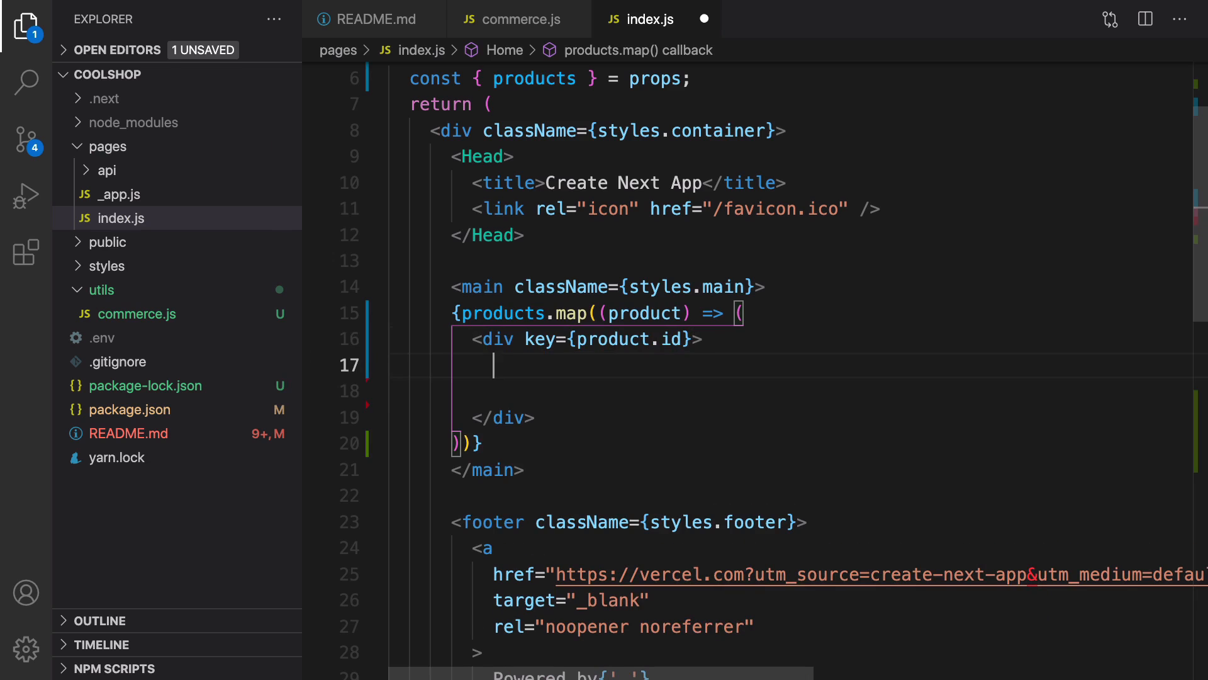
pyautogui.write('<img')
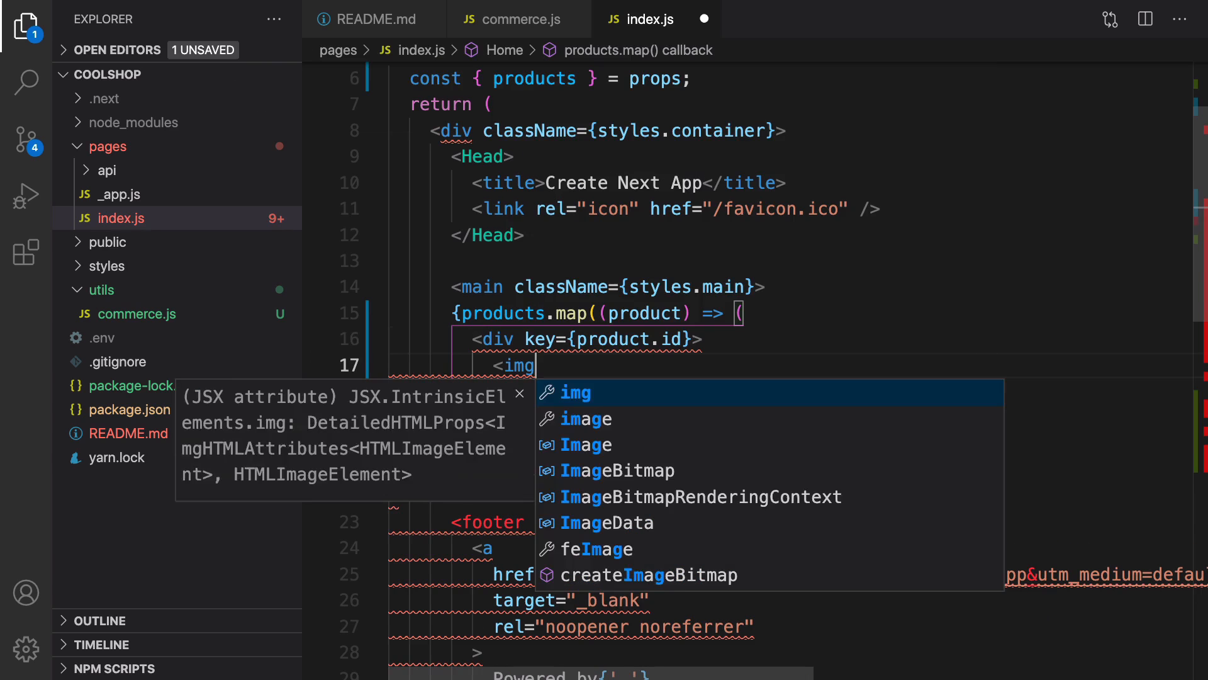
pyautogui.write('src=')
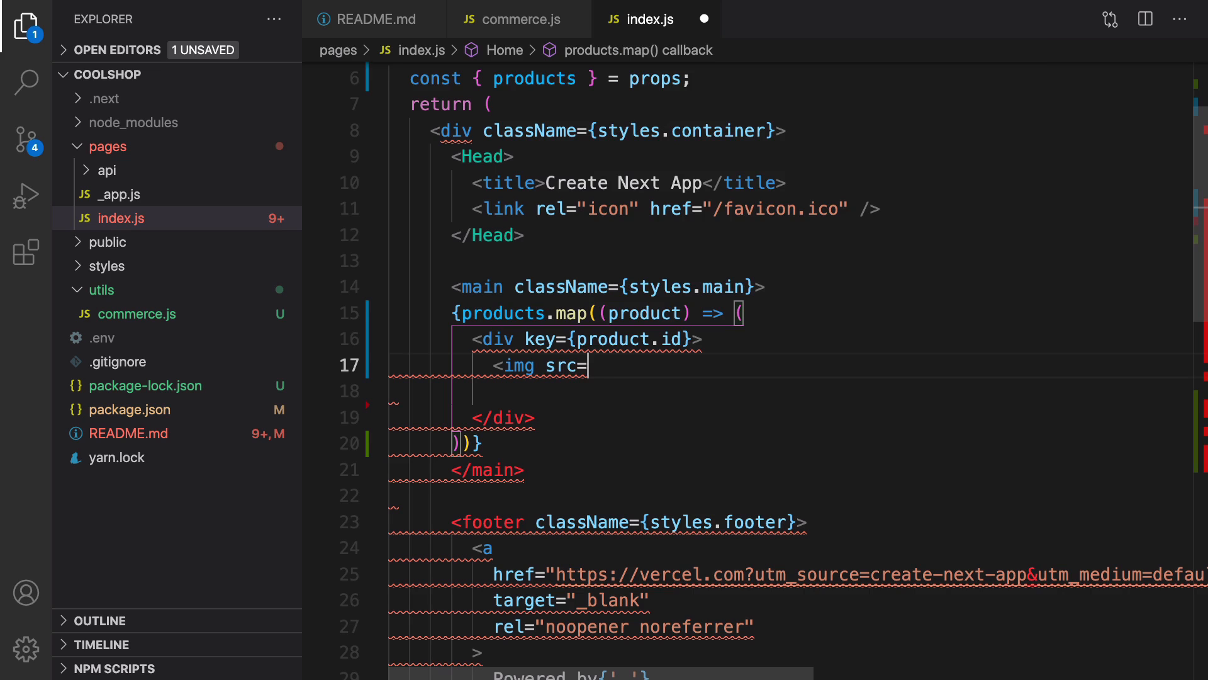
pyautogui.write('{product.media.source')
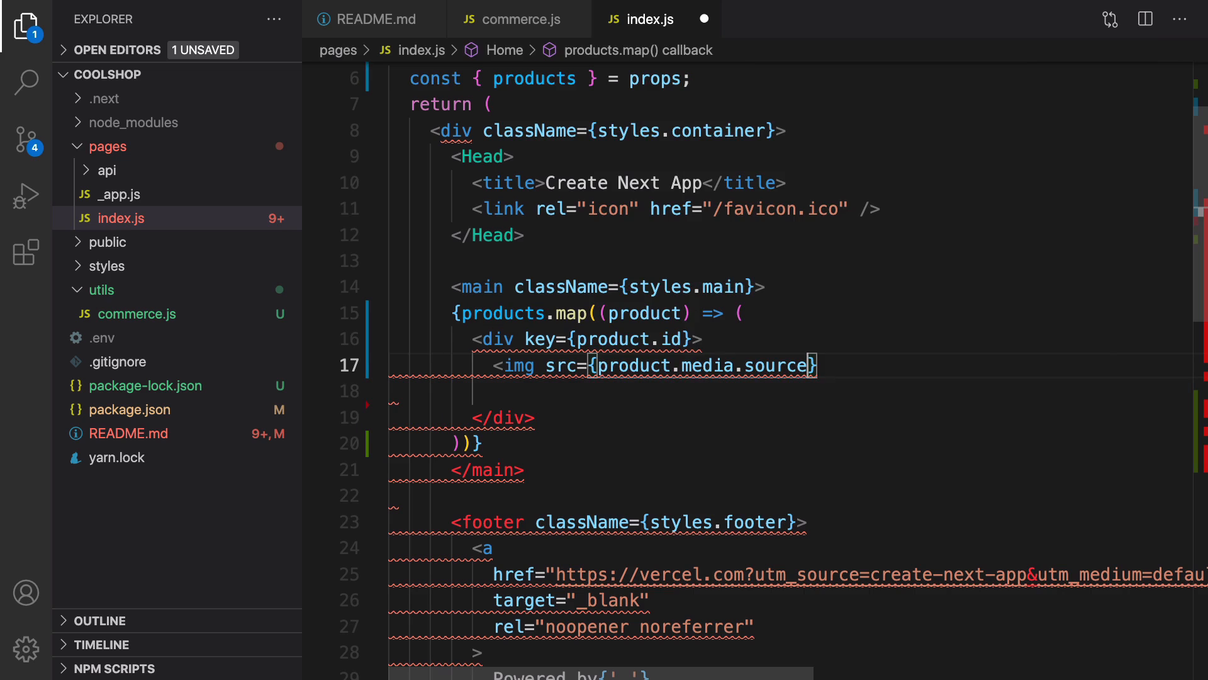
pyautogui.write('alt=""')
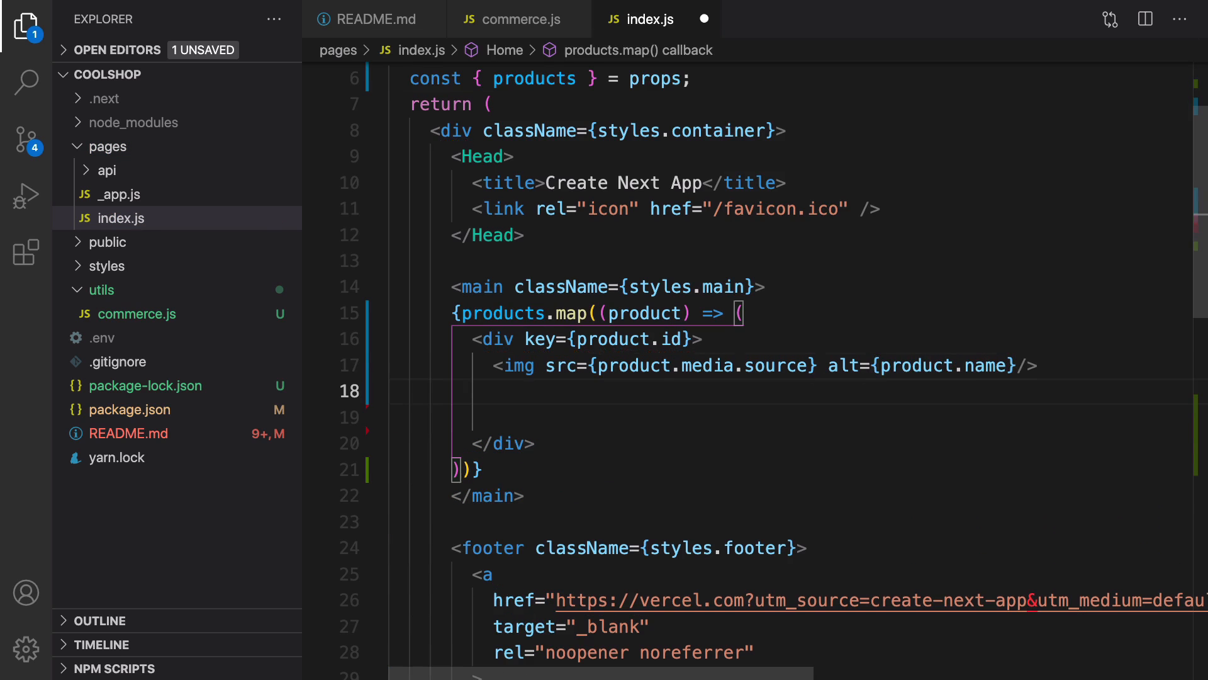
# - Add <p>{product.name}</p> and <p>{product.price}</p> paragraphs and save index.js
pyautogui.write('<p>')
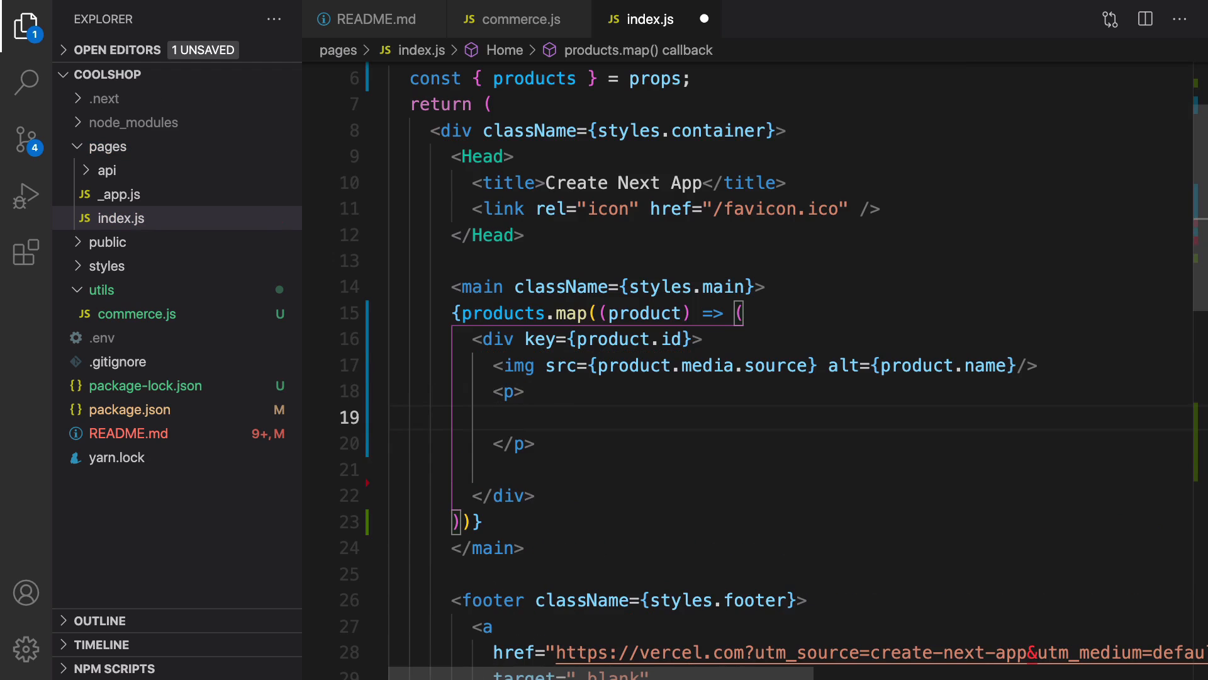
pyautogui.write('{product.an')
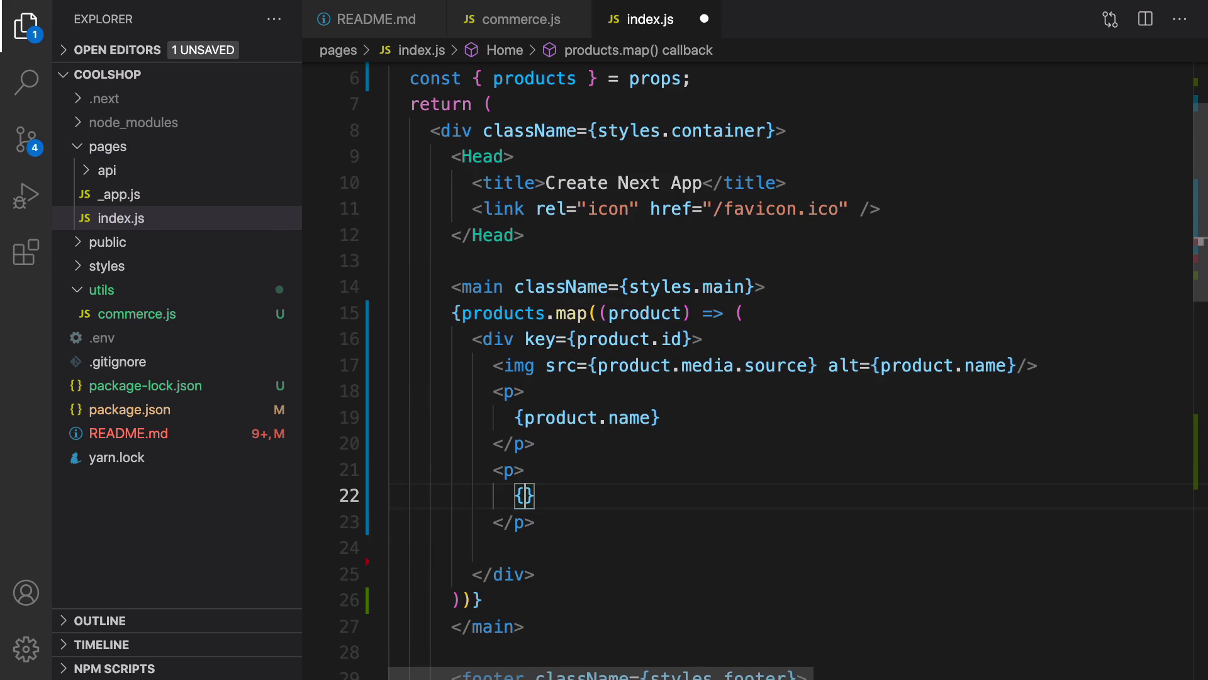
pyautogui.write('product.price')
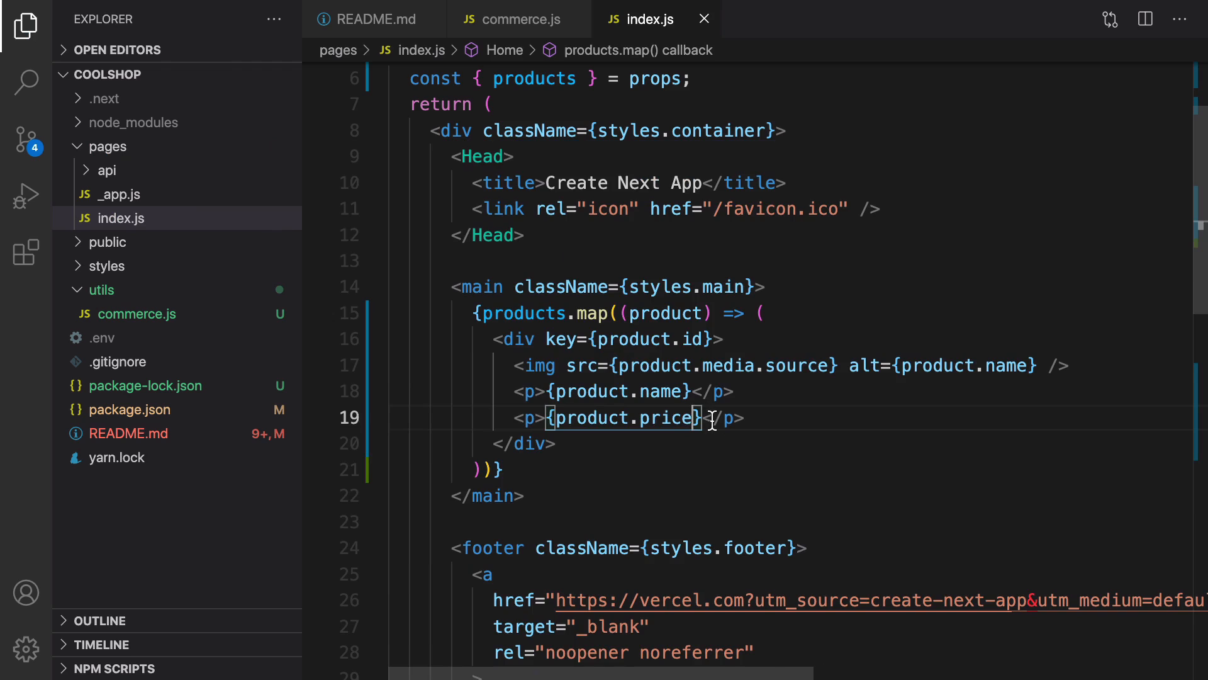
pyautogui.moveTo(929, 365)
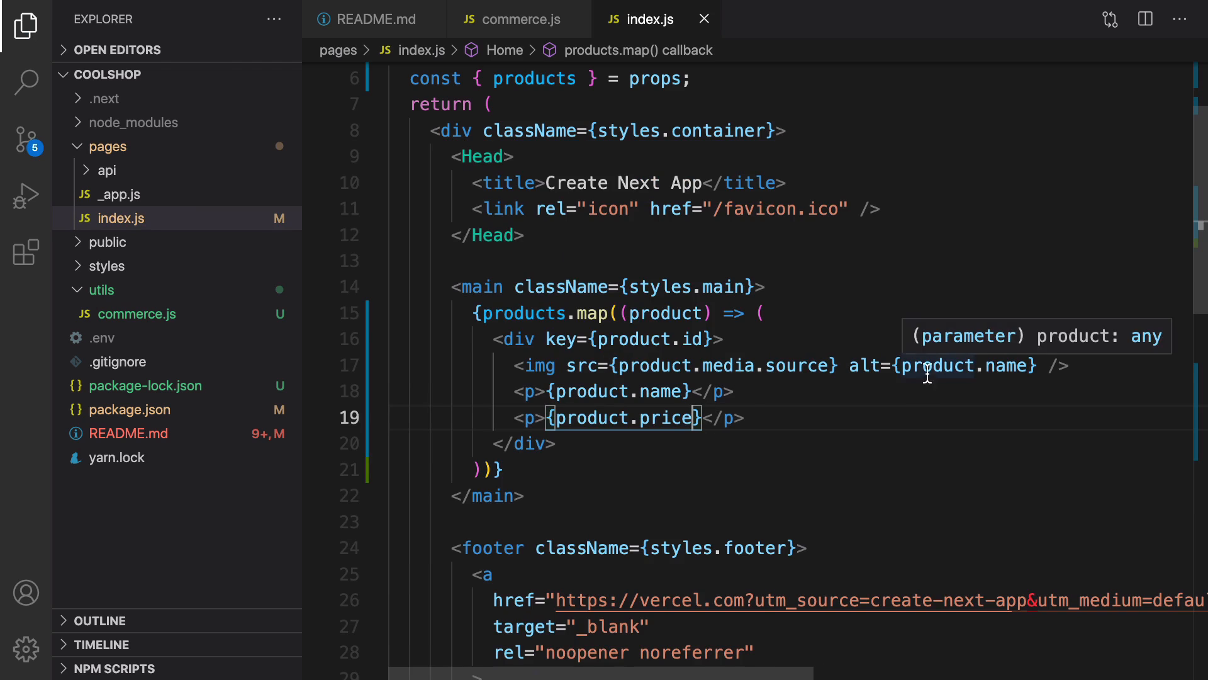
pyautogui.moveTo(795, 383)
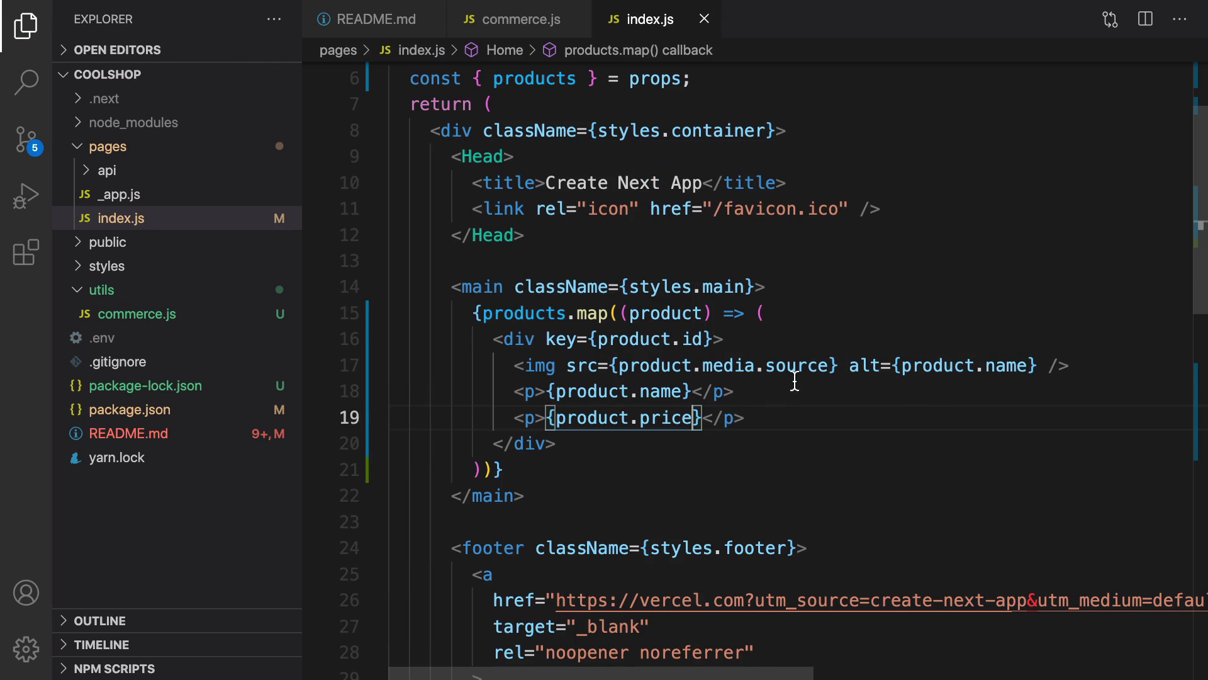
pyautogui.moveTo(588, 418)
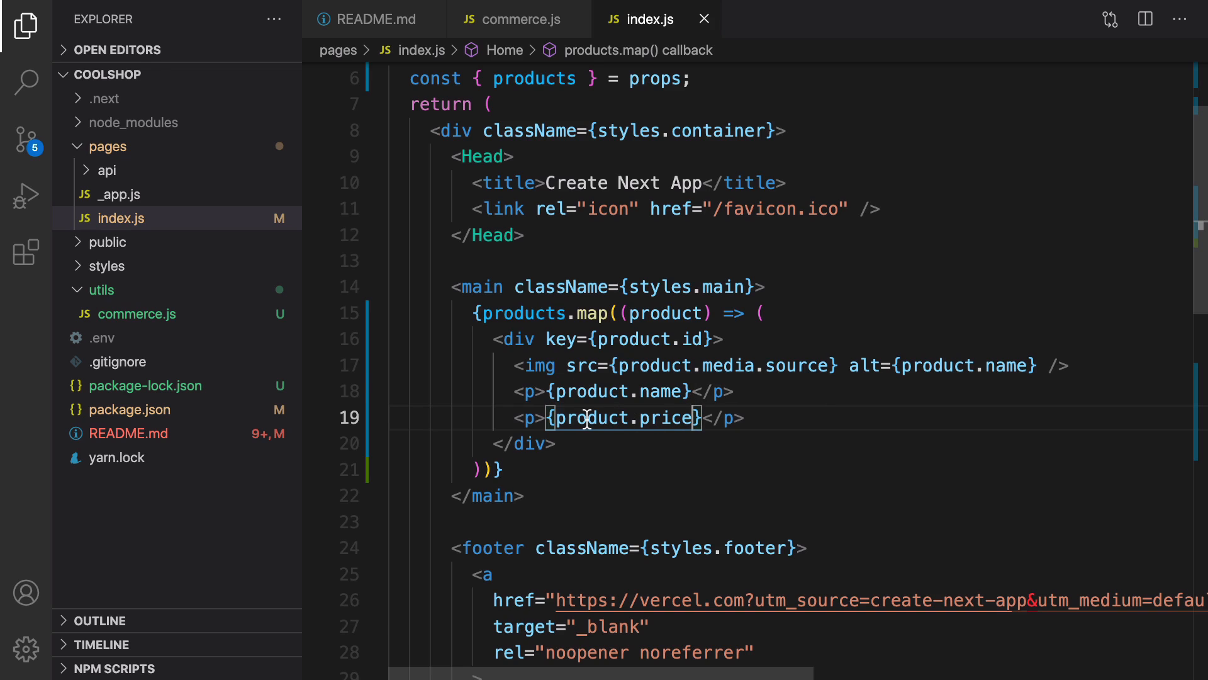
# - Change the price to product.price.formatted_with_symbol and save
pyautogui.write('.')
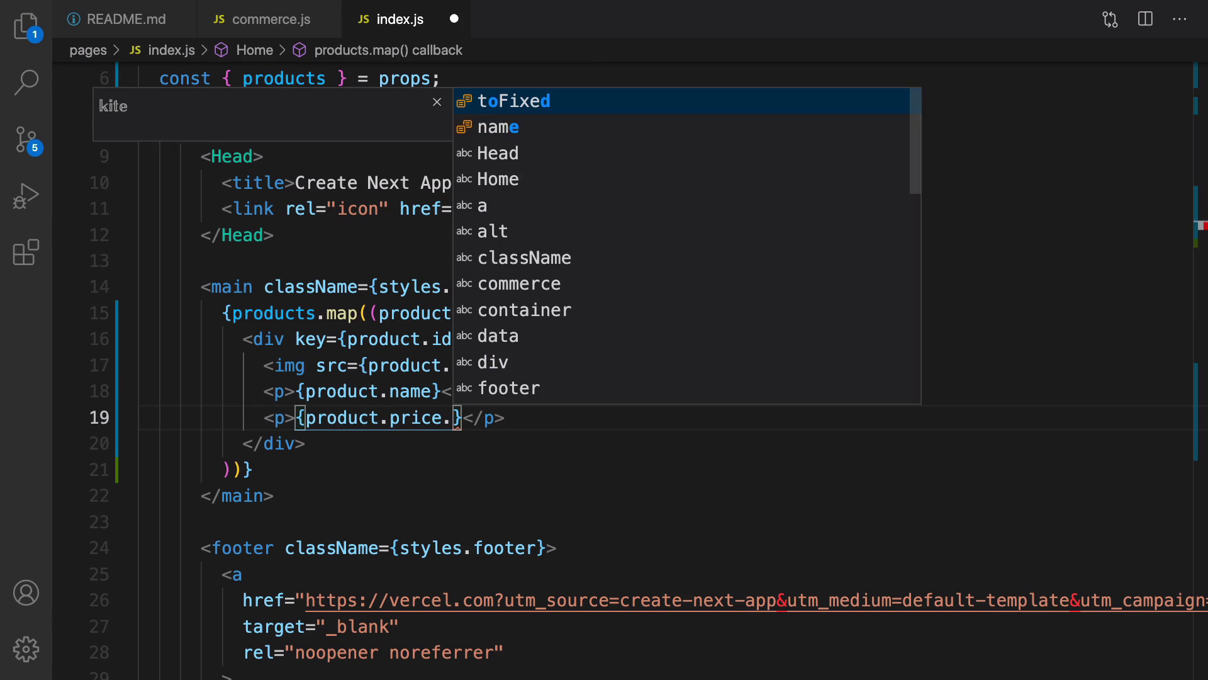
pyautogui.write('formatted_with_symbol')
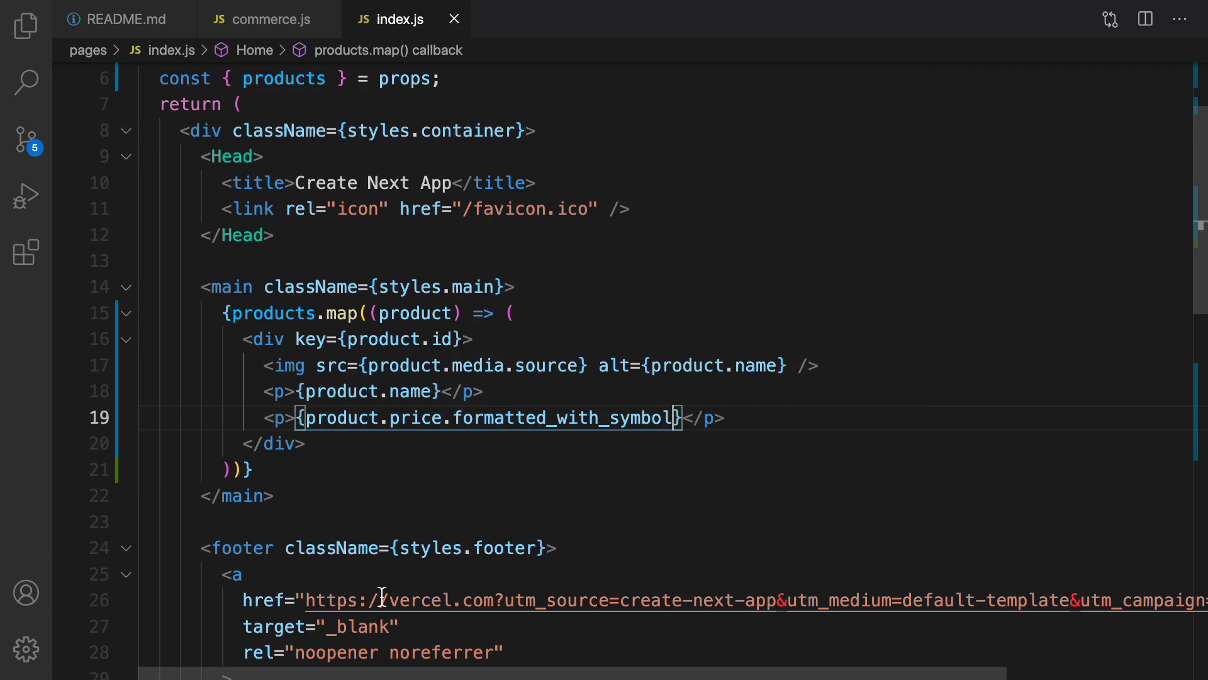
pyautogui.moveTo(414, 592)
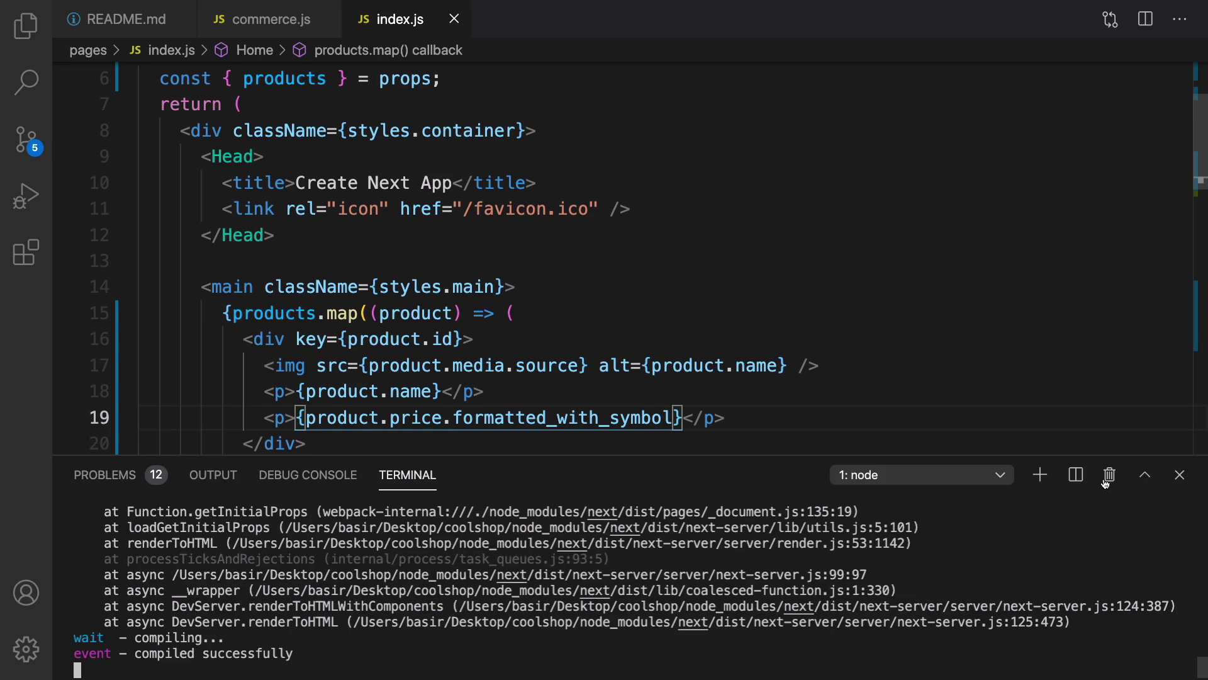
# - Kill the old node terminal and relaunch the dev server with npm run dev
pyautogui.click(1108, 475)
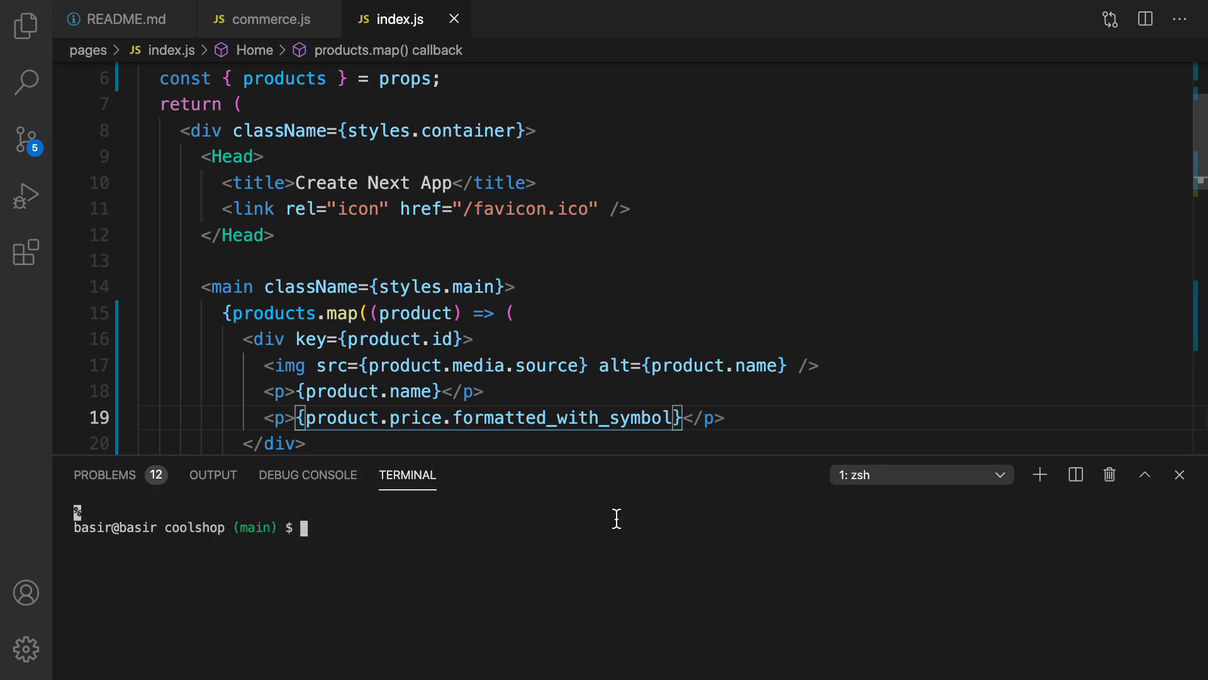
pyautogui.write('npm')
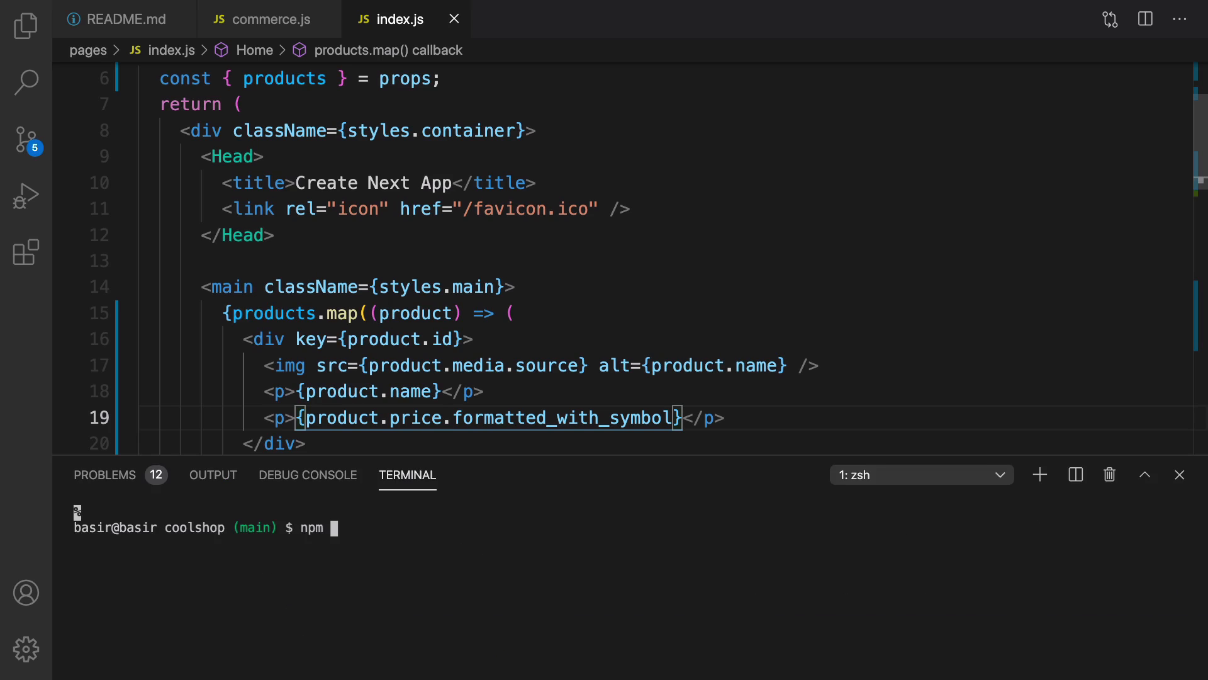
pyautogui.write('run')
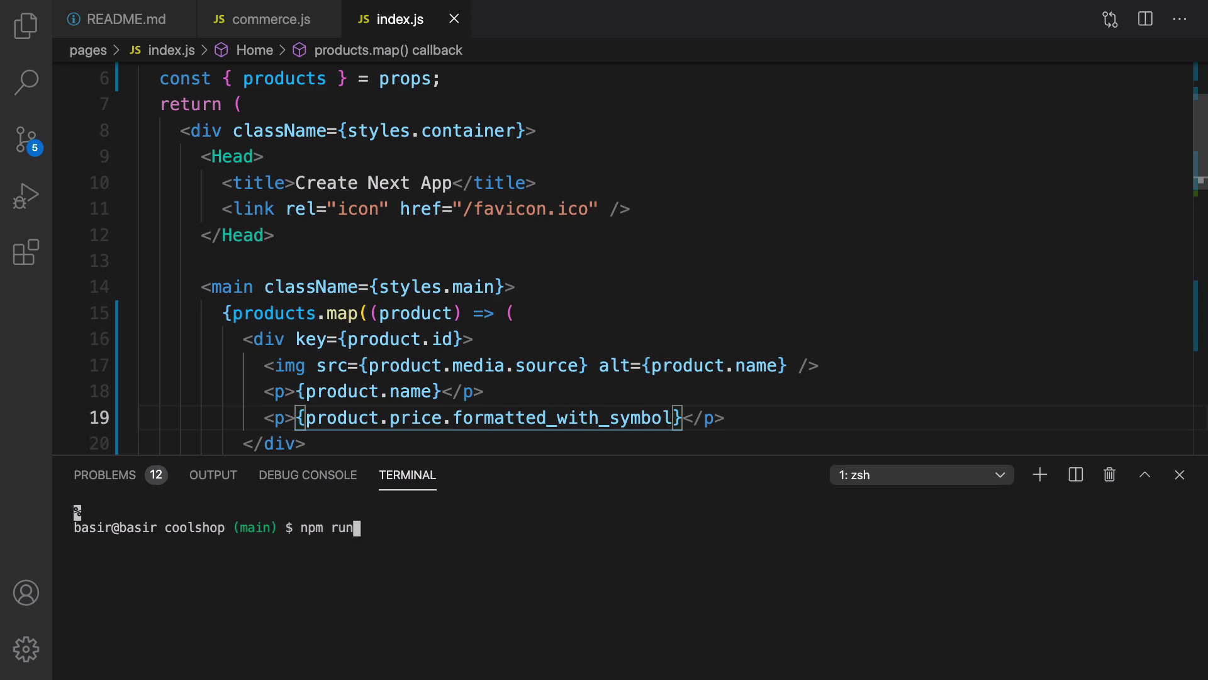
pyautogui.write('dev')
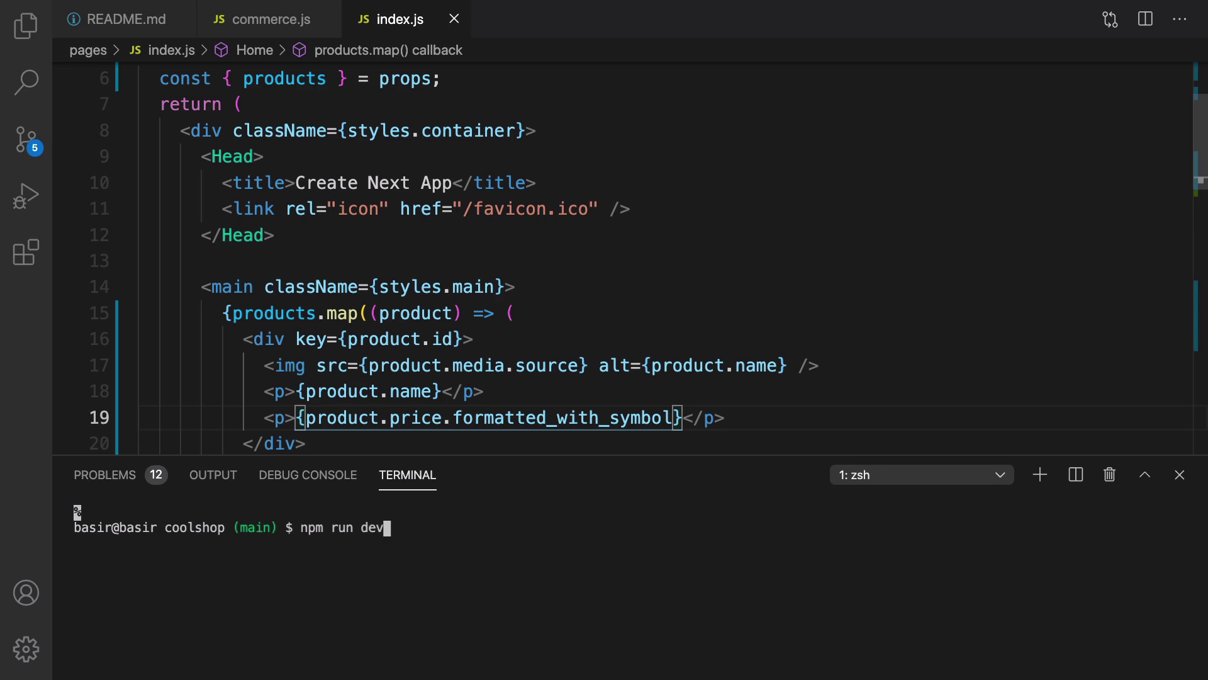
pyautogui.press('Return')
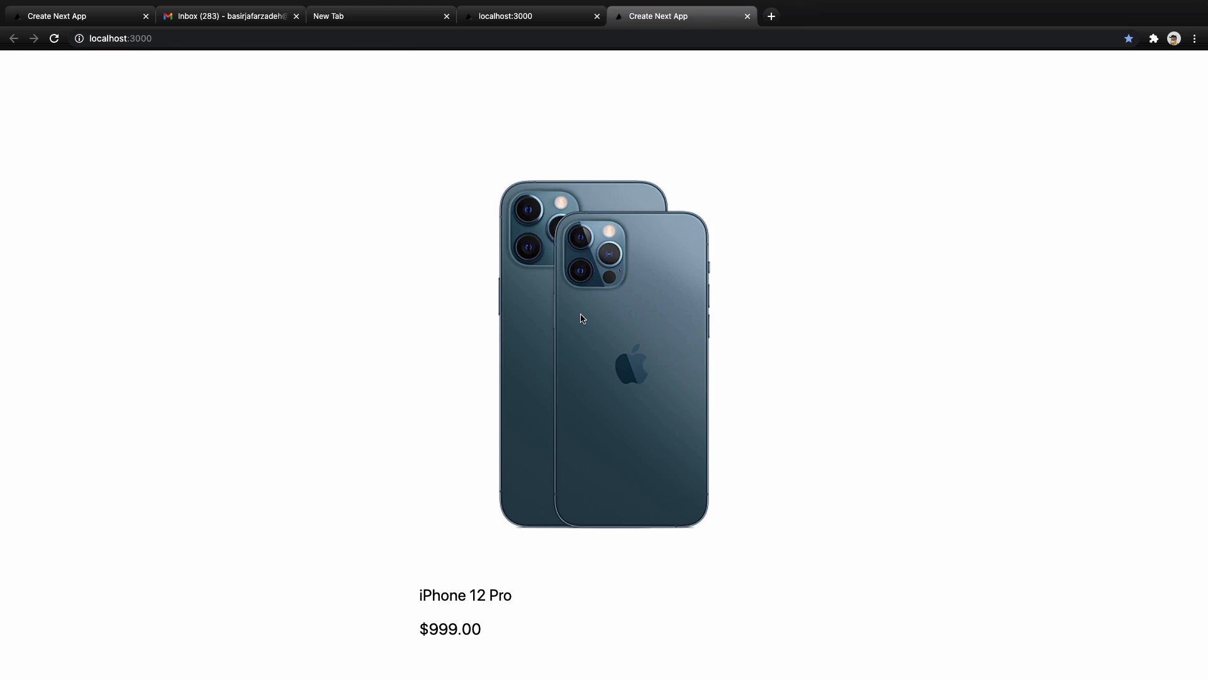
# - Scroll the localhost:3000 product list to confirm another iPhone renders below iPhone 12 Pro
pyautogui.scroll(-3)
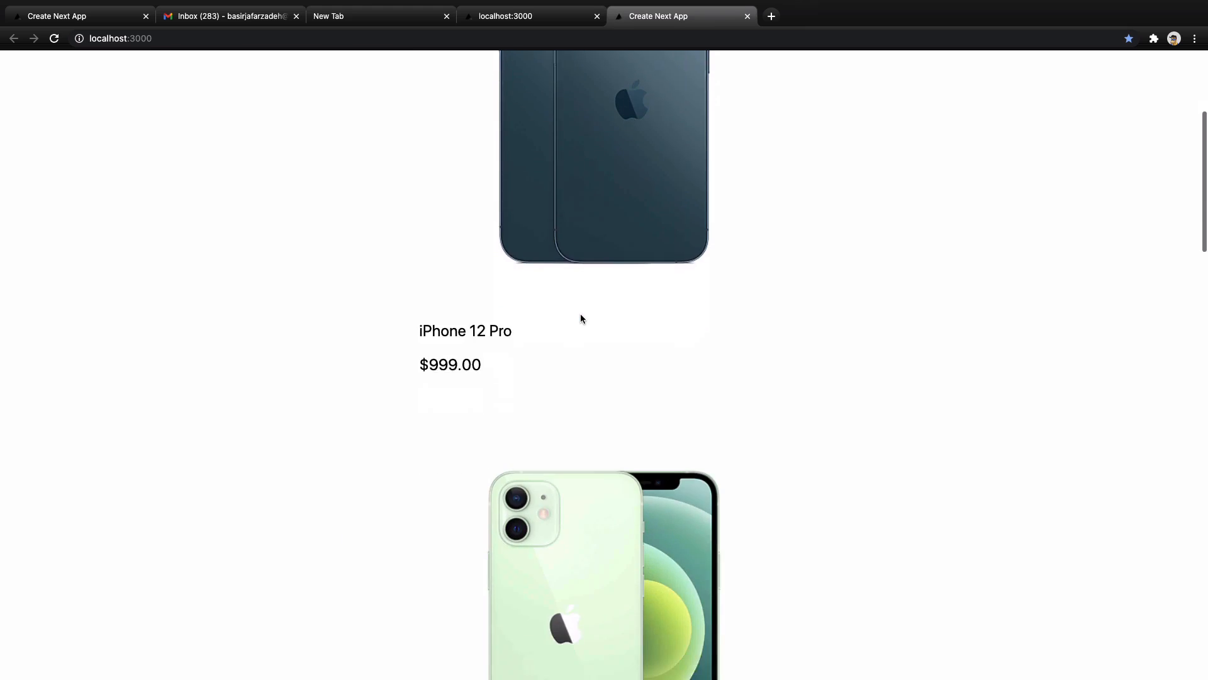
pyautogui.scroll(-3)
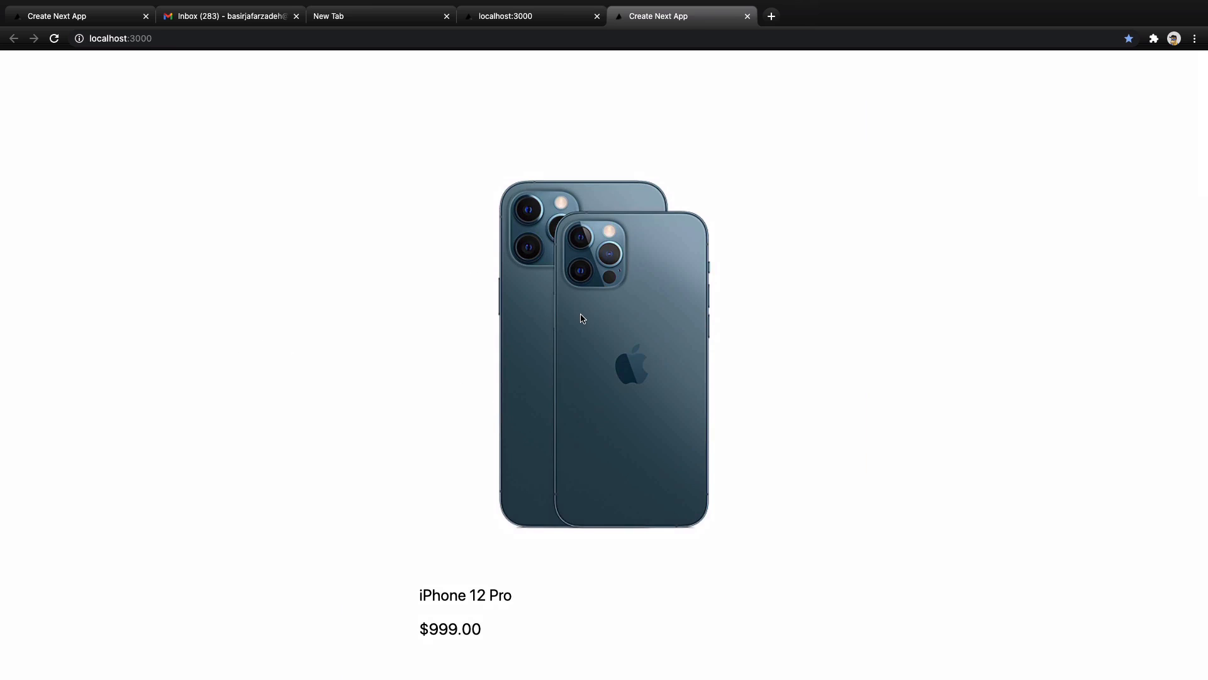
pyautogui.moveTo(484, 379)
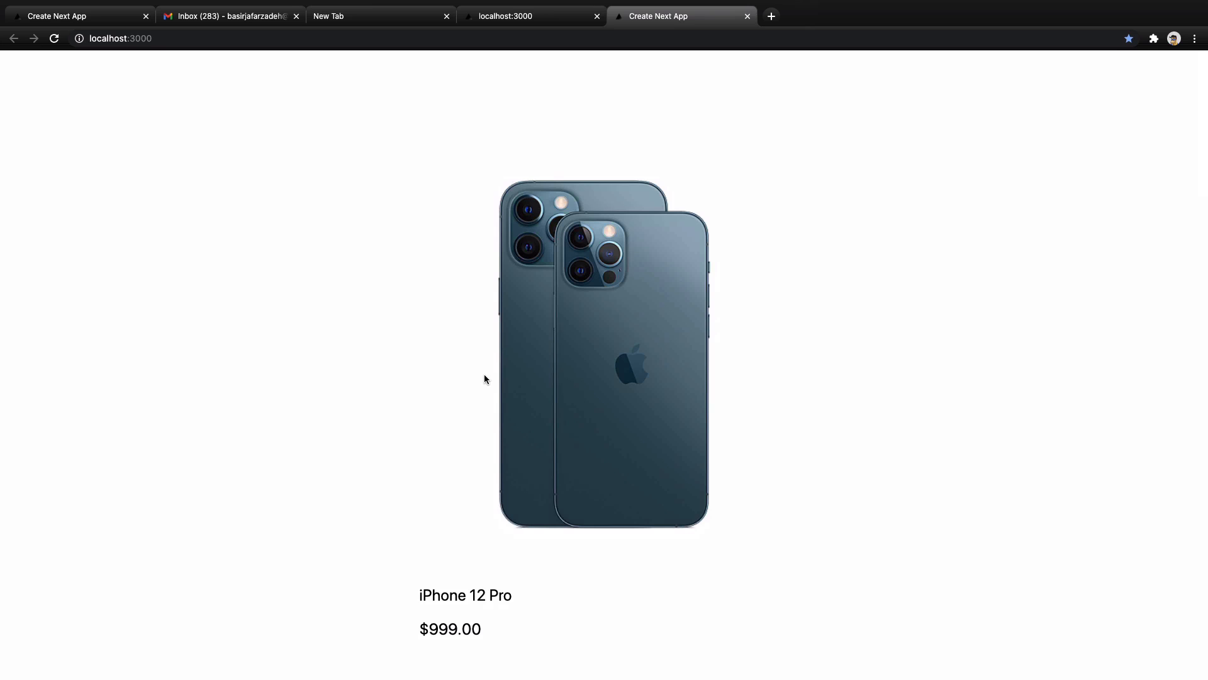
pyautogui.moveTo(493, 309)
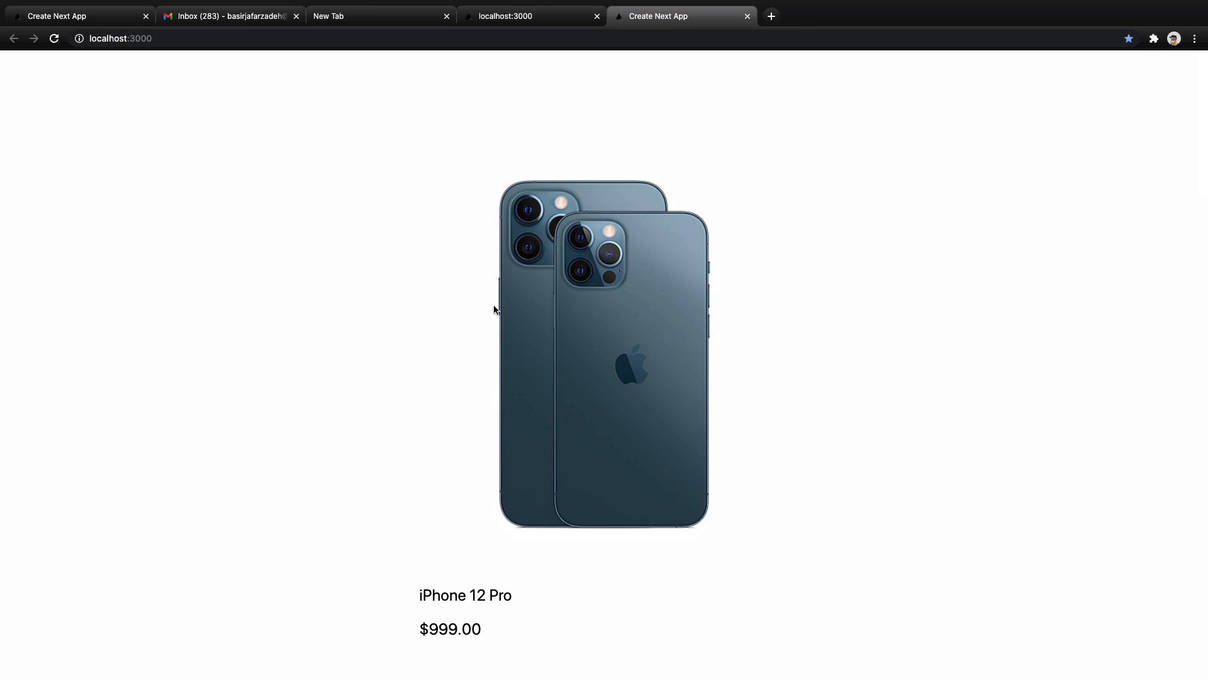
pyautogui.moveTo(860, 486)
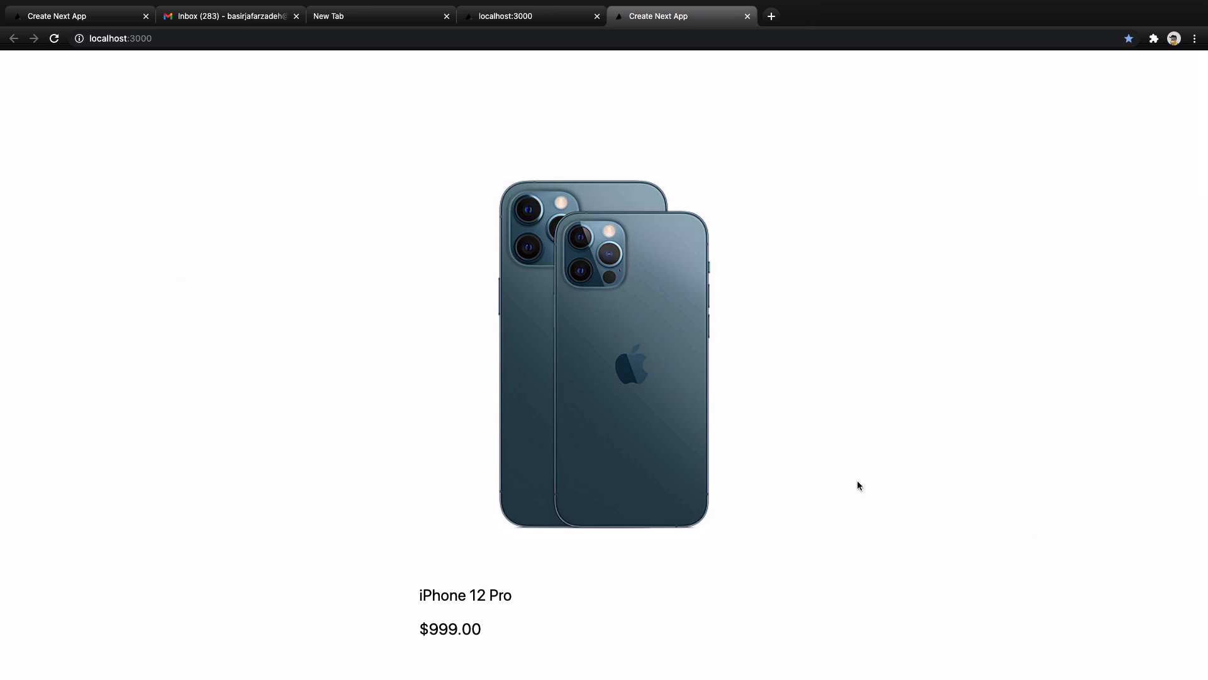
pyautogui.moveTo(472, 443)
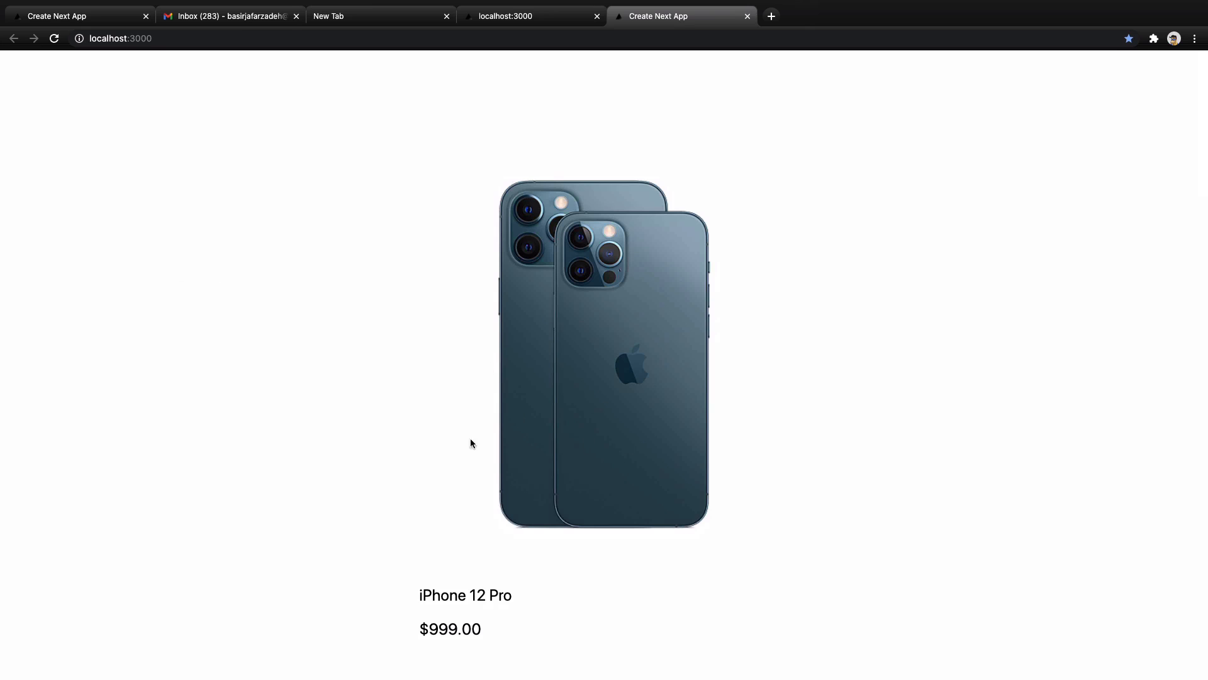
pyautogui.moveTo(407, 452)
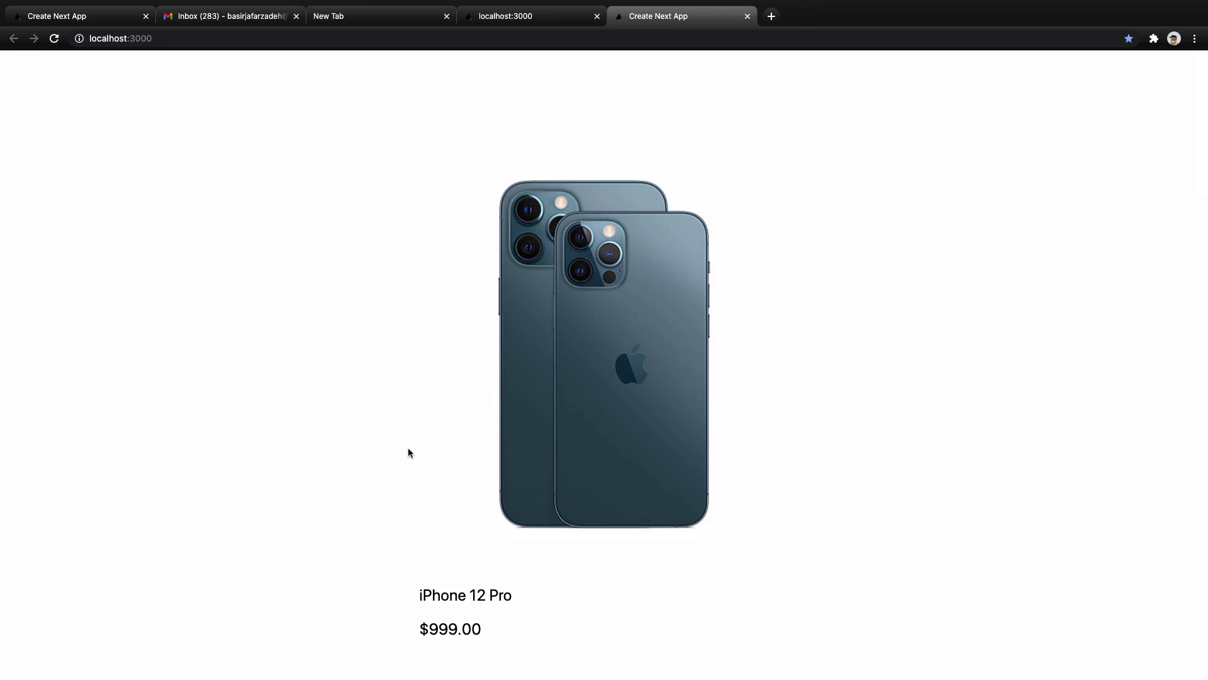